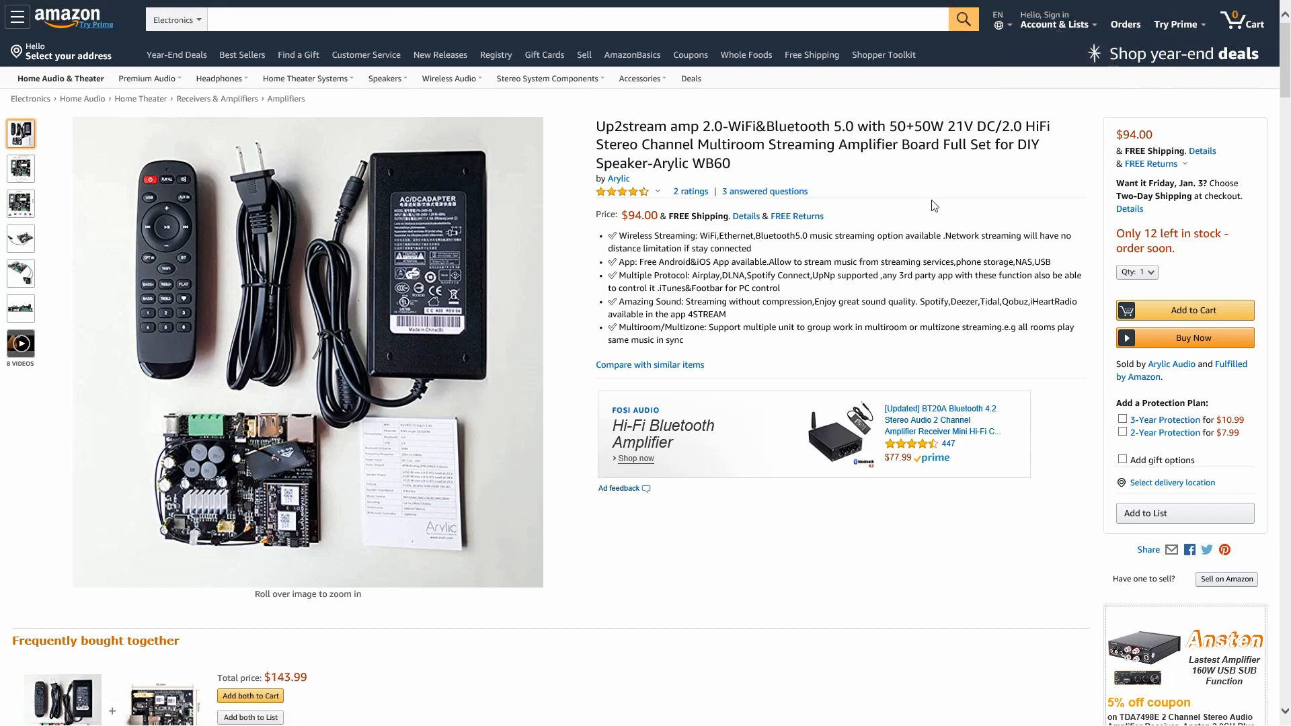
mouse_move(918, 207)
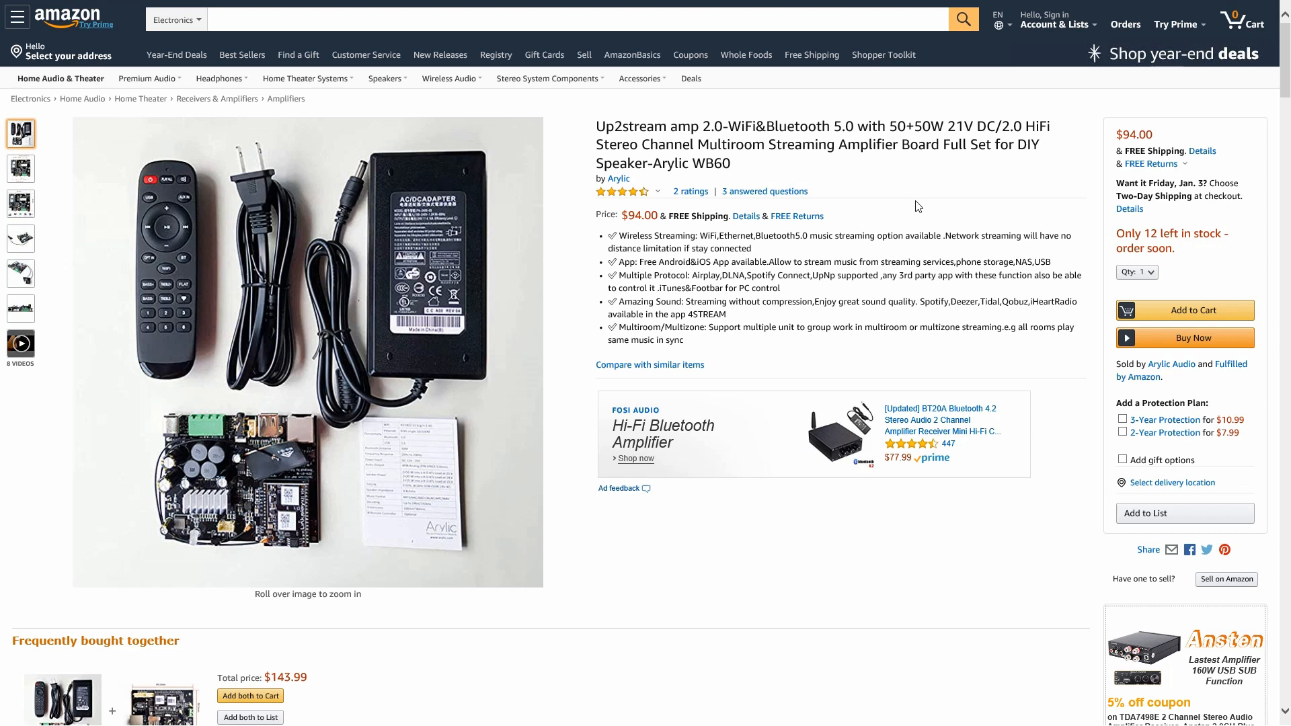
mouse_move(1040, 181)
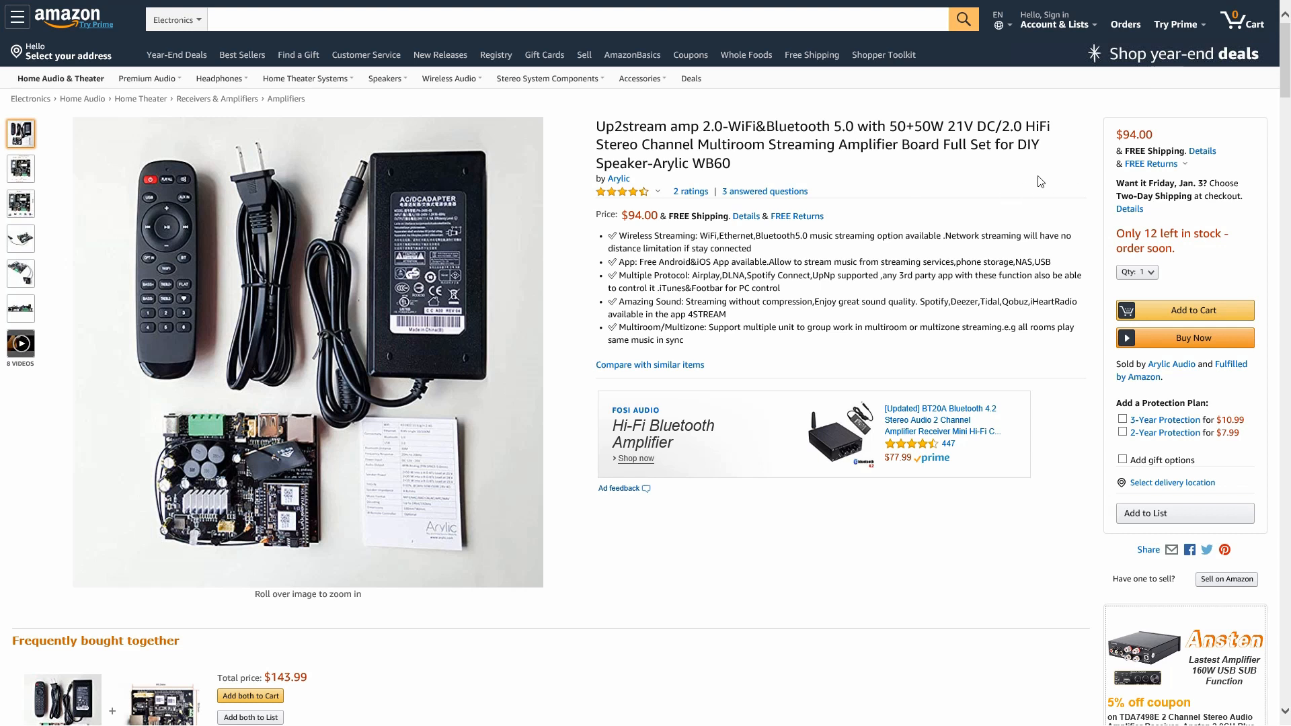
mouse_move(1145, 165)
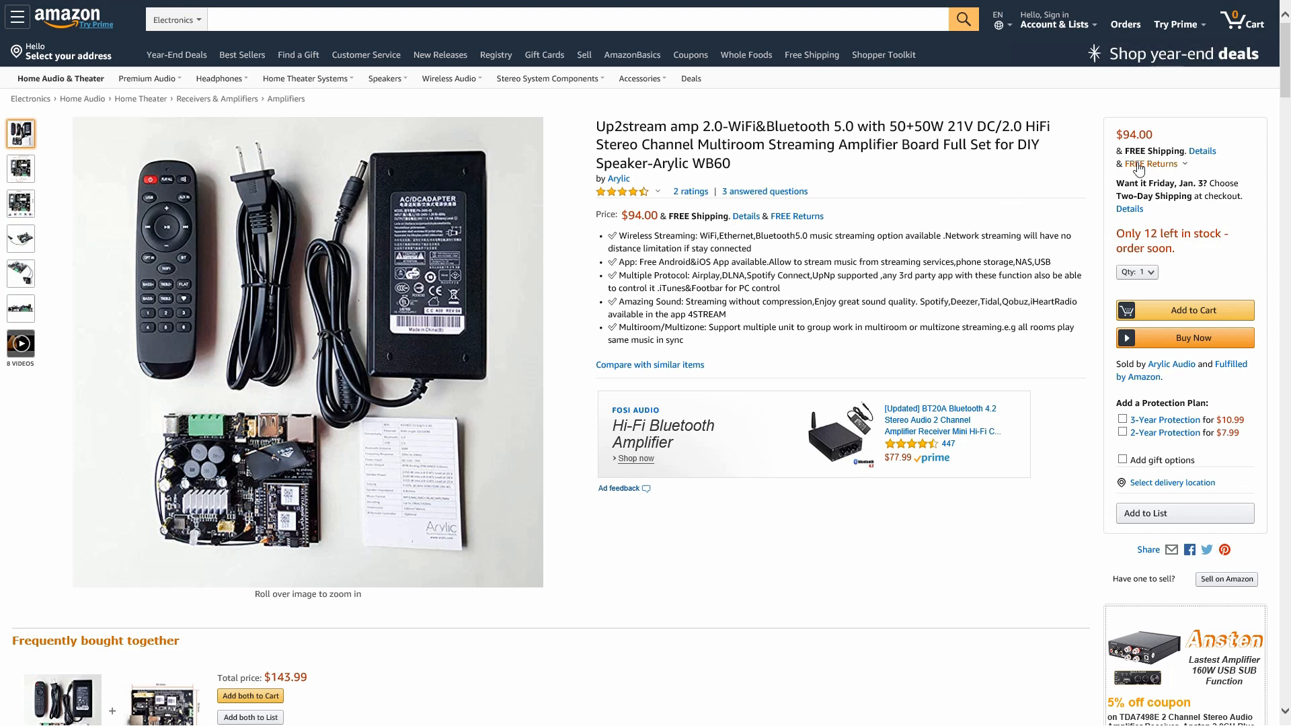
mouse_move(883, 176)
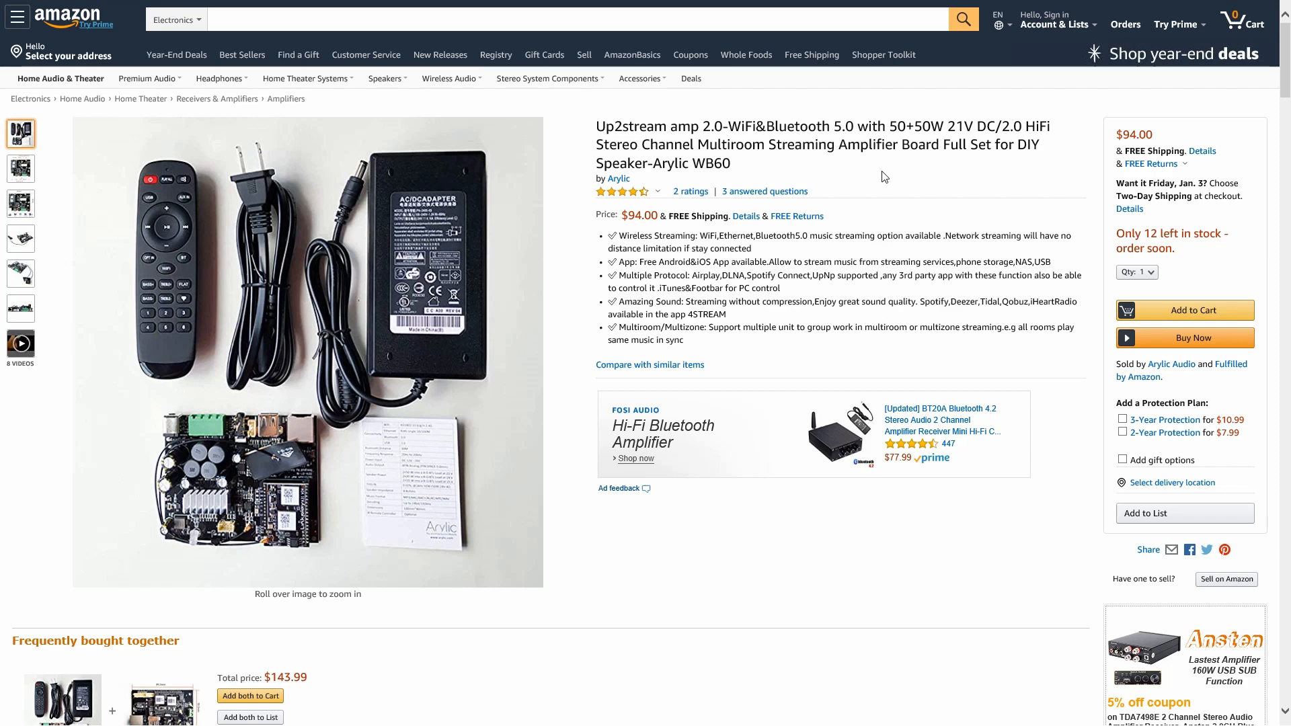
Scroll through the Up2stream amp 2.0 product page and back to its main photo.
scroll(down, 3)
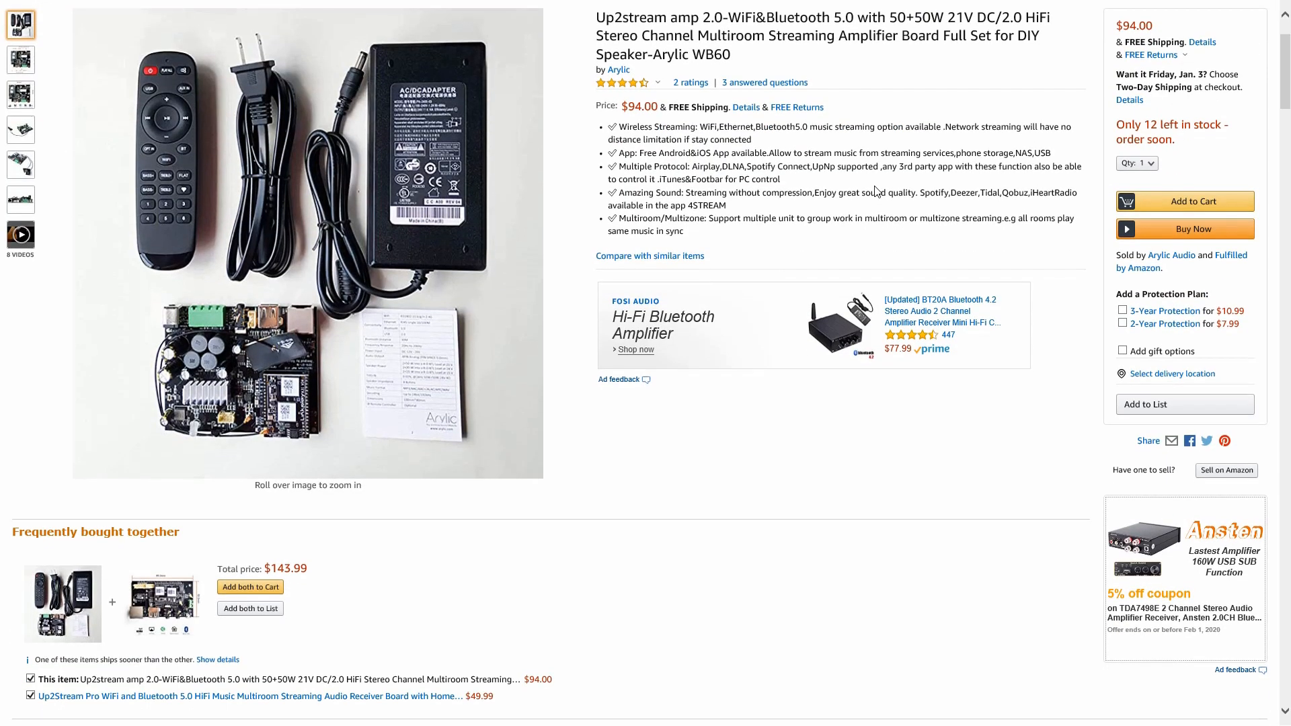
scroll(up, 3)
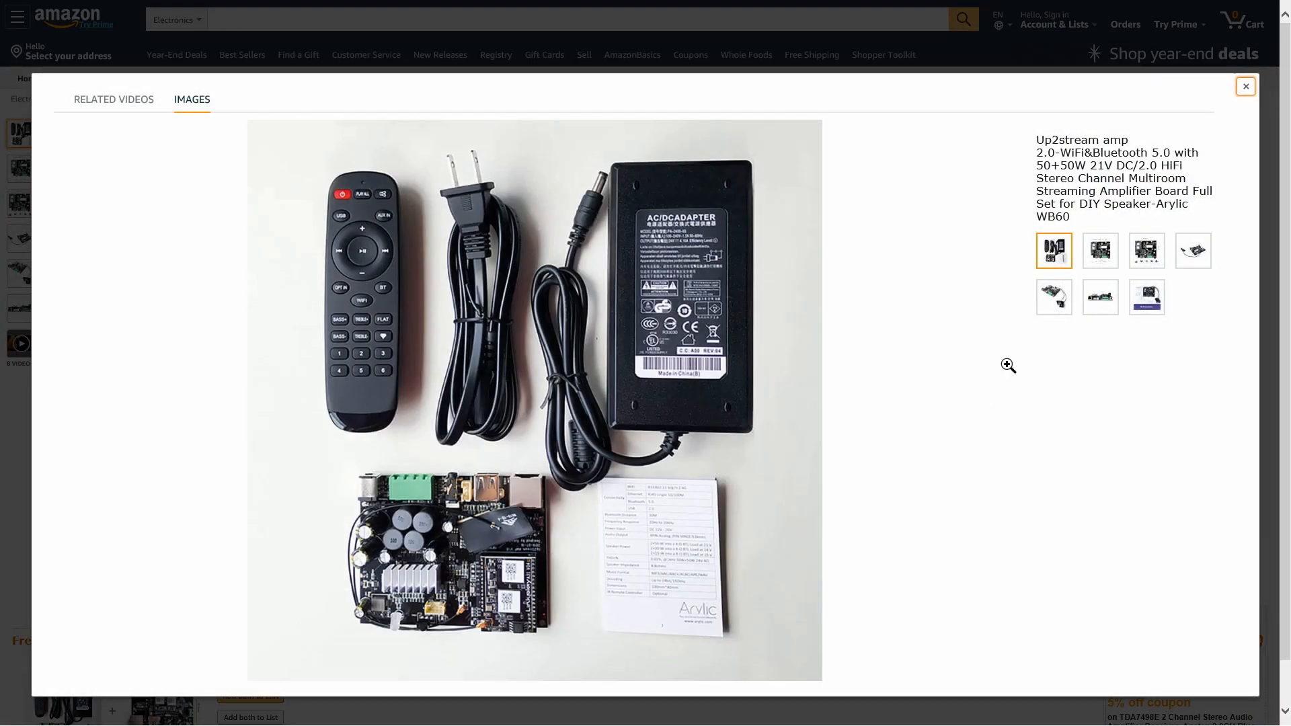
View the connector diagram, dimensions, angled antenna shot and remaining photos, then close the gallery.
click(1100, 251)
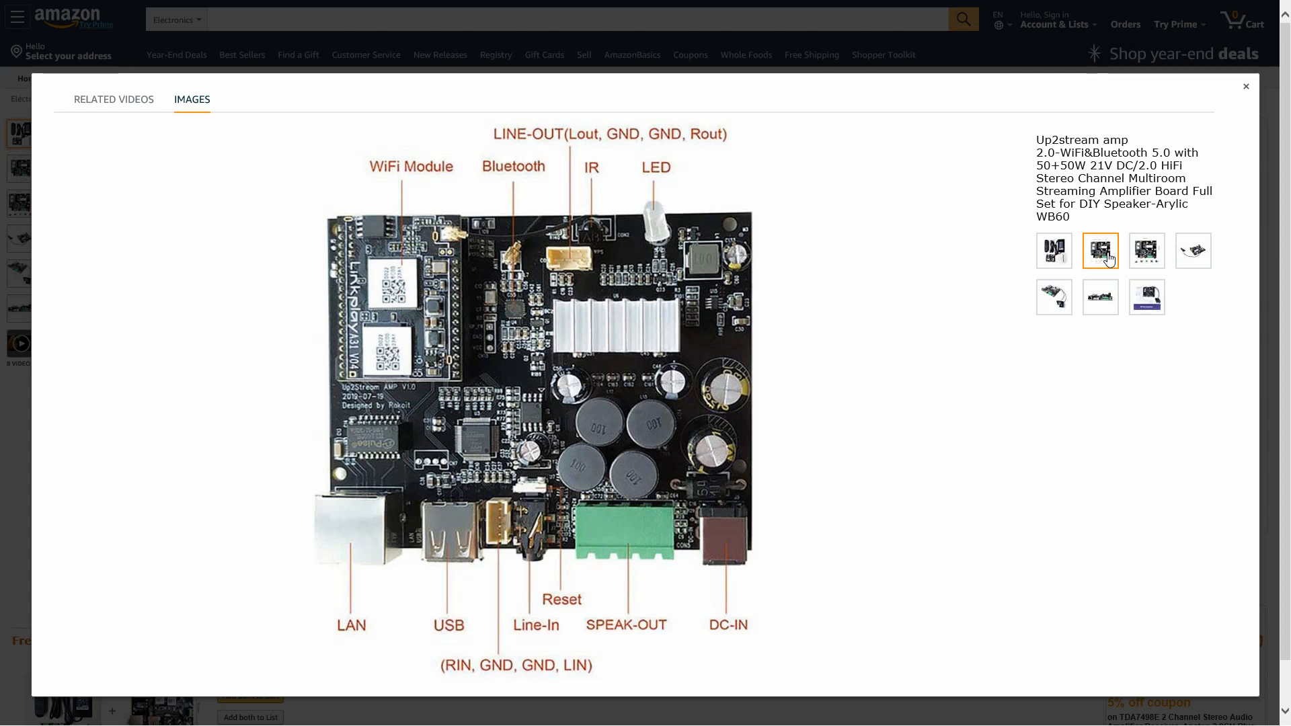
mouse_move(683, 655)
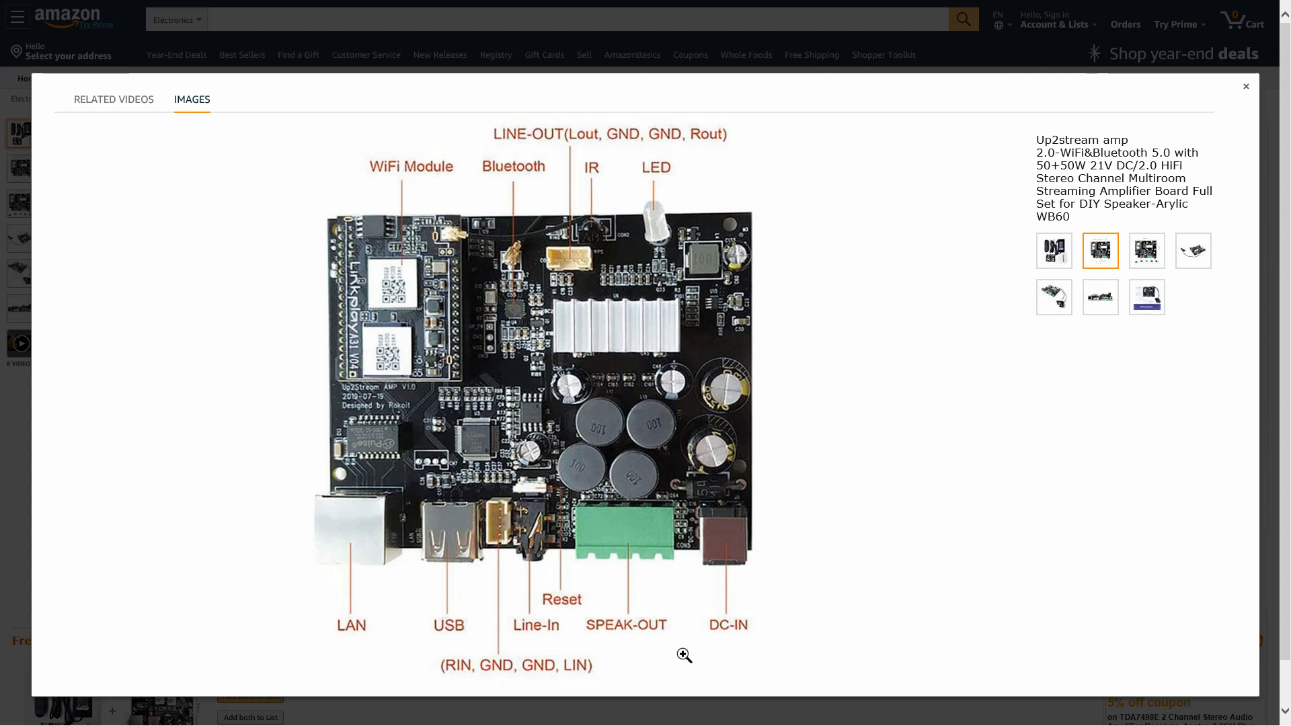
mouse_move(1132, 334)
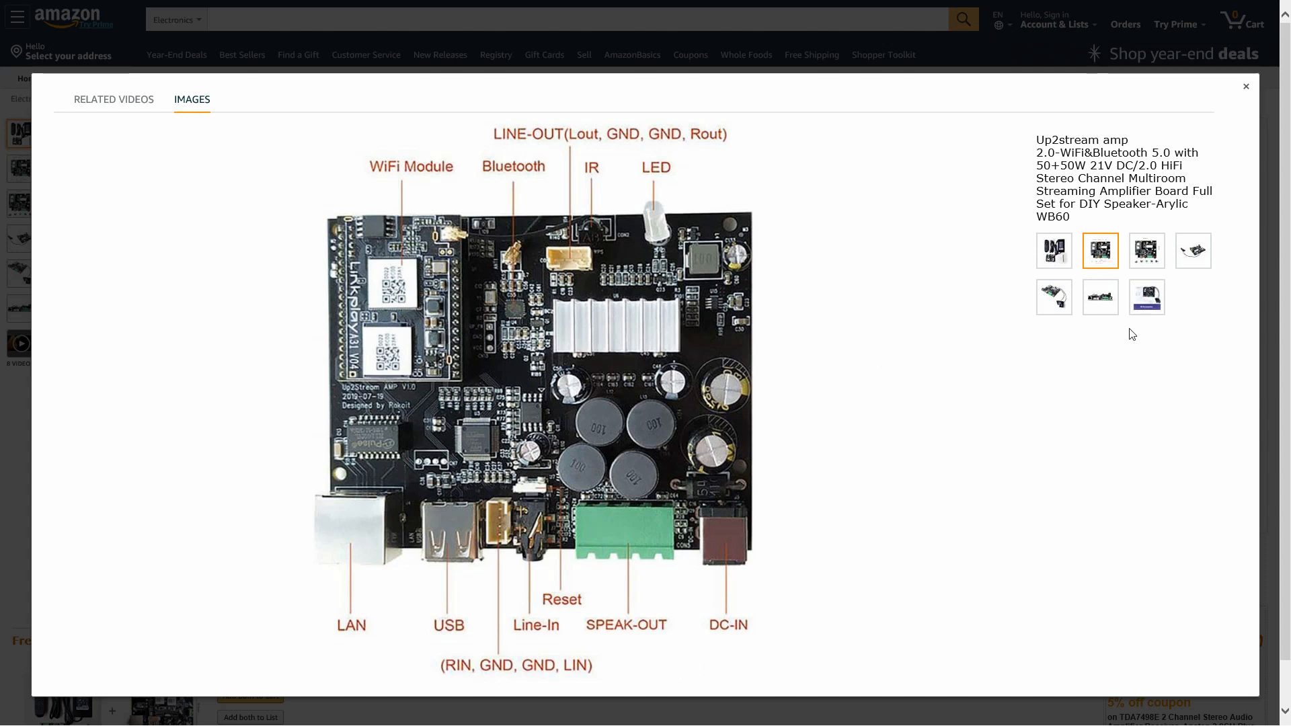
click(1145, 250)
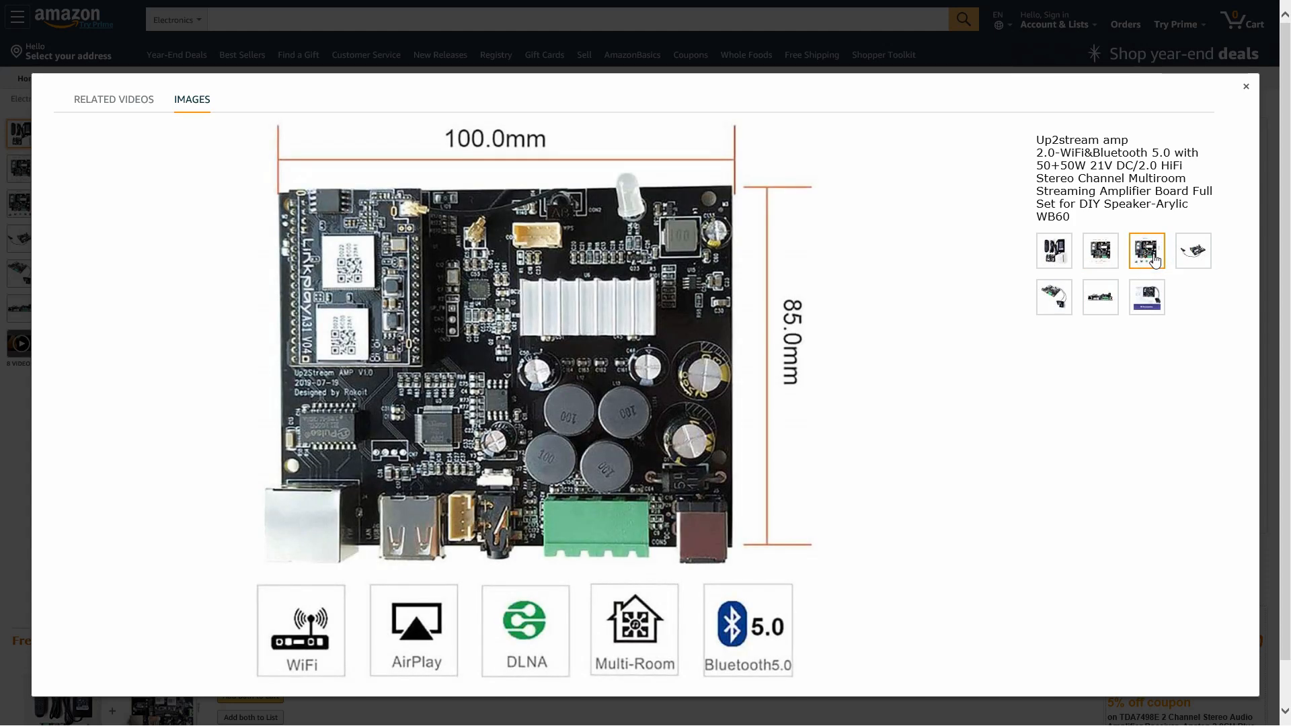
click(1192, 250)
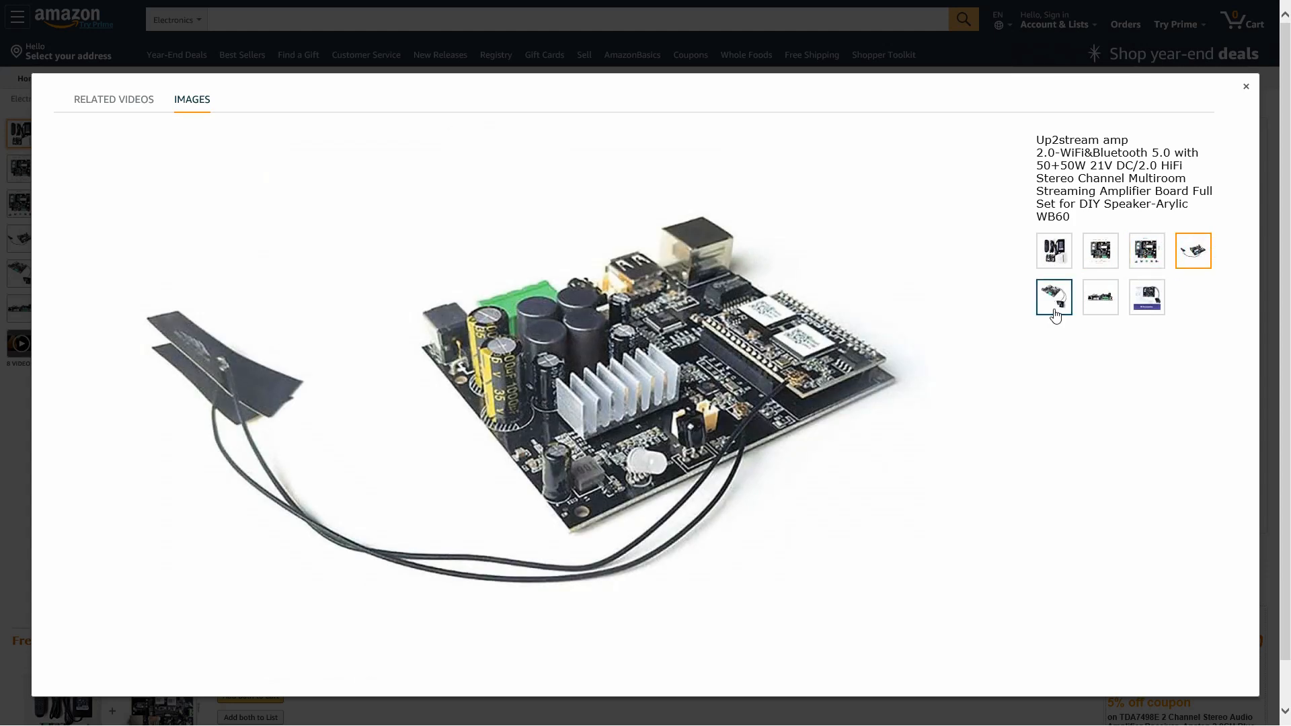
click(1099, 297)
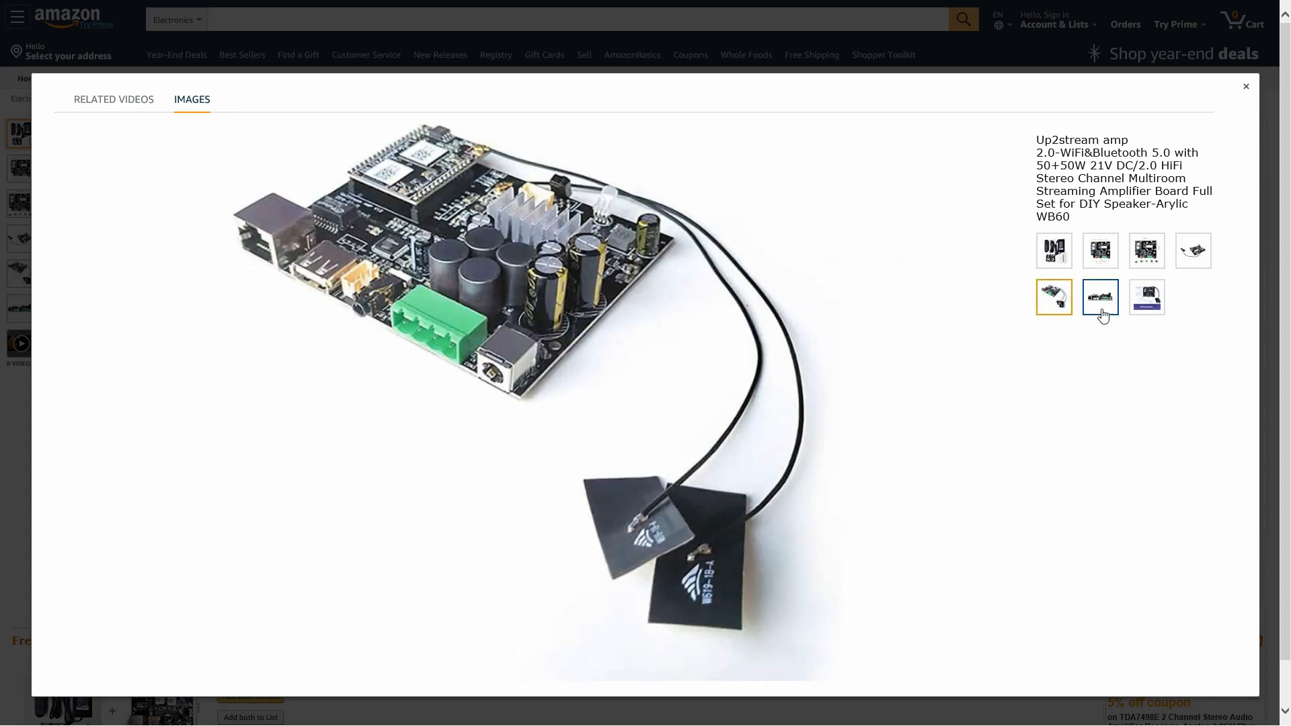
click(1145, 297)
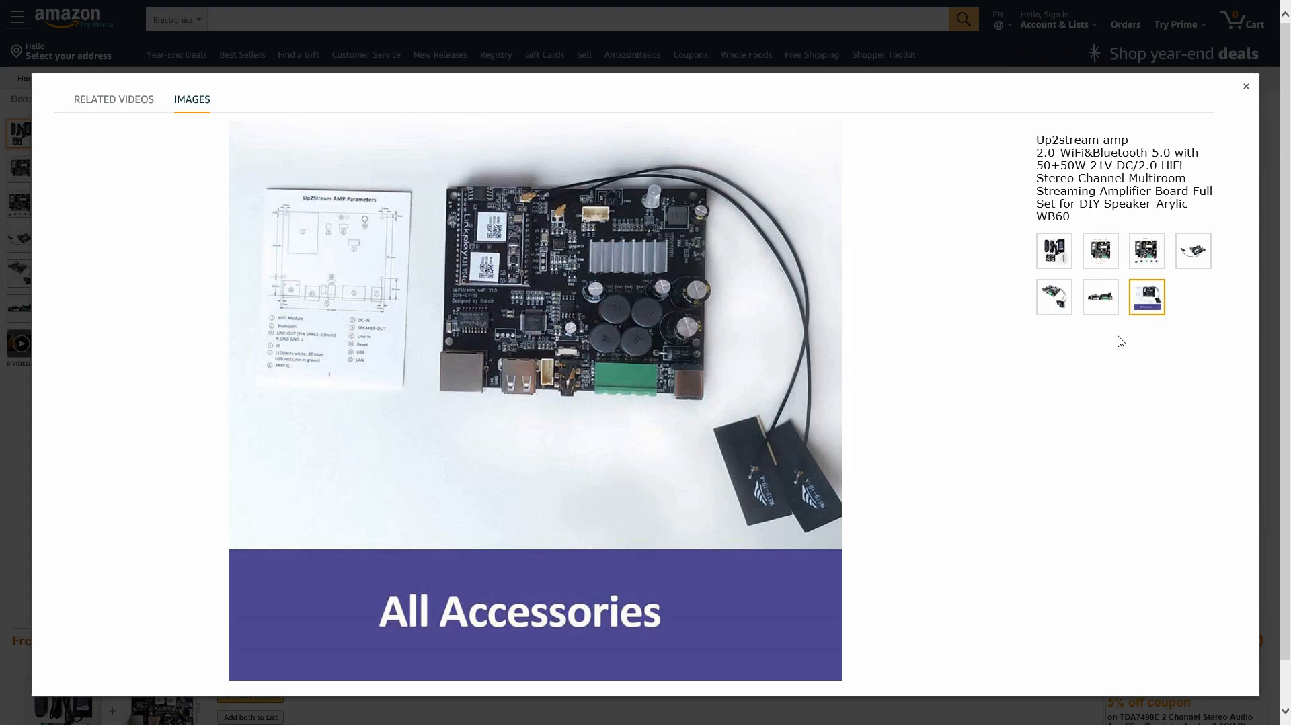
click(1245, 85)
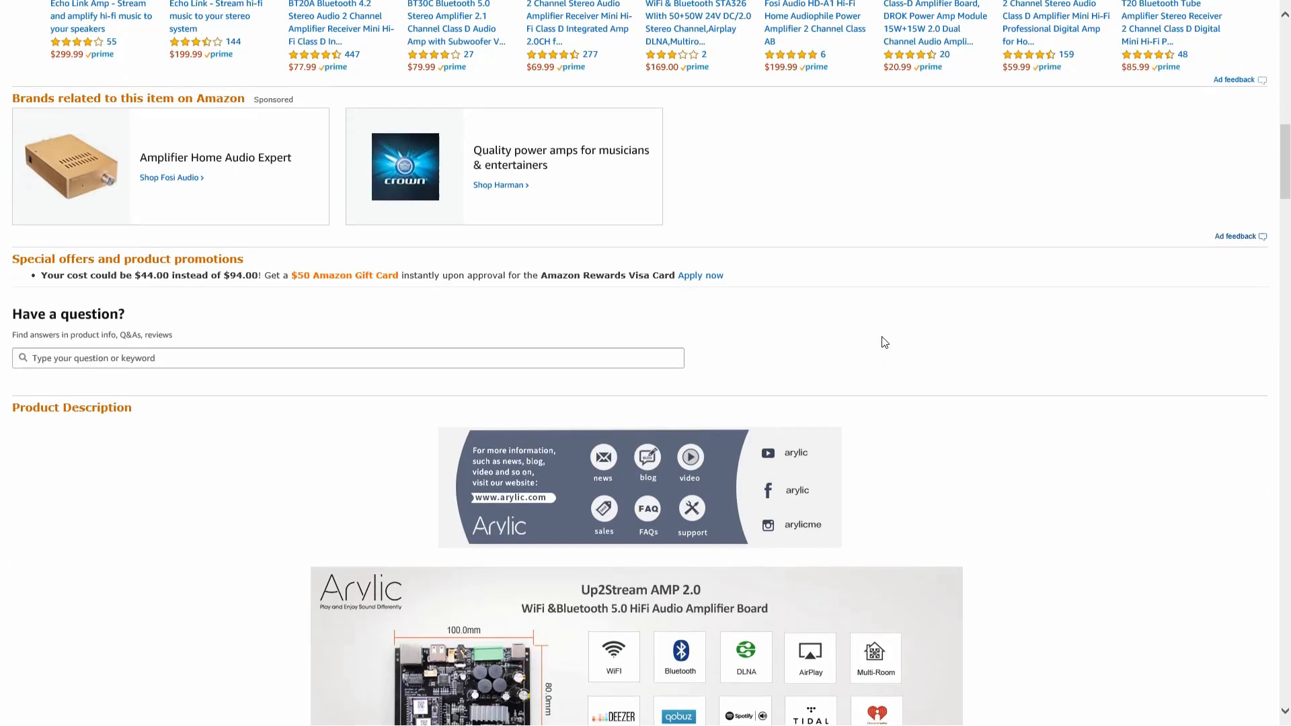
scroll(down, 3)
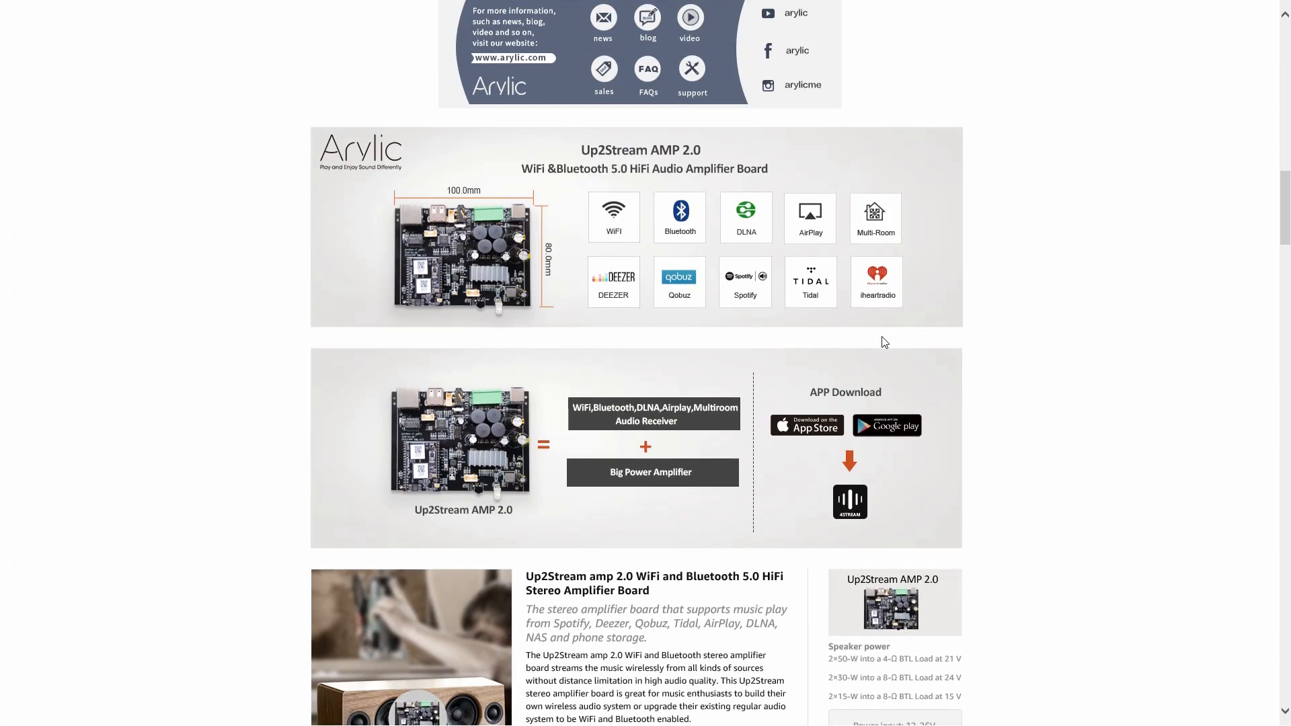
scroll(up, 3)
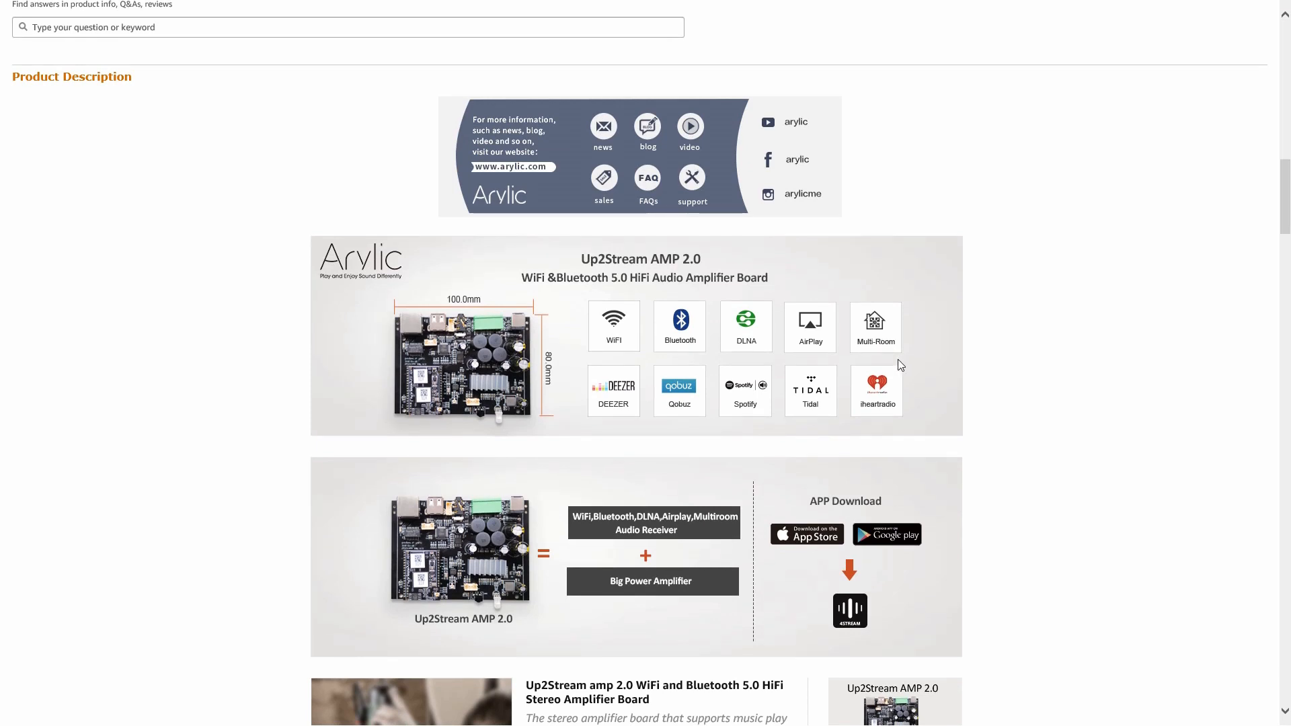
mouse_move(770, 262)
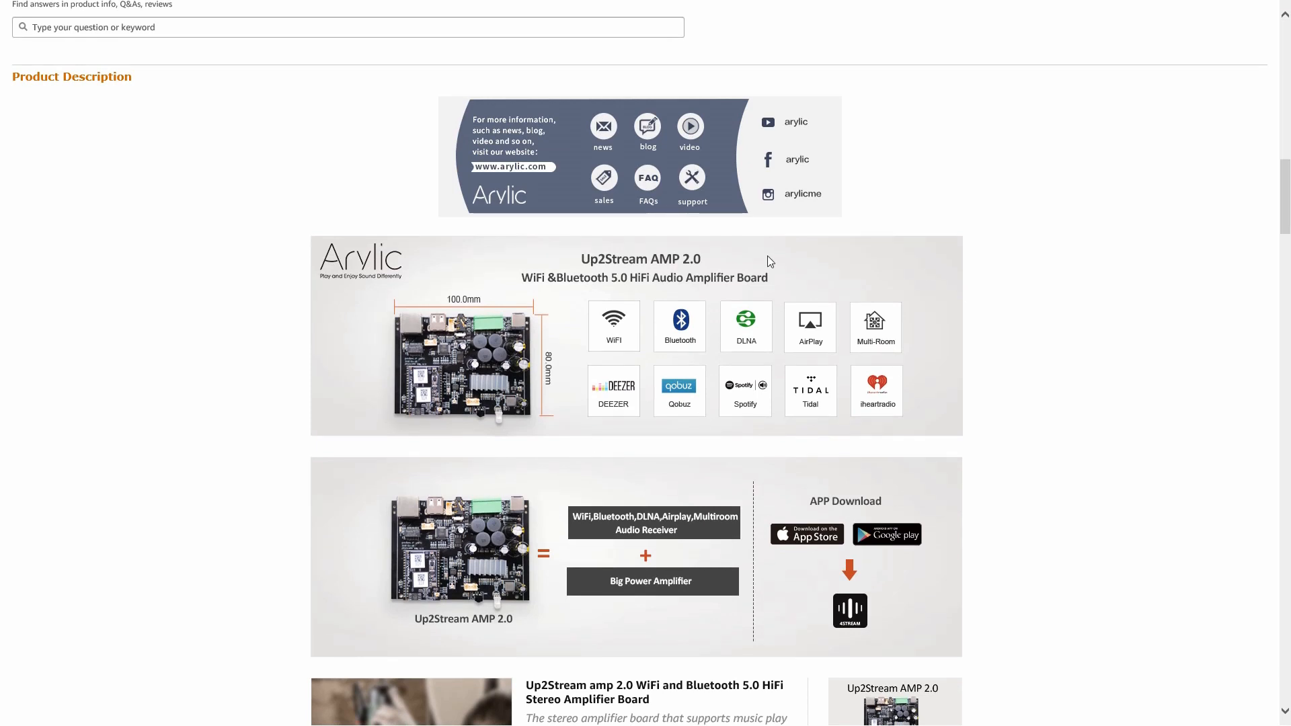
mouse_move(832, 340)
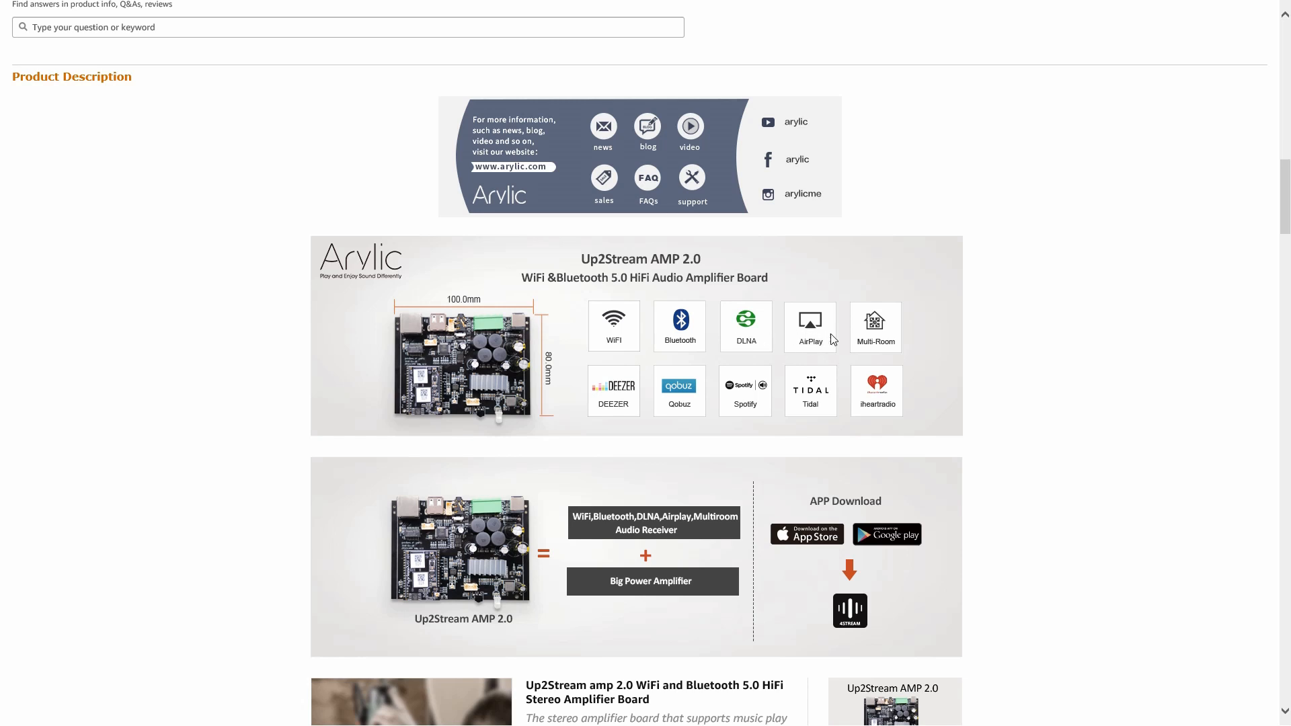
mouse_move(878, 392)
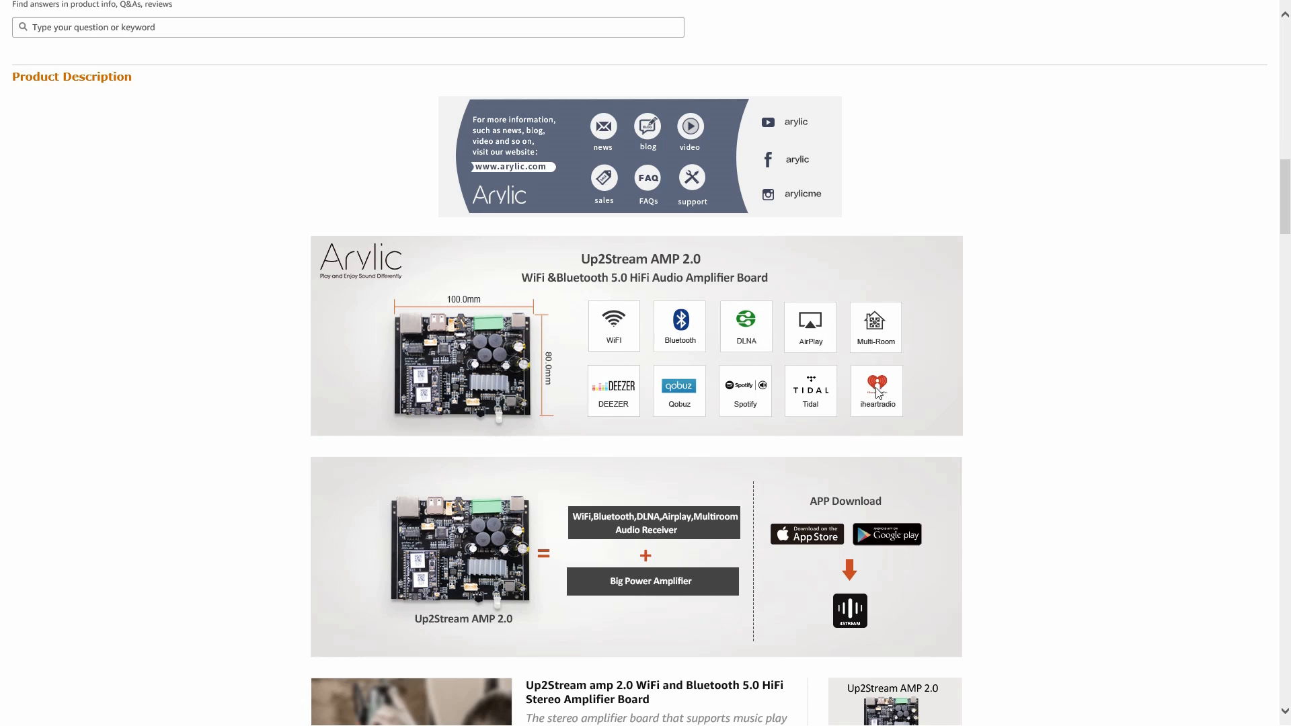
mouse_move(878, 411)
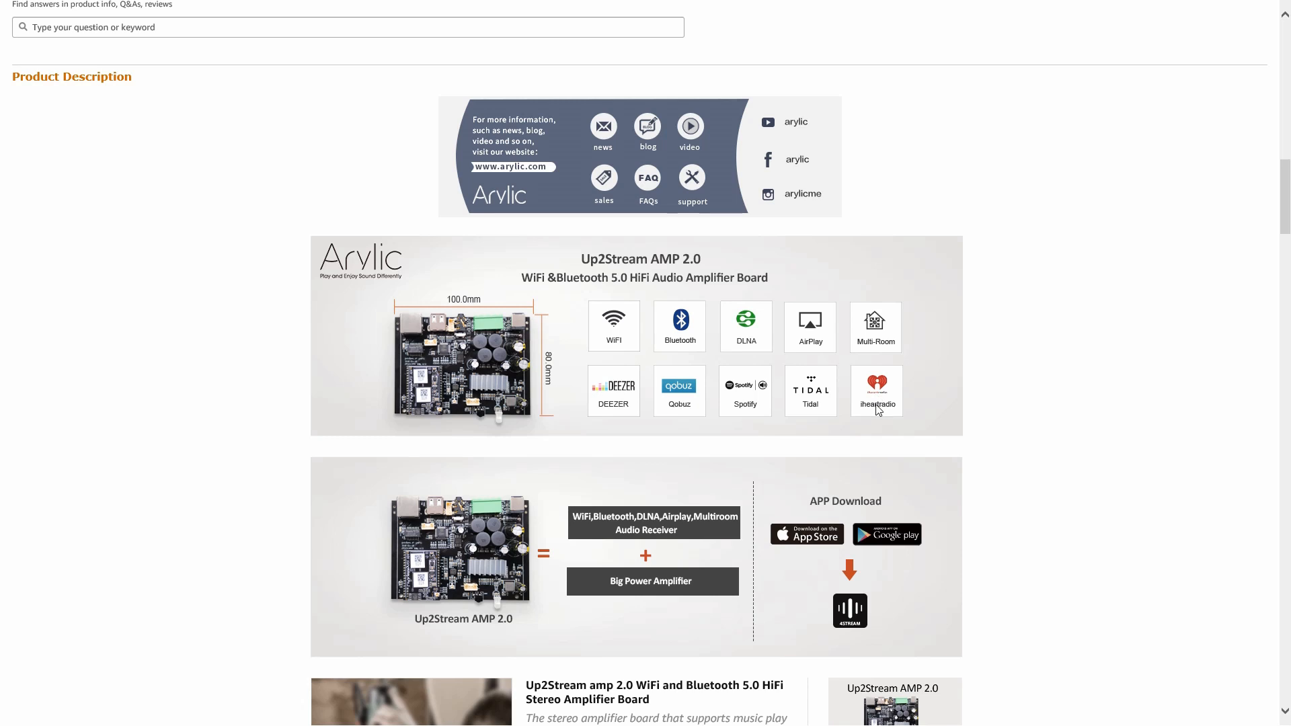
mouse_move(796, 427)
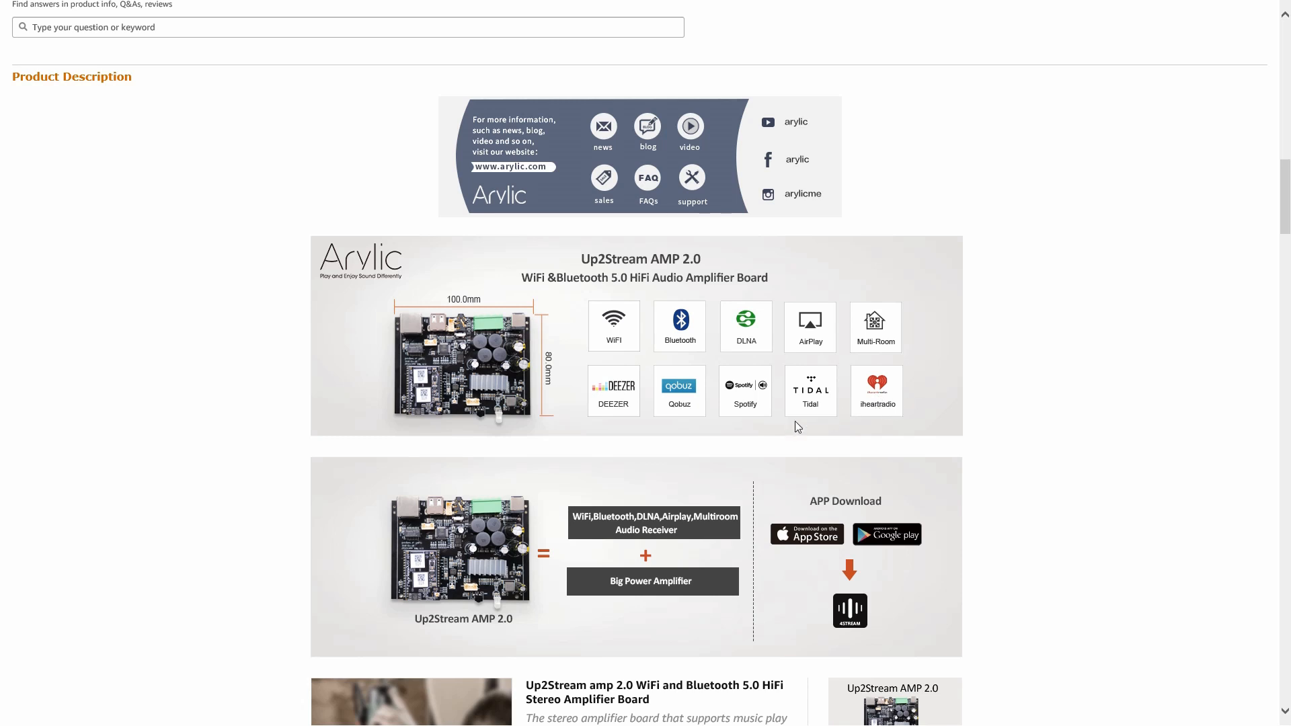
mouse_move(769, 348)
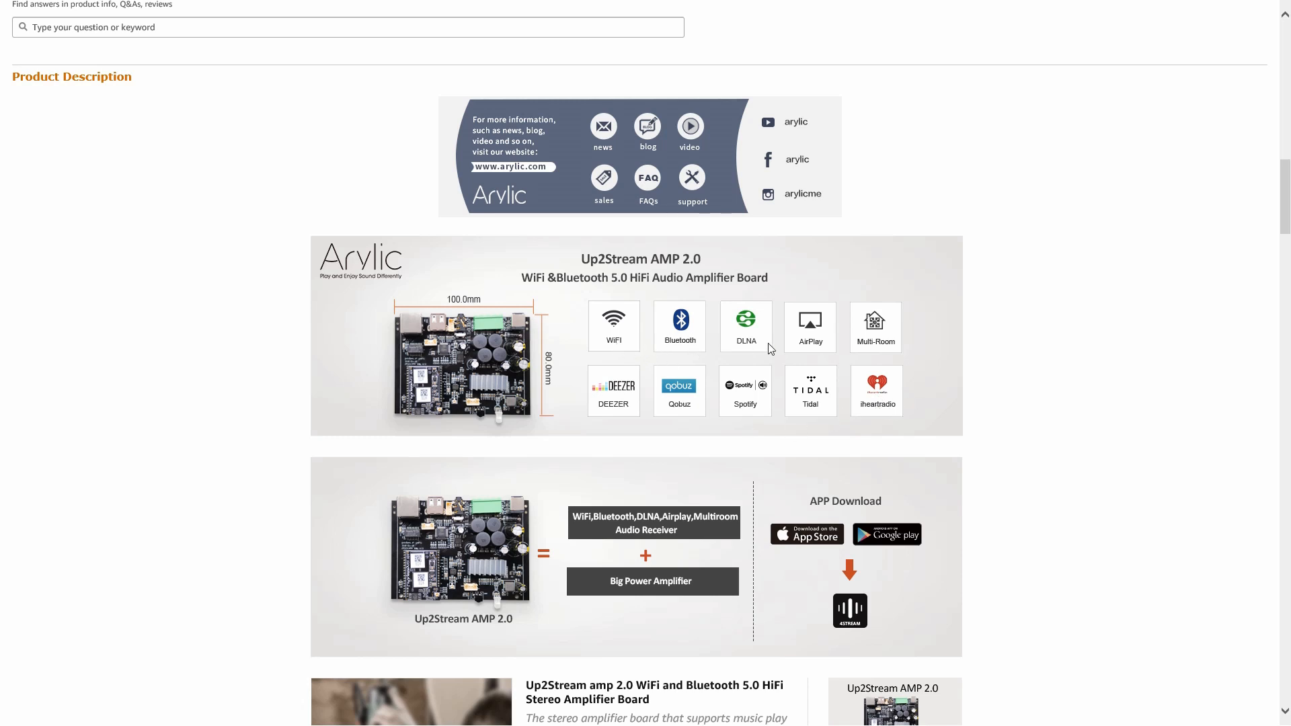
scroll(down, 3)
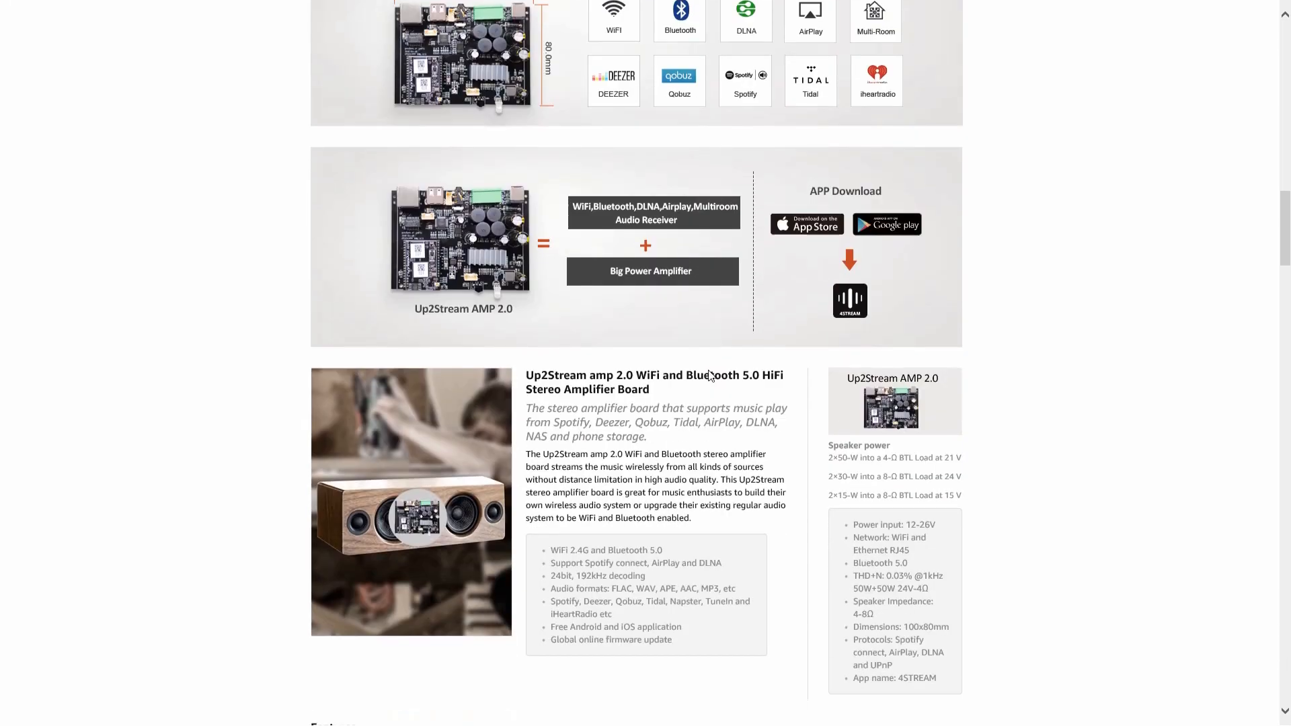
scroll(down, 3)
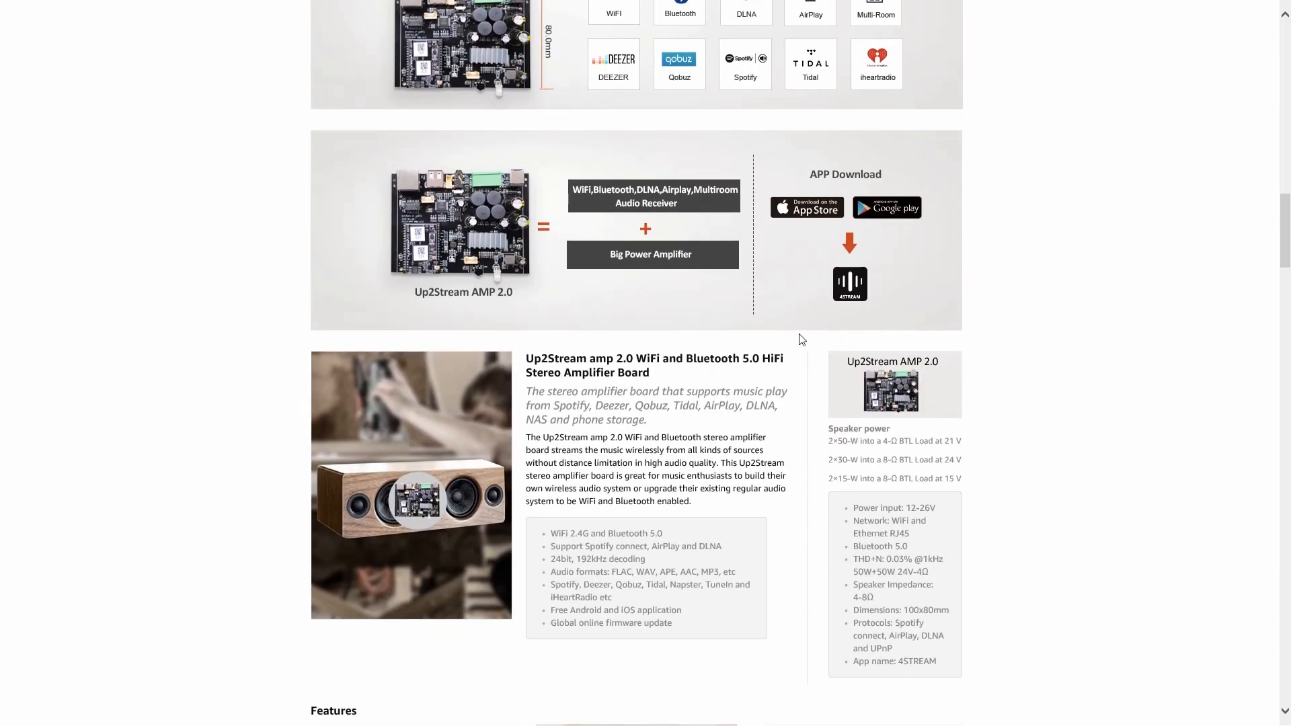
mouse_move(713, 319)
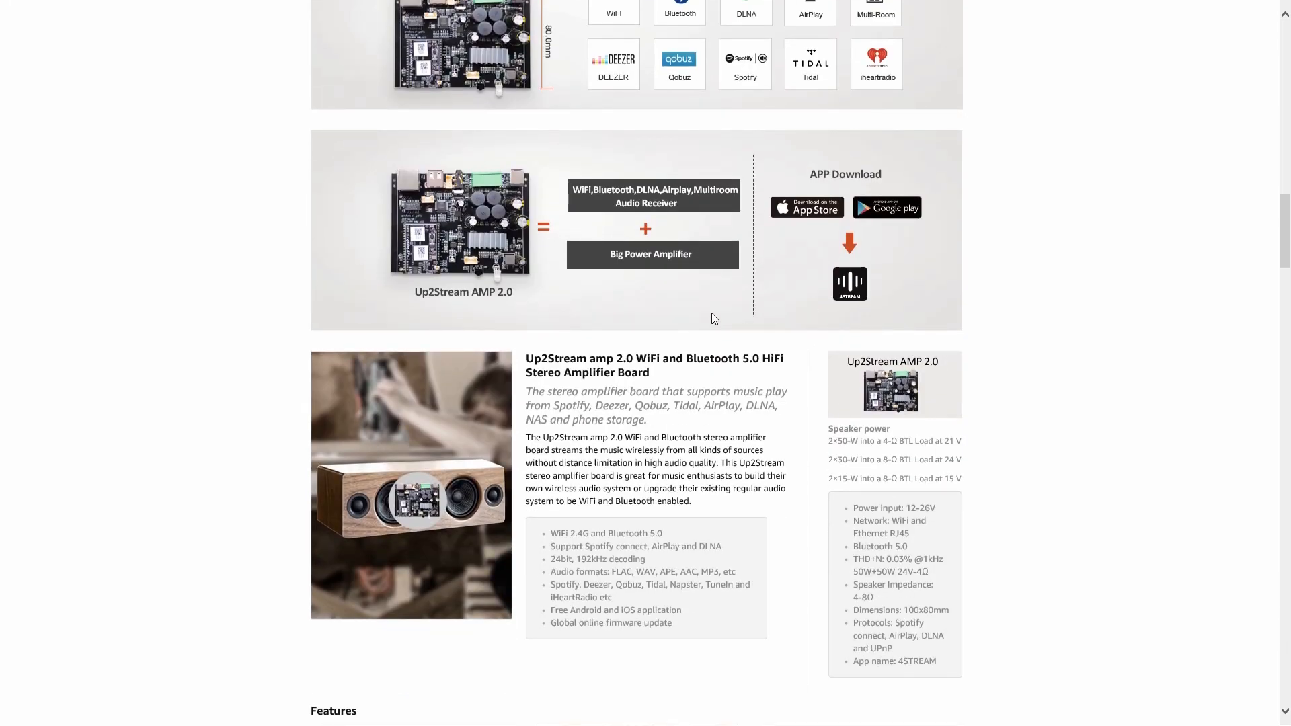
mouse_move(526, 239)
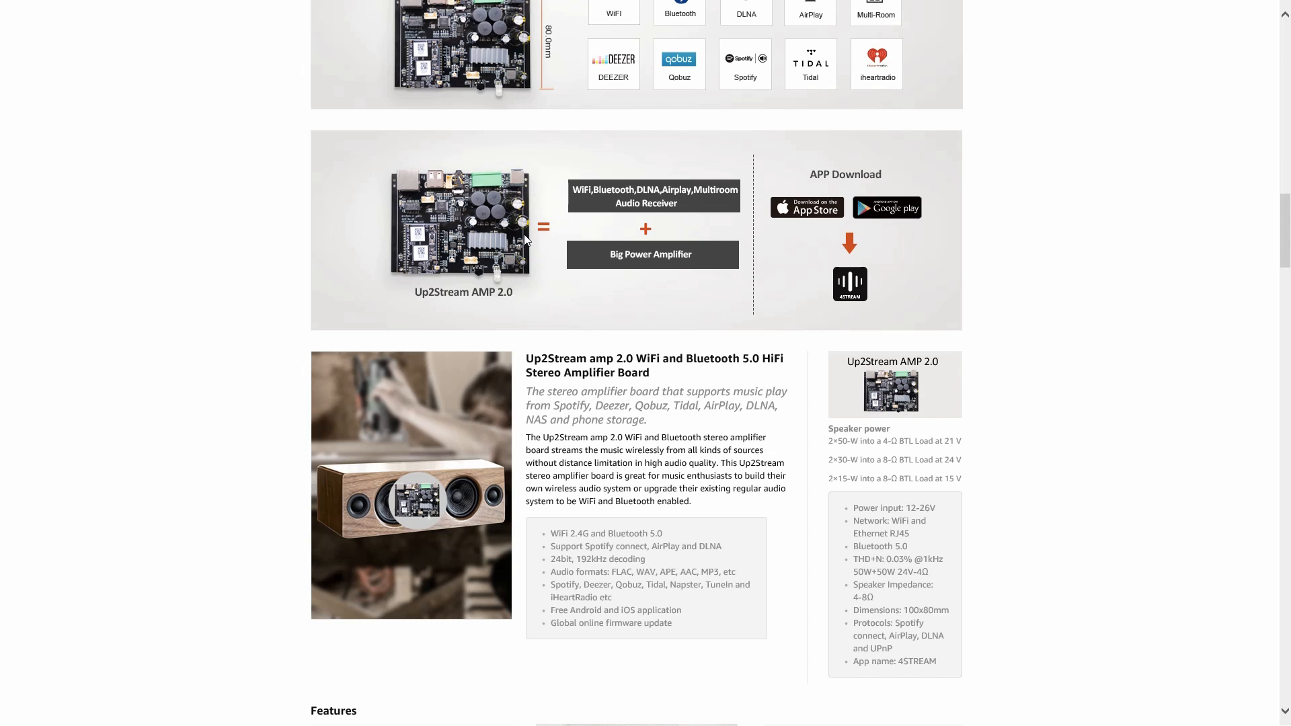
scroll(down, 3)
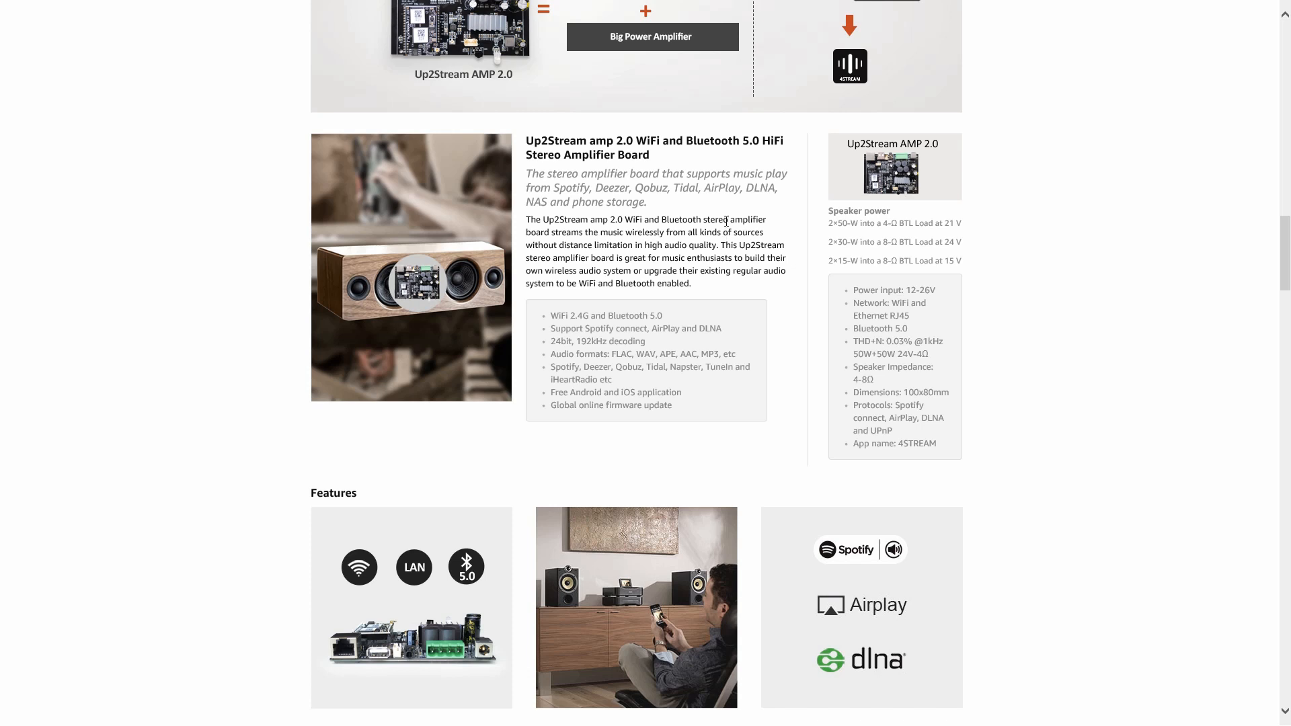
mouse_move(643, 169)
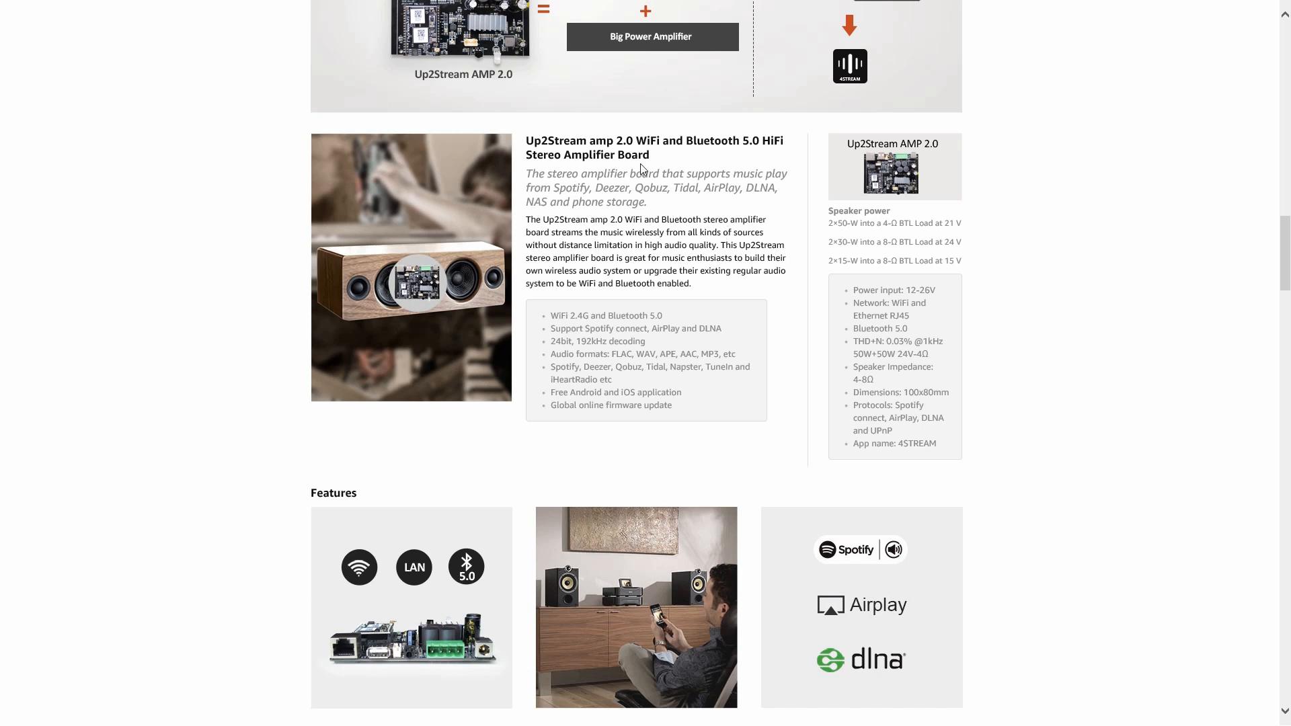
mouse_move(506, 198)
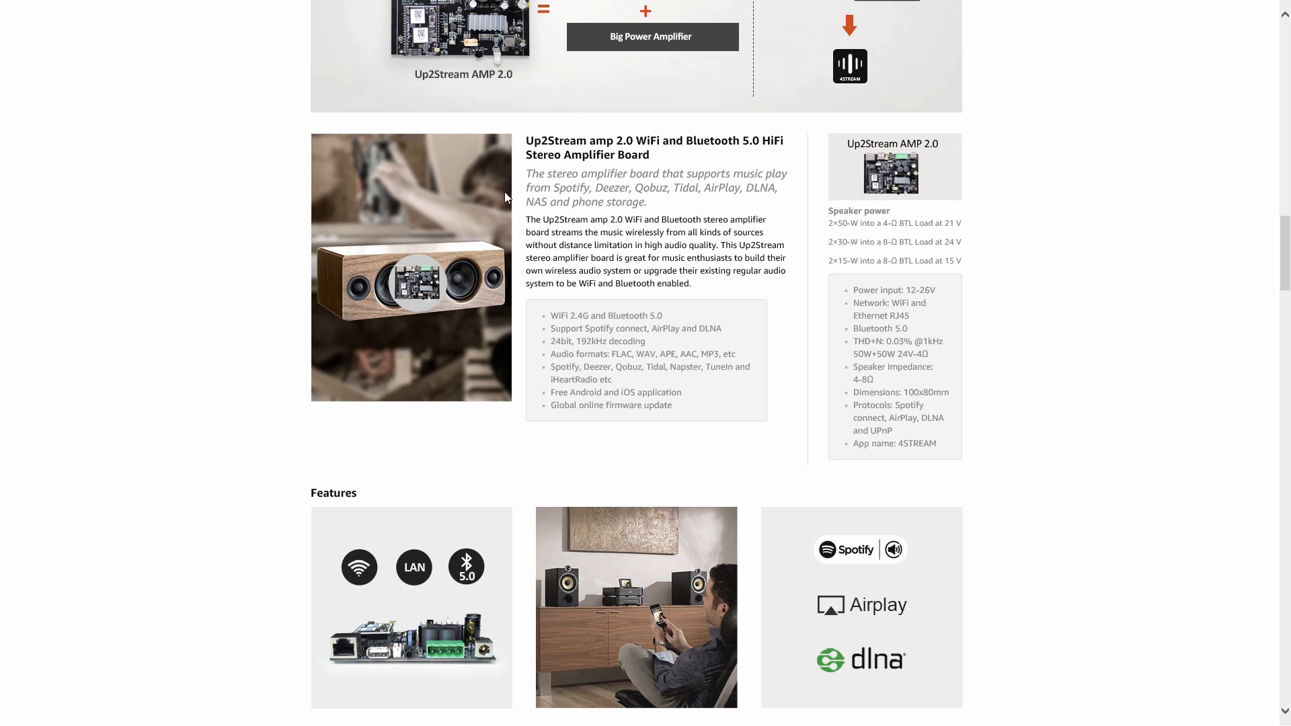
mouse_move(561, 197)
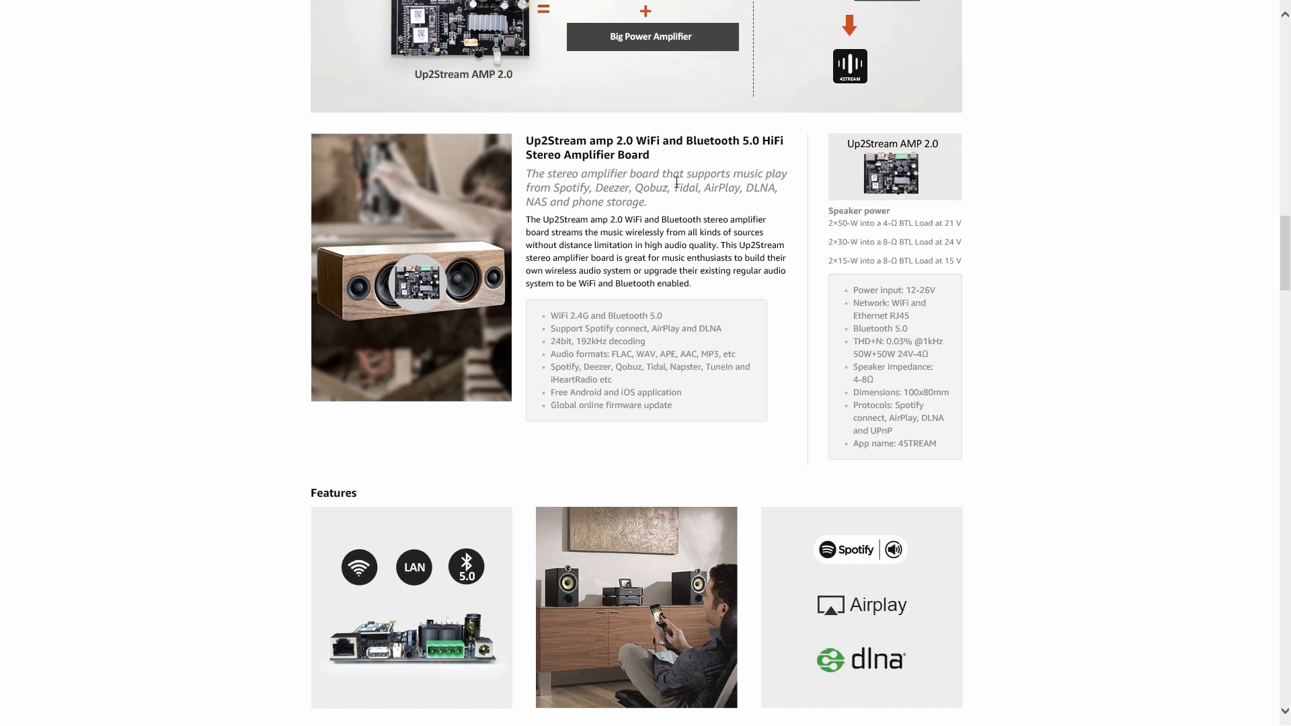
mouse_move(707, 295)
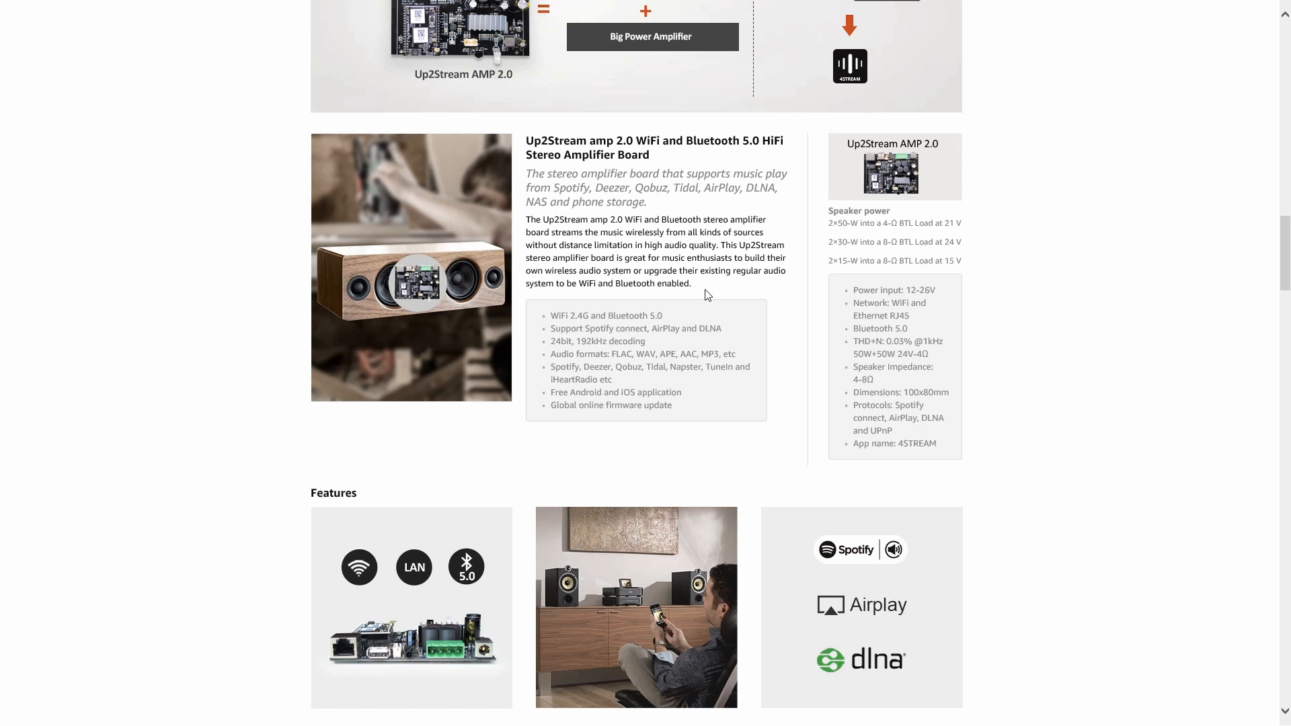
scroll(down, 3)
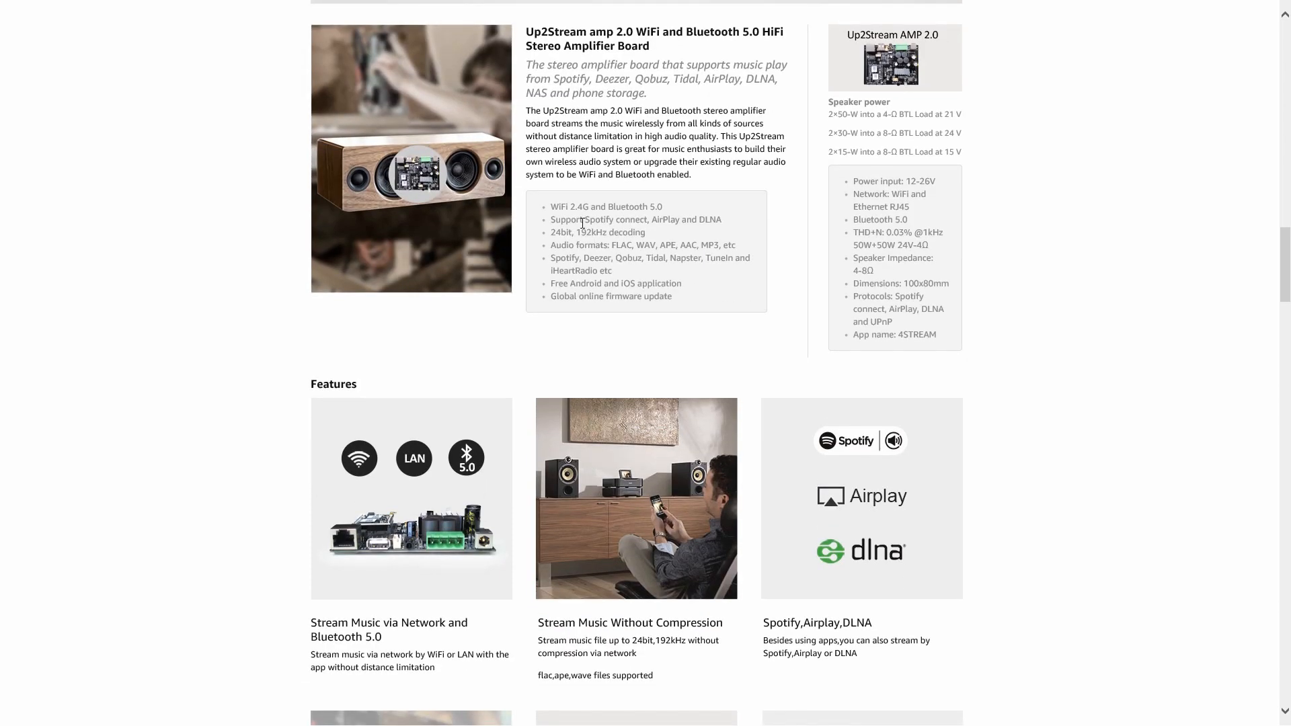
mouse_move(577, 247)
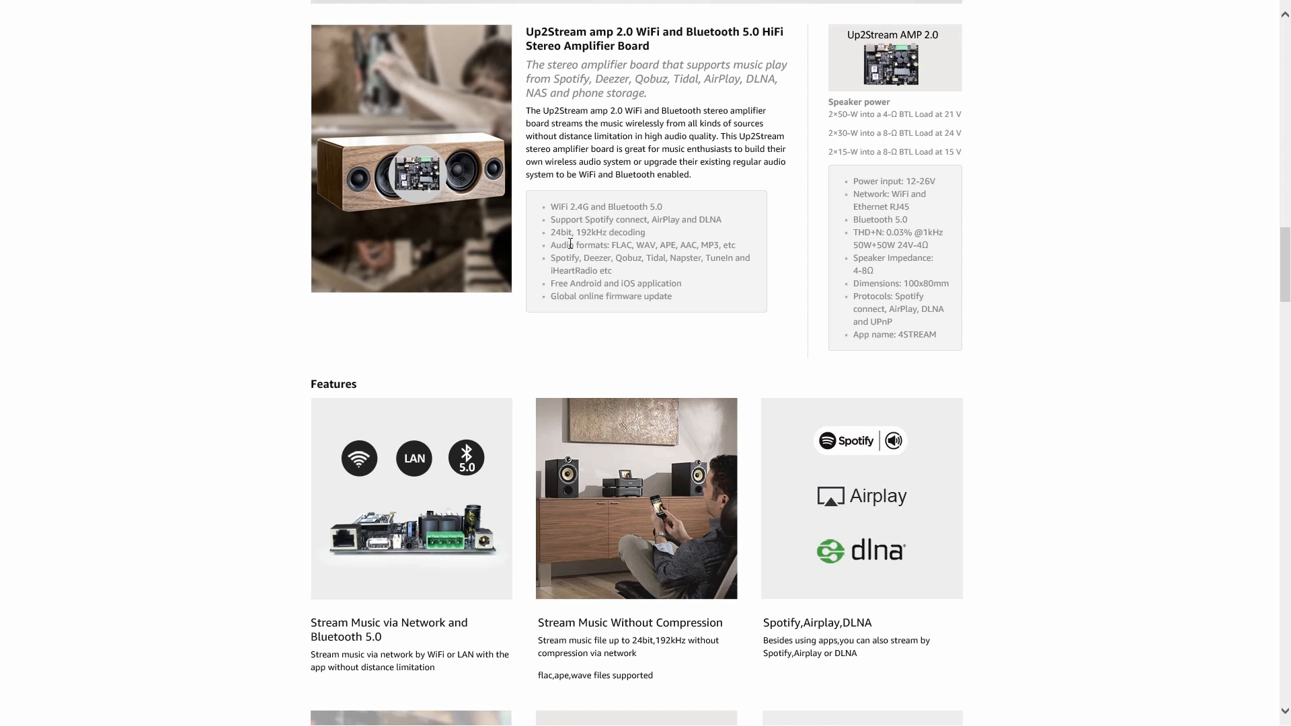
mouse_move(580, 239)
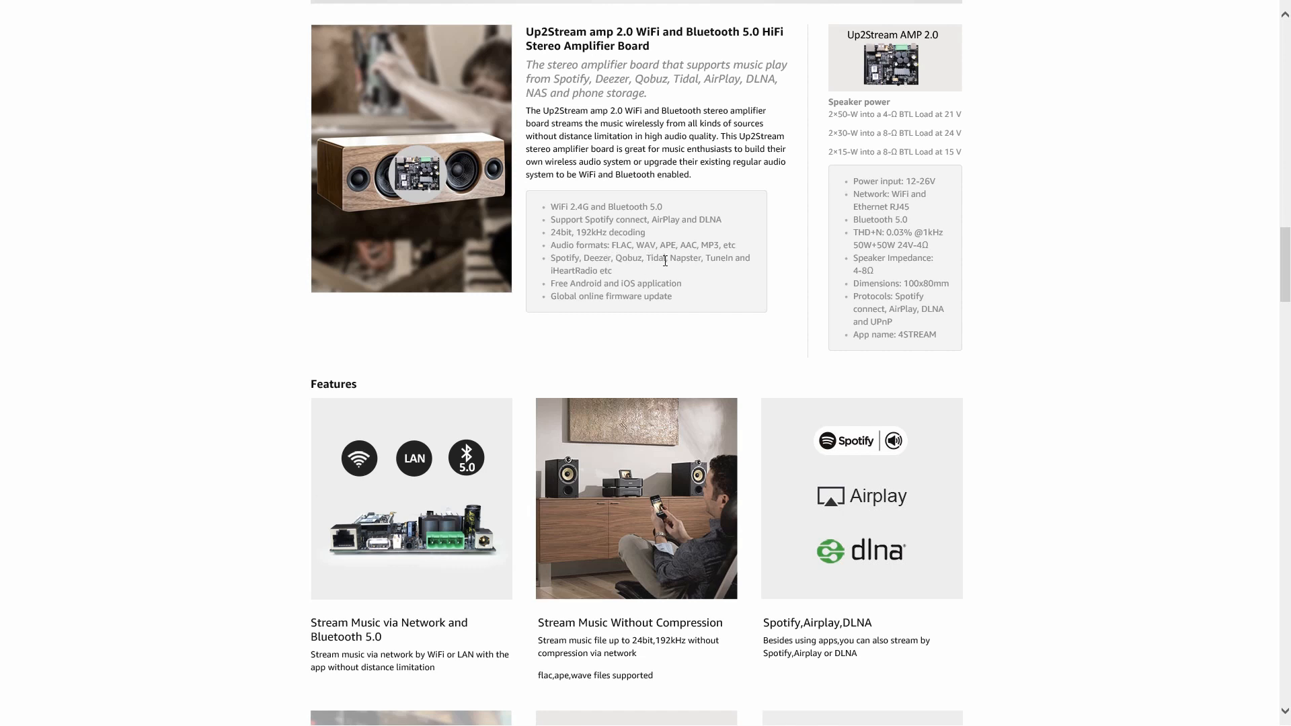
mouse_move(695, 261)
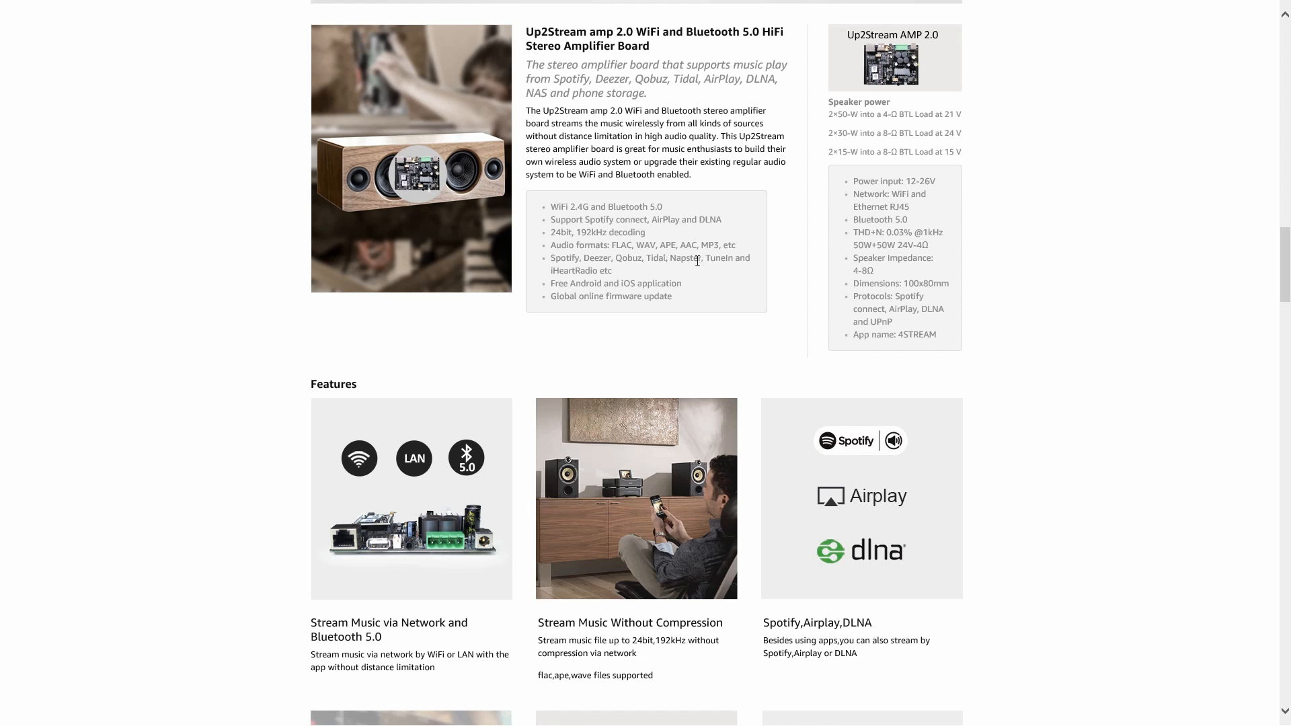
mouse_move(656, 278)
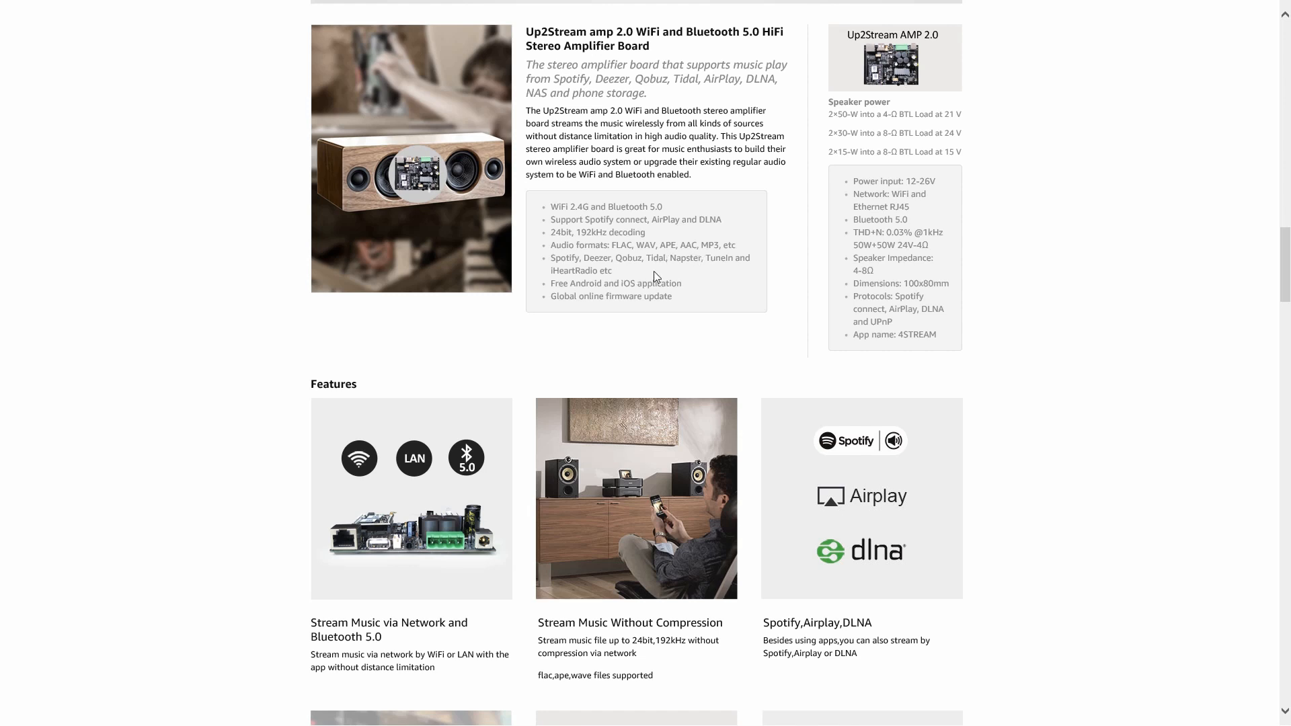
mouse_move(663, 278)
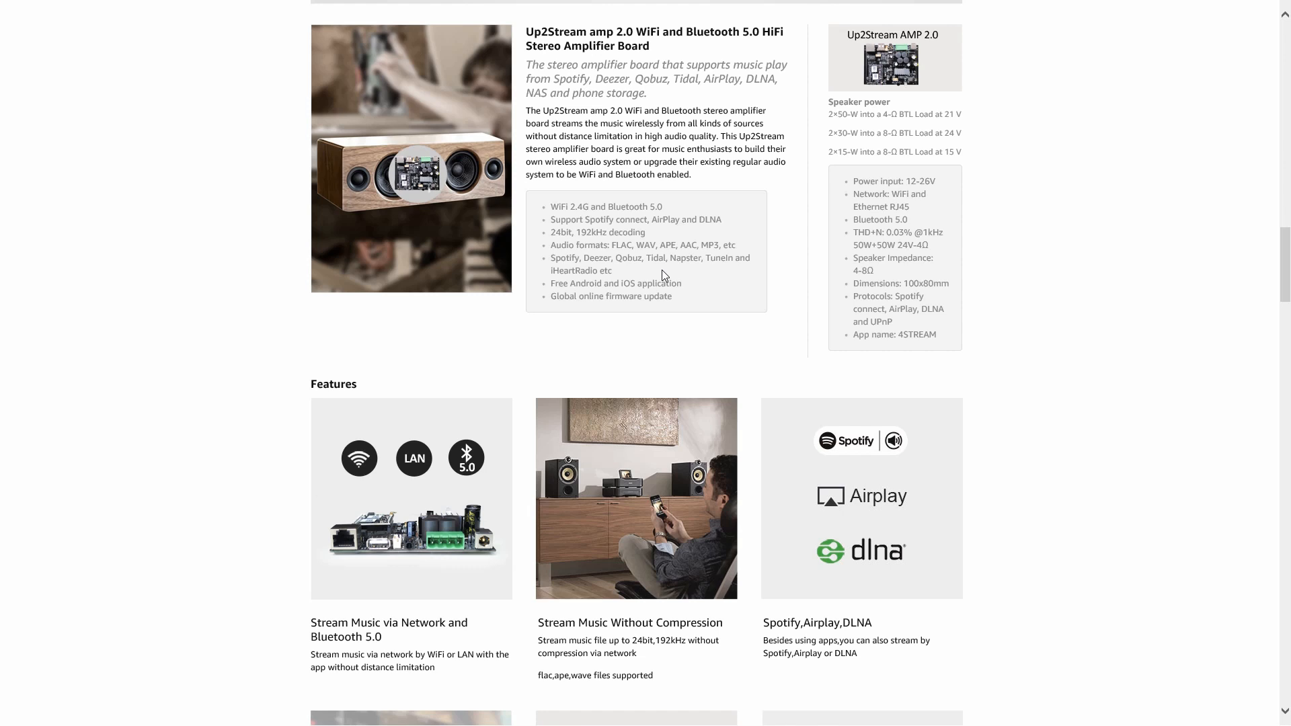
mouse_move(680, 274)
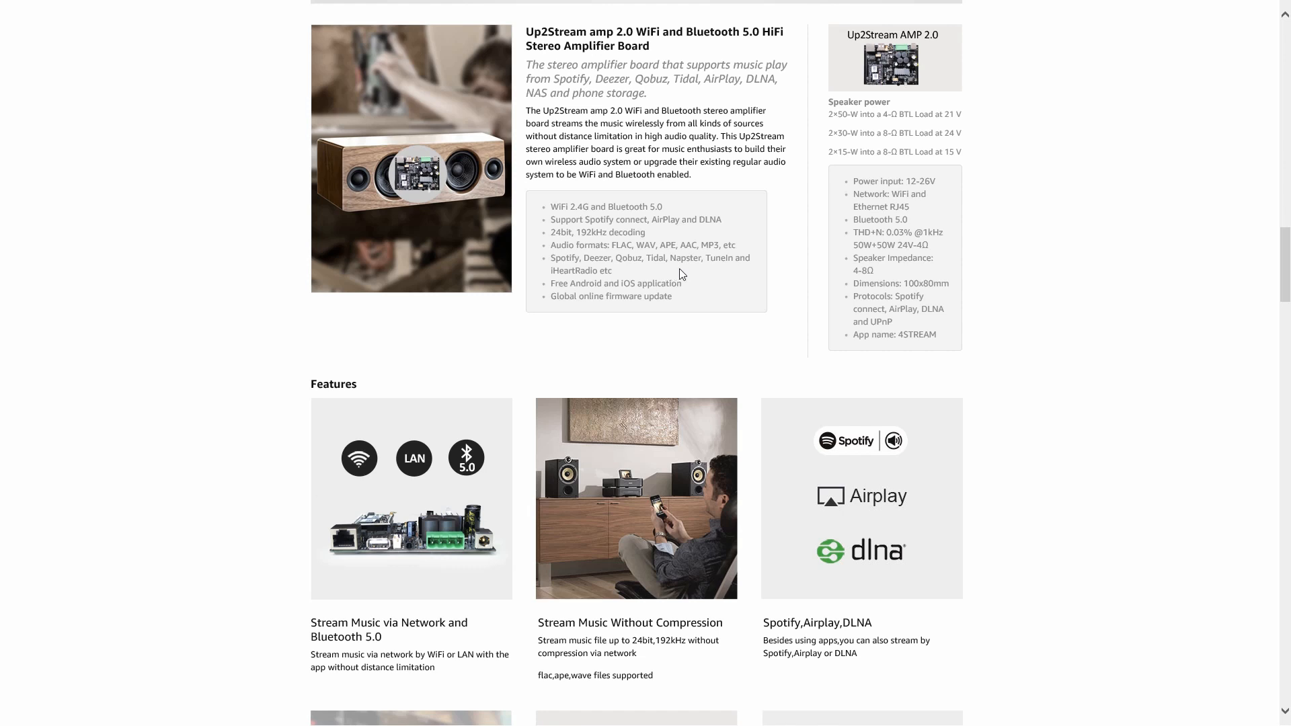
mouse_move(626, 258)
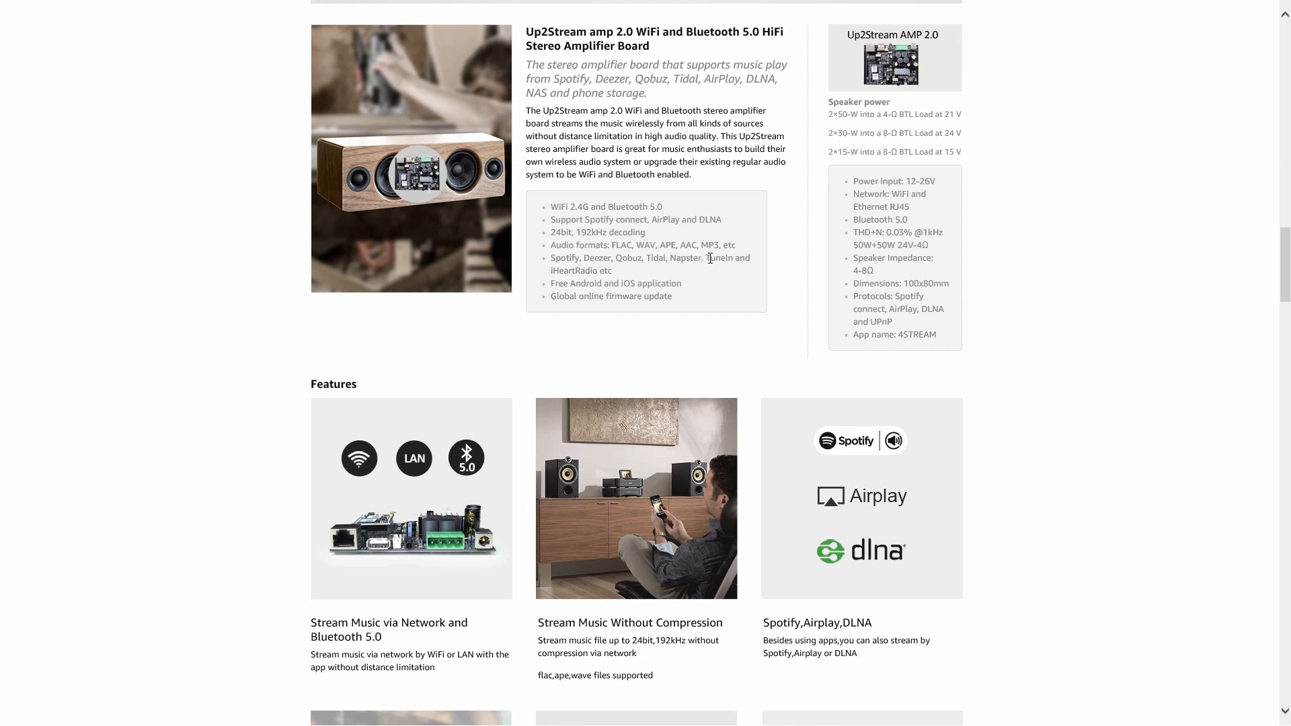
mouse_move(692, 275)
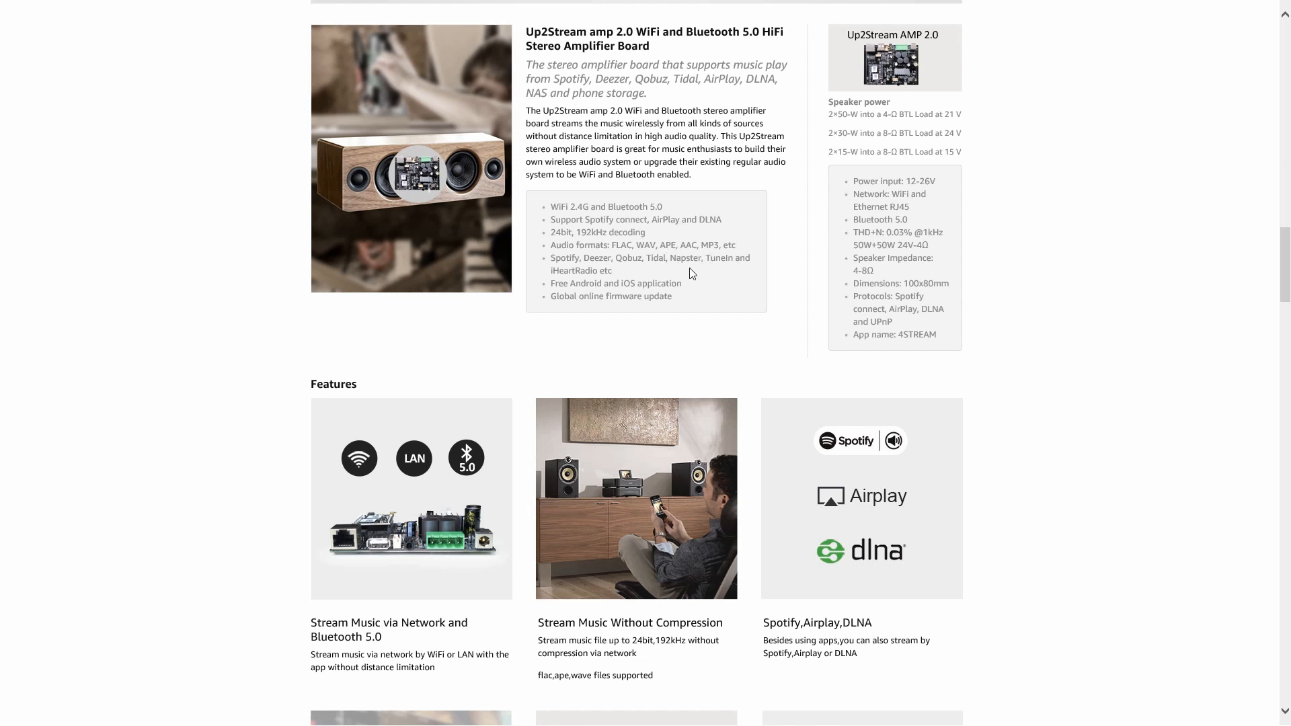
scroll(down, 3)
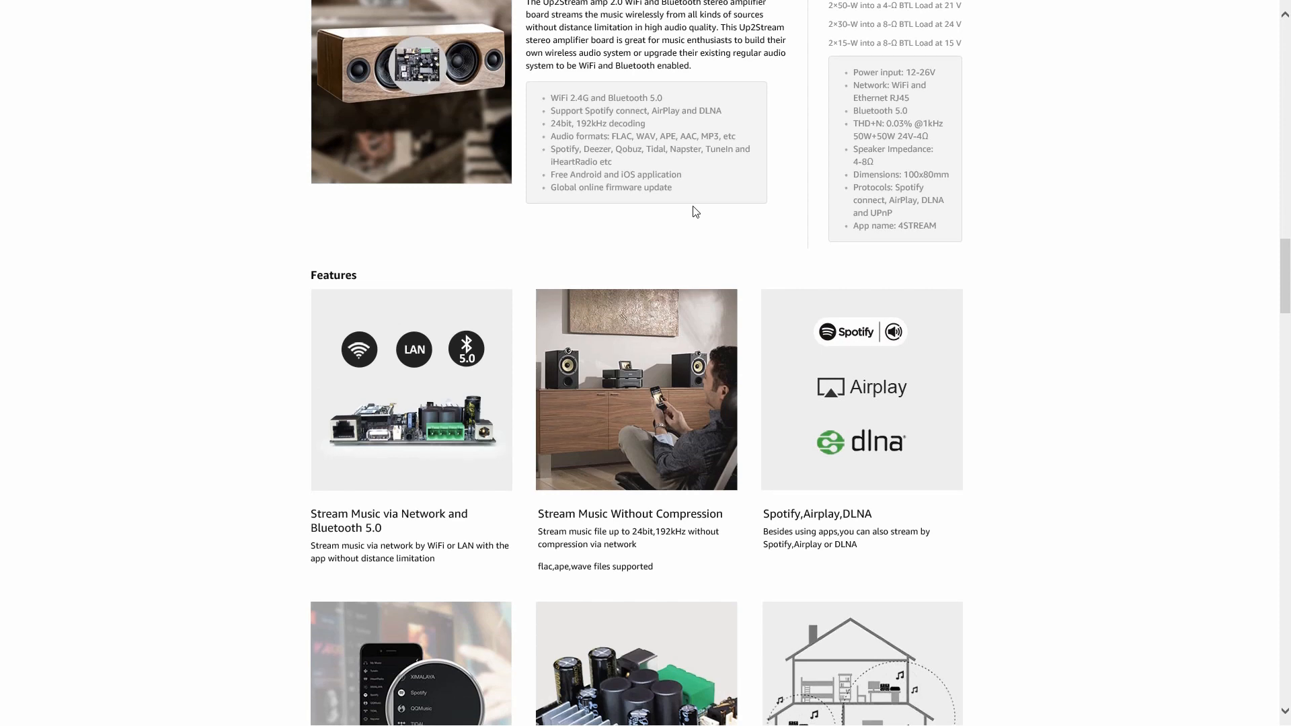
scroll(up, 3)
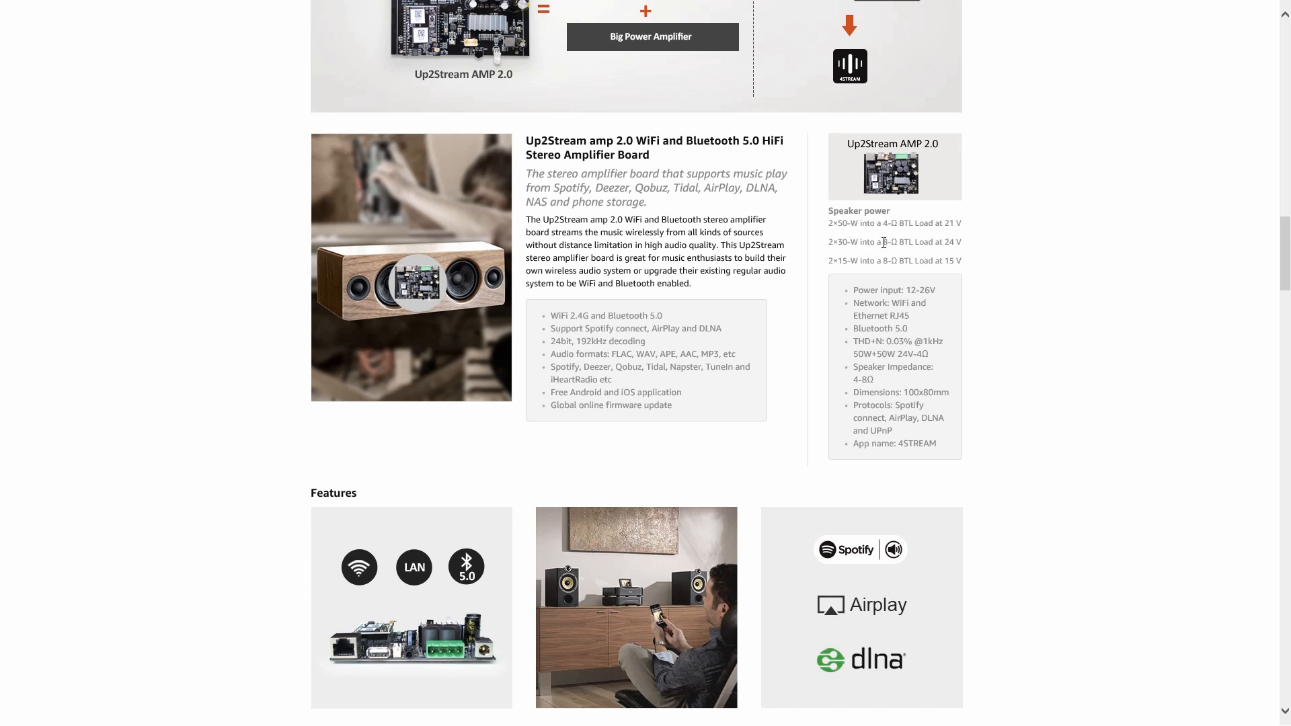
mouse_move(902, 253)
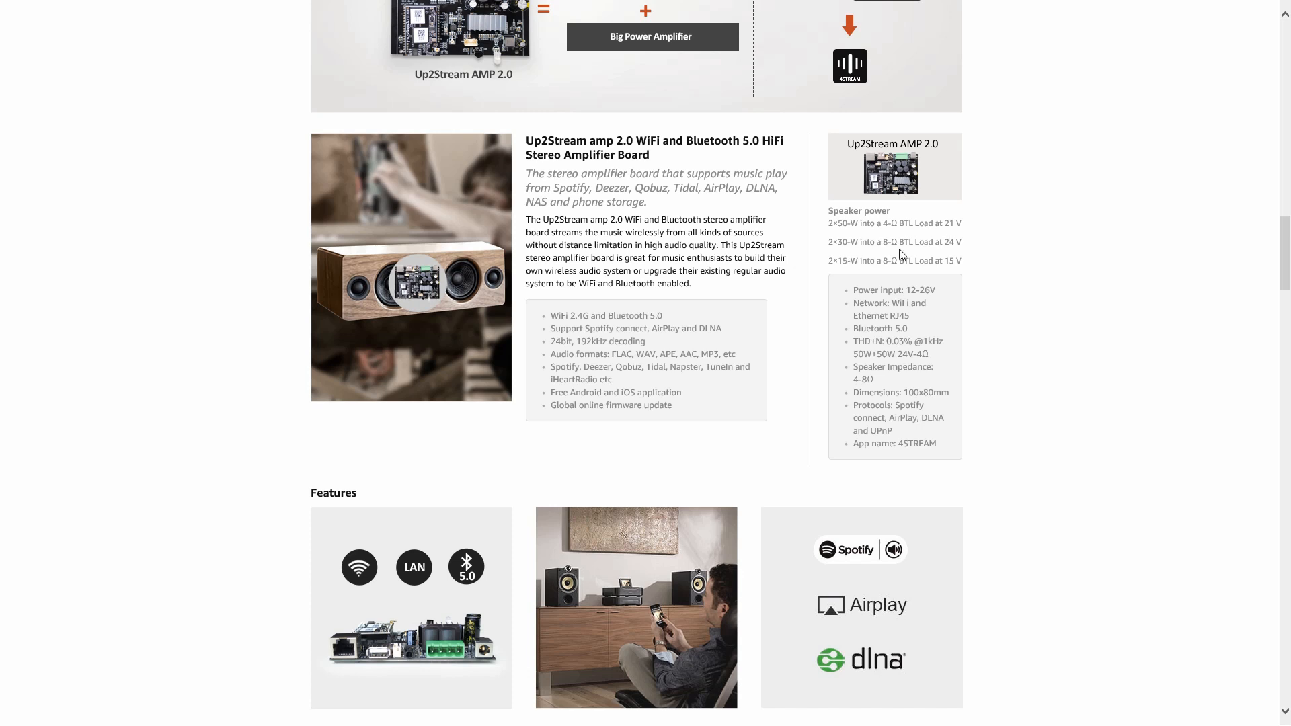
mouse_move(1008, 264)
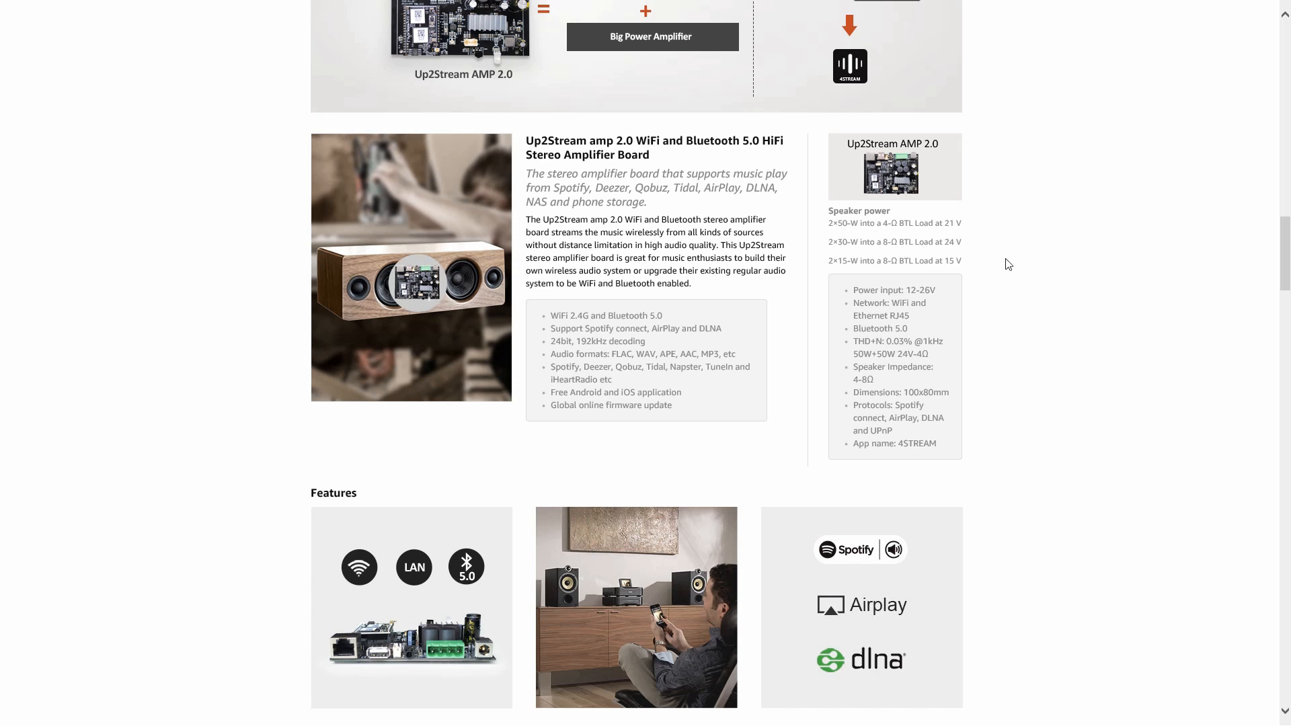
scroll(down, 3)
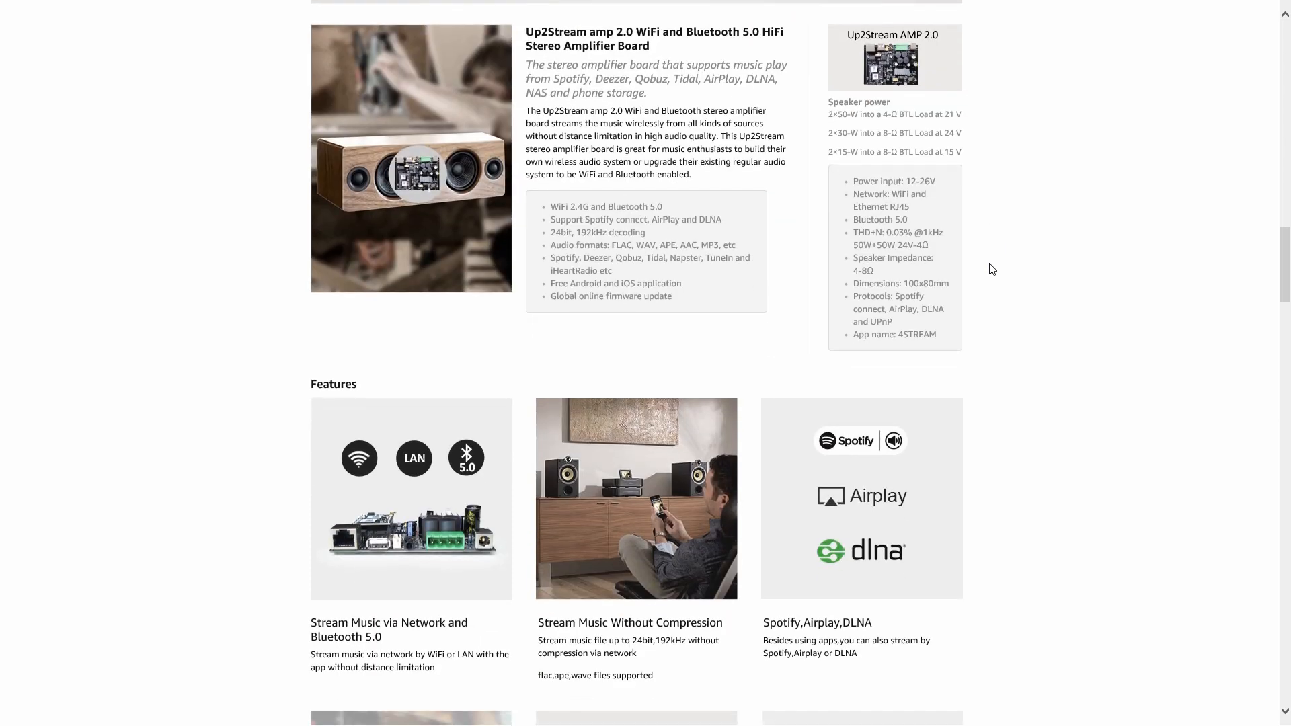
mouse_move(958, 232)
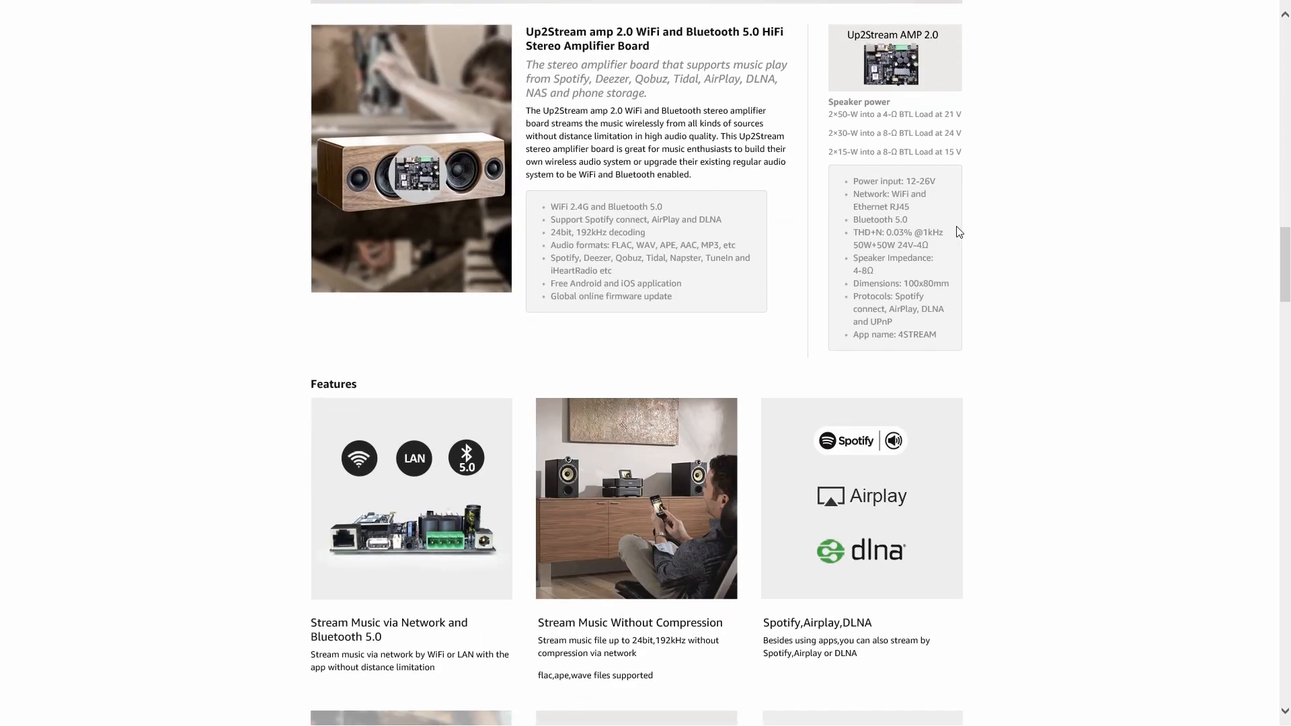
mouse_move(906, 196)
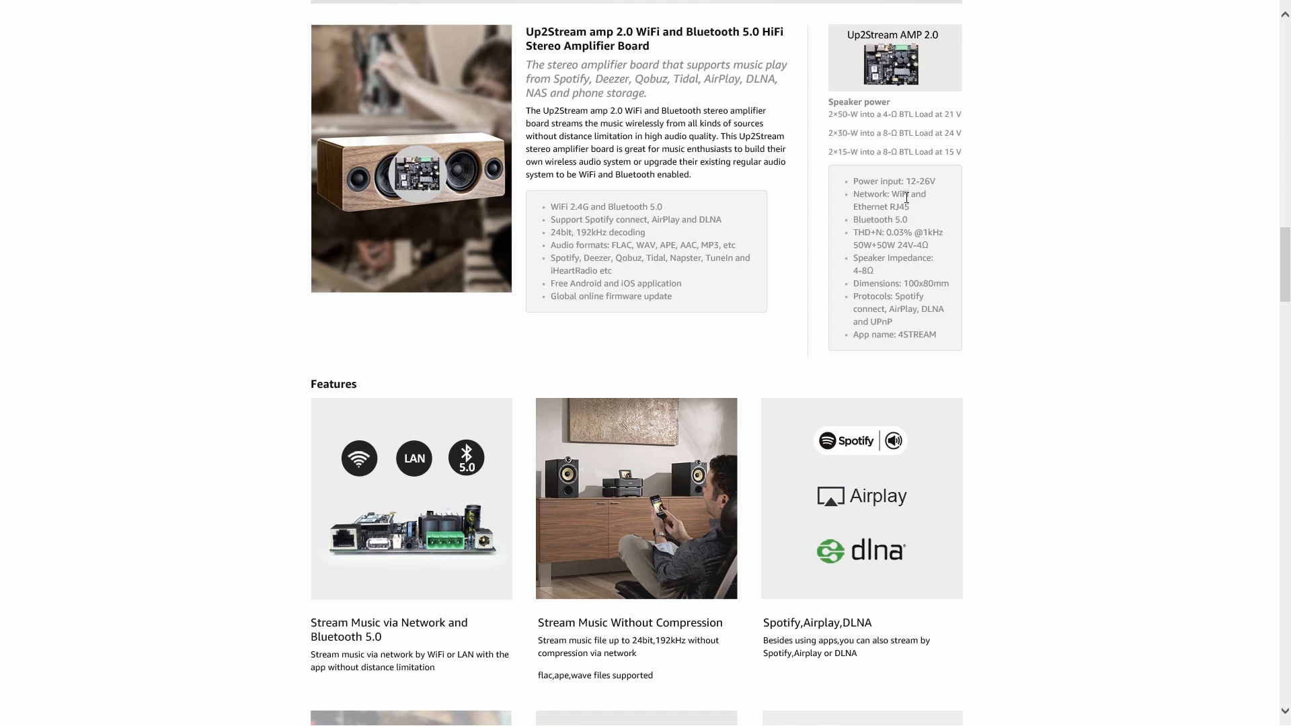
mouse_move(871, 223)
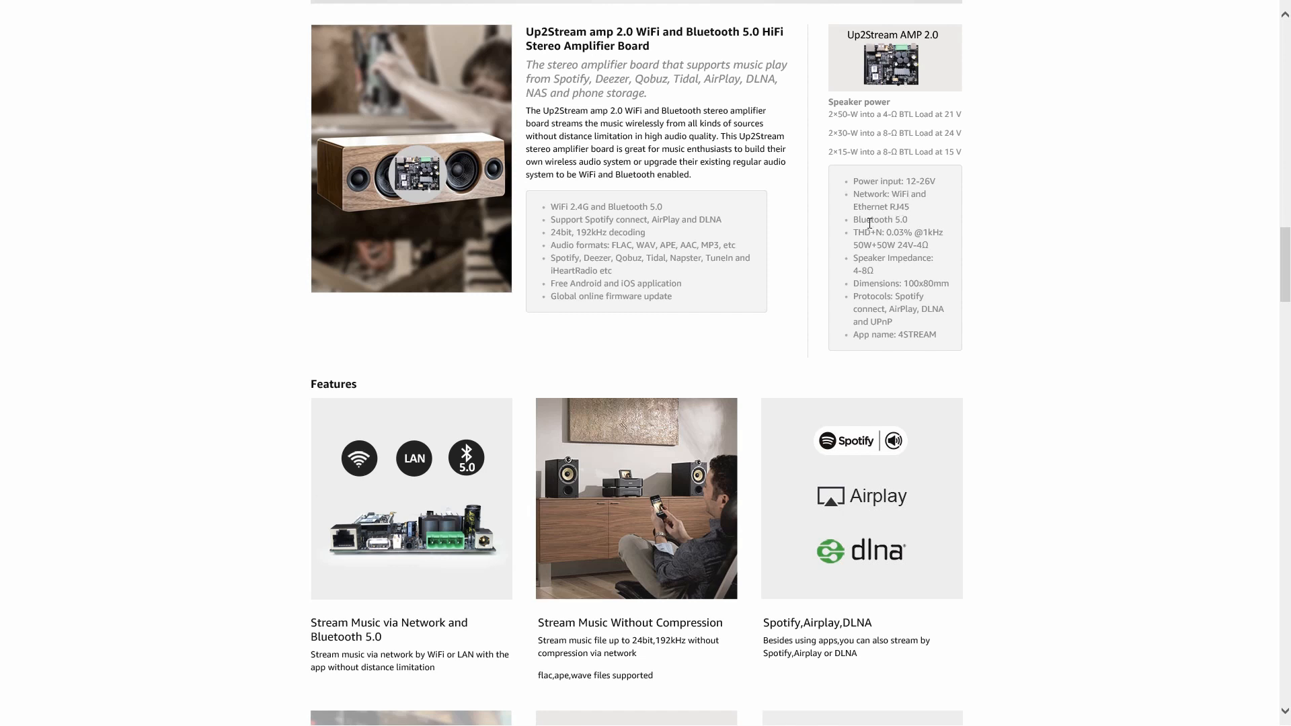
mouse_move(912, 264)
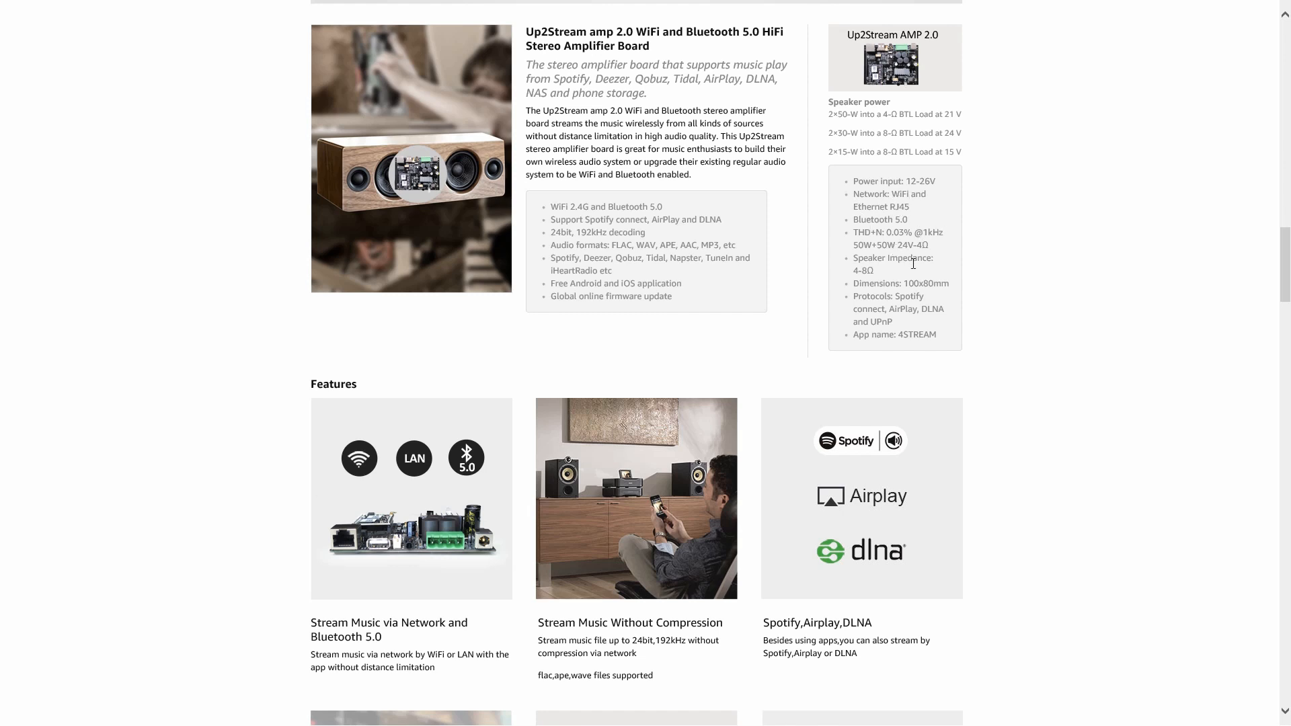
scroll(down, 3)
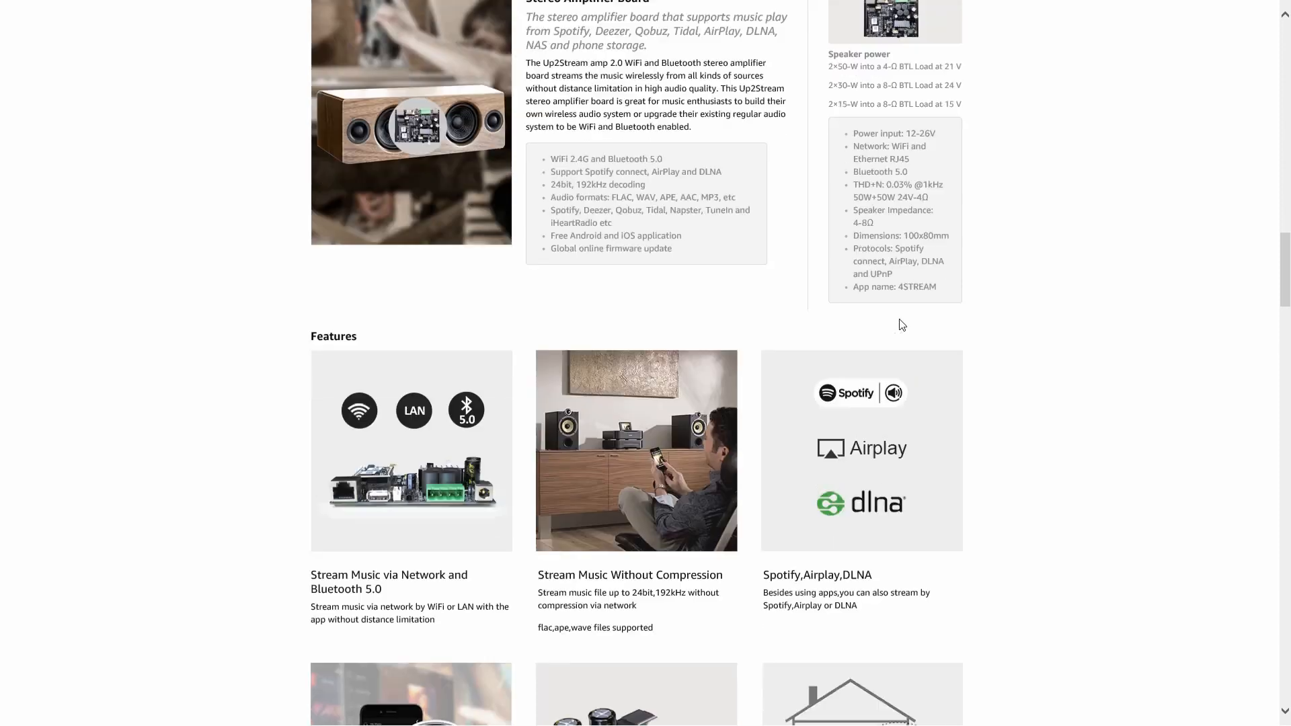
scroll(down, 3)
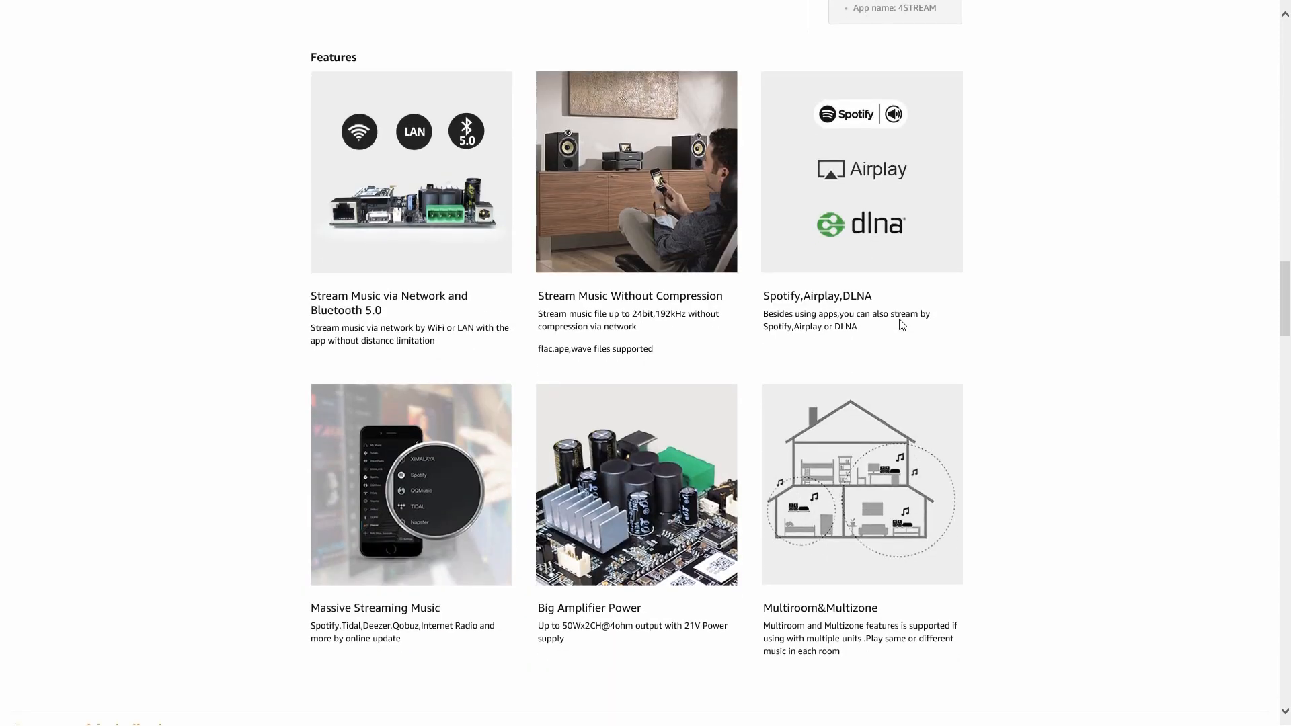
mouse_move(383, 232)
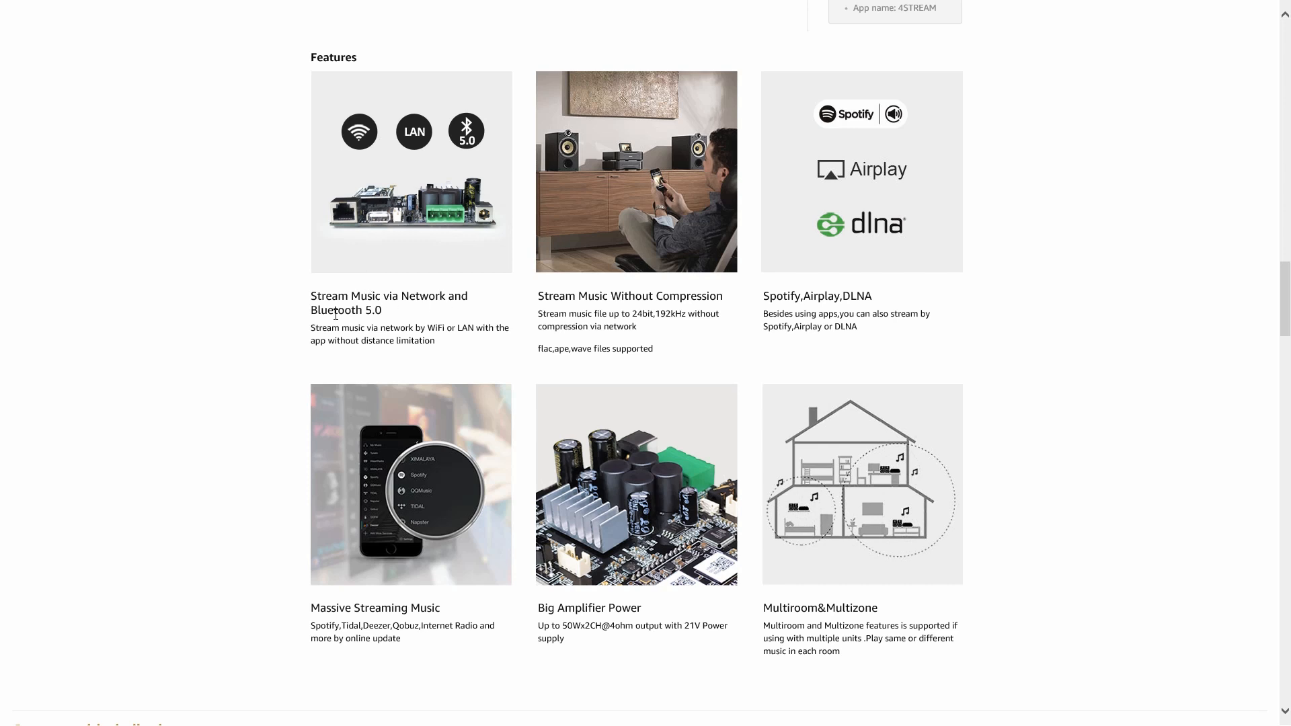
mouse_move(713, 311)
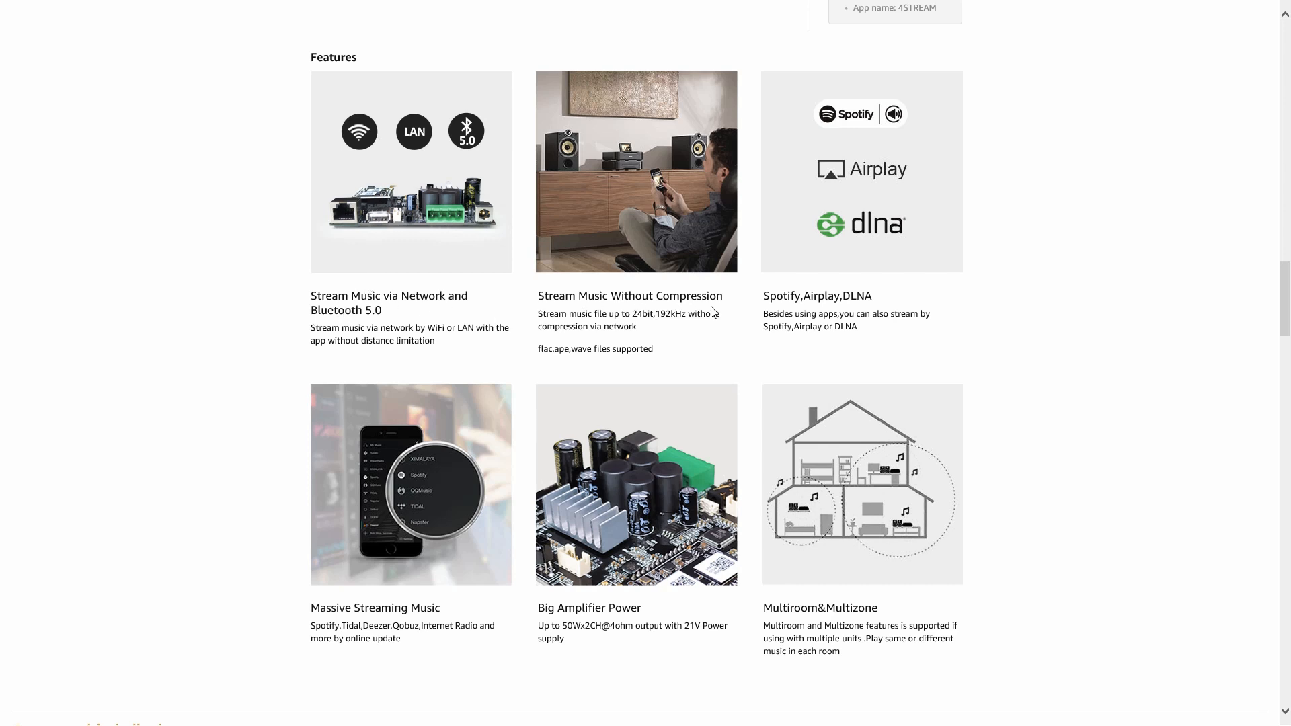
mouse_move(294, 499)
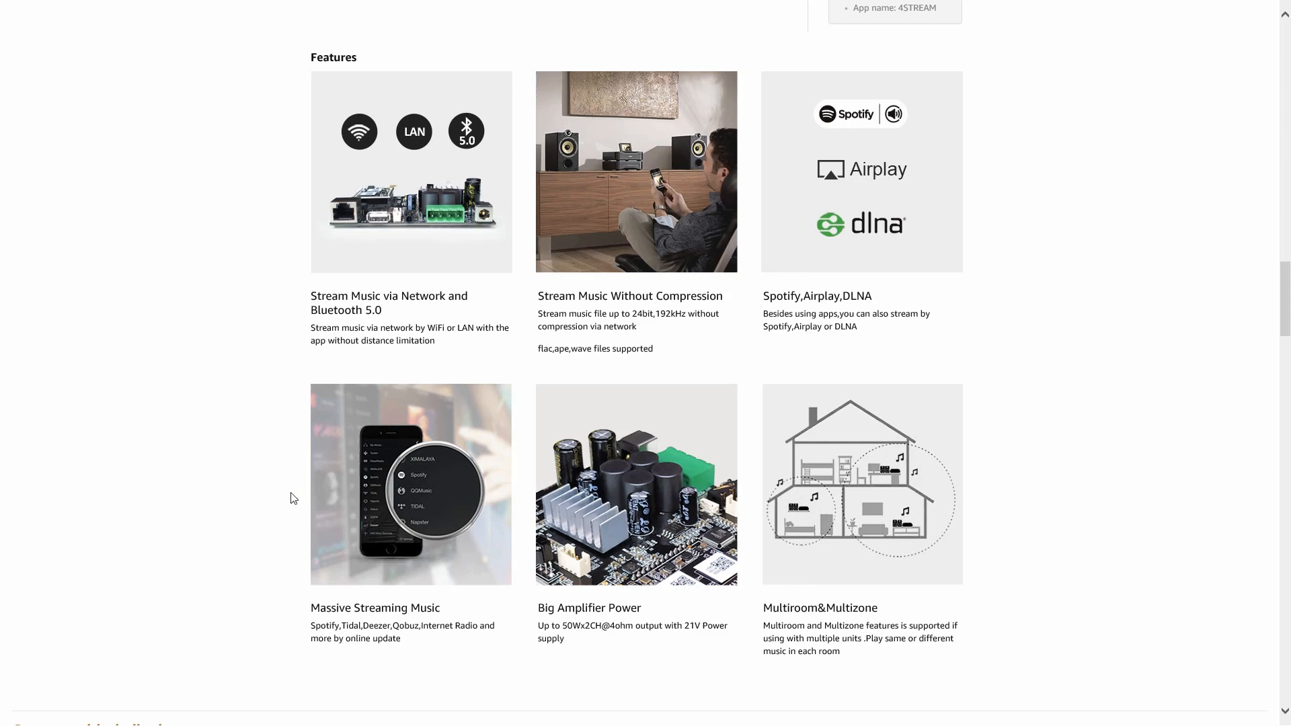
scroll(down, 3)
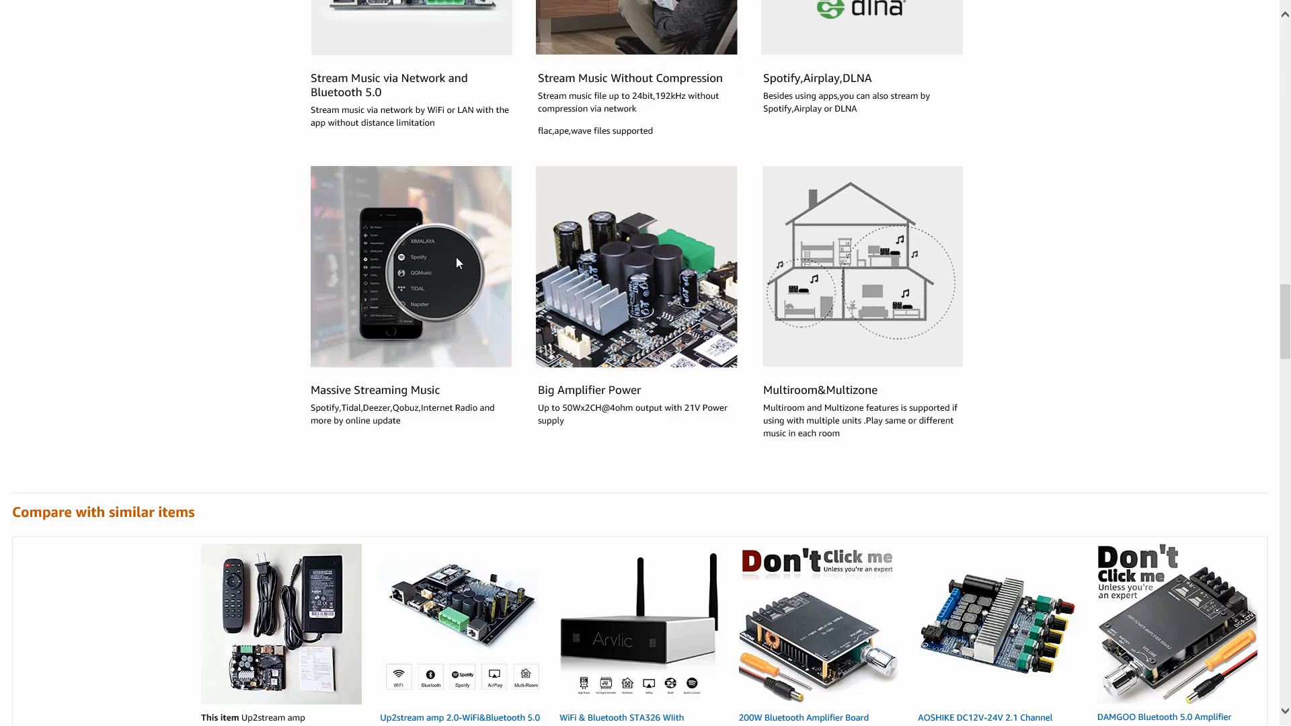
mouse_move(419, 312)
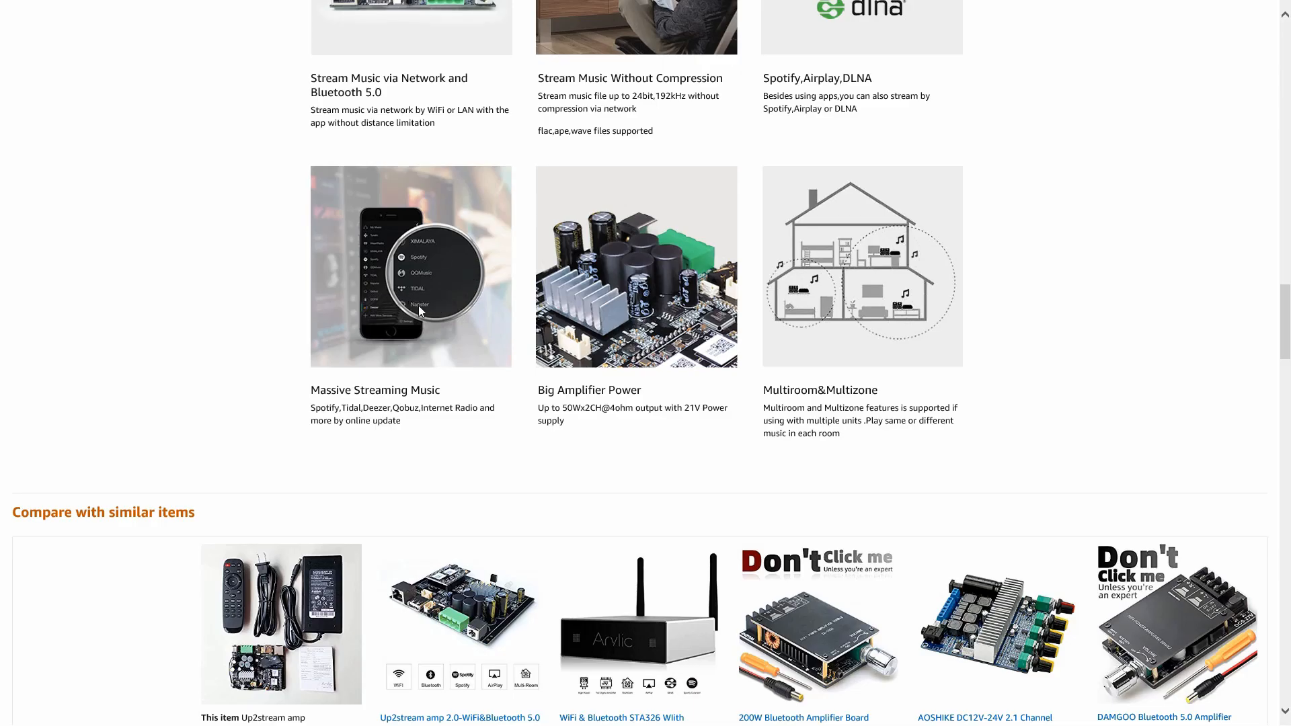
mouse_move(424, 289)
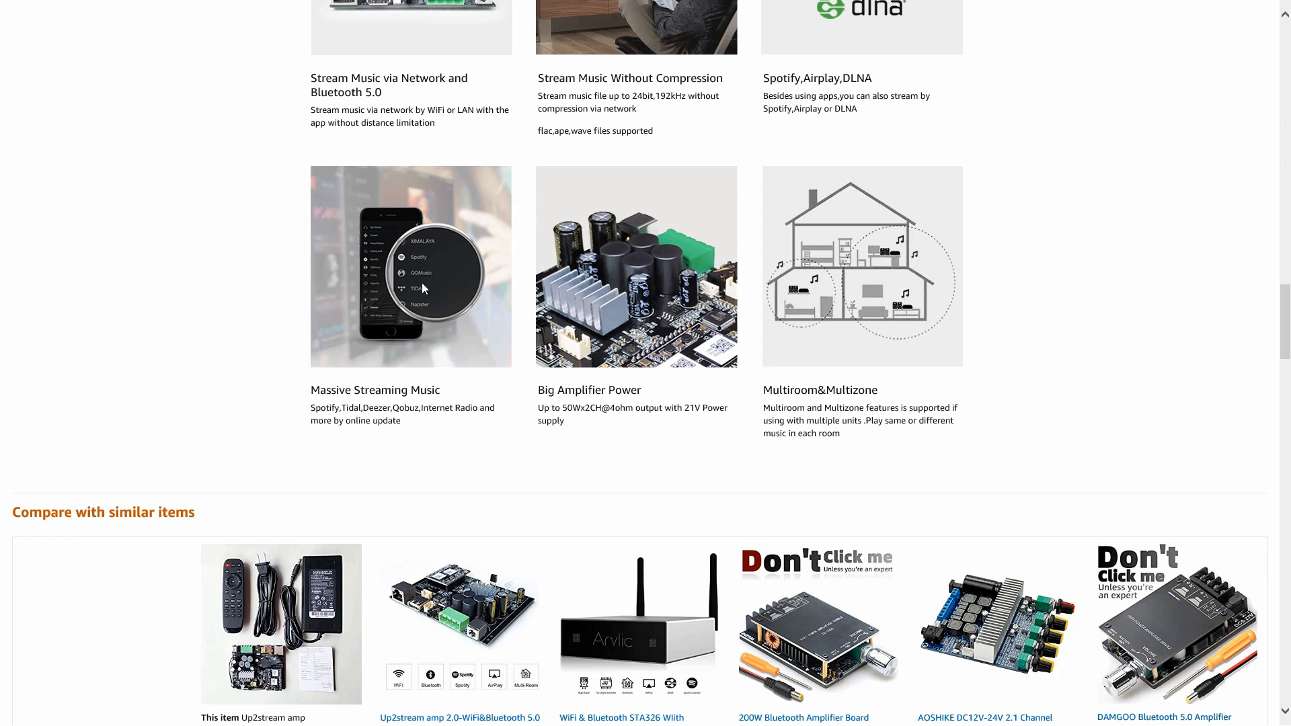
mouse_move(416, 296)
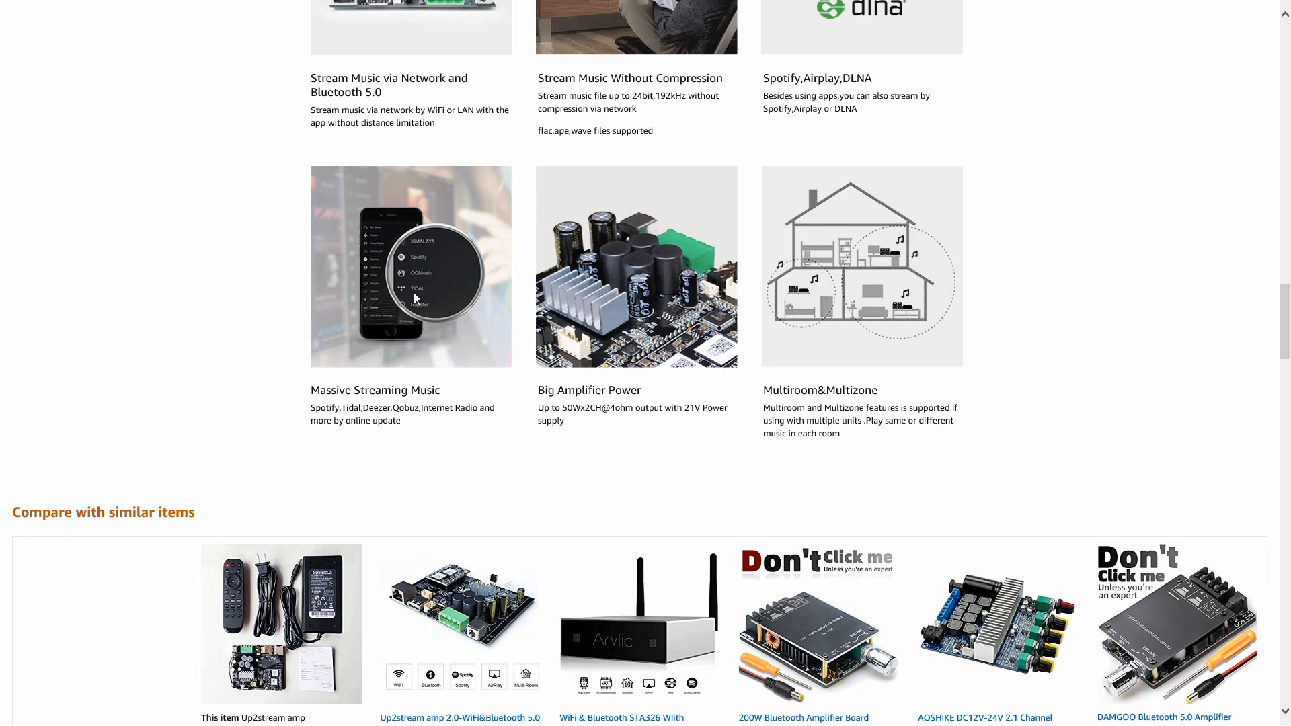
mouse_move(645, 406)
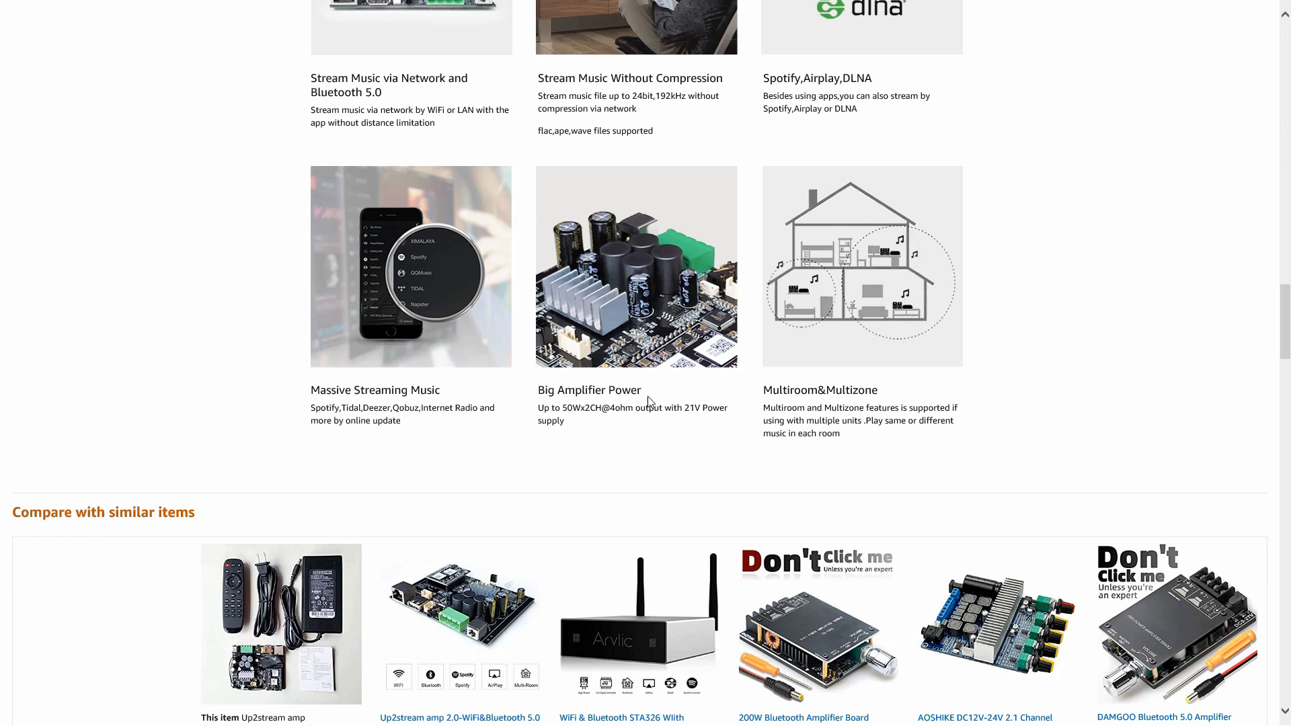
mouse_move(612, 319)
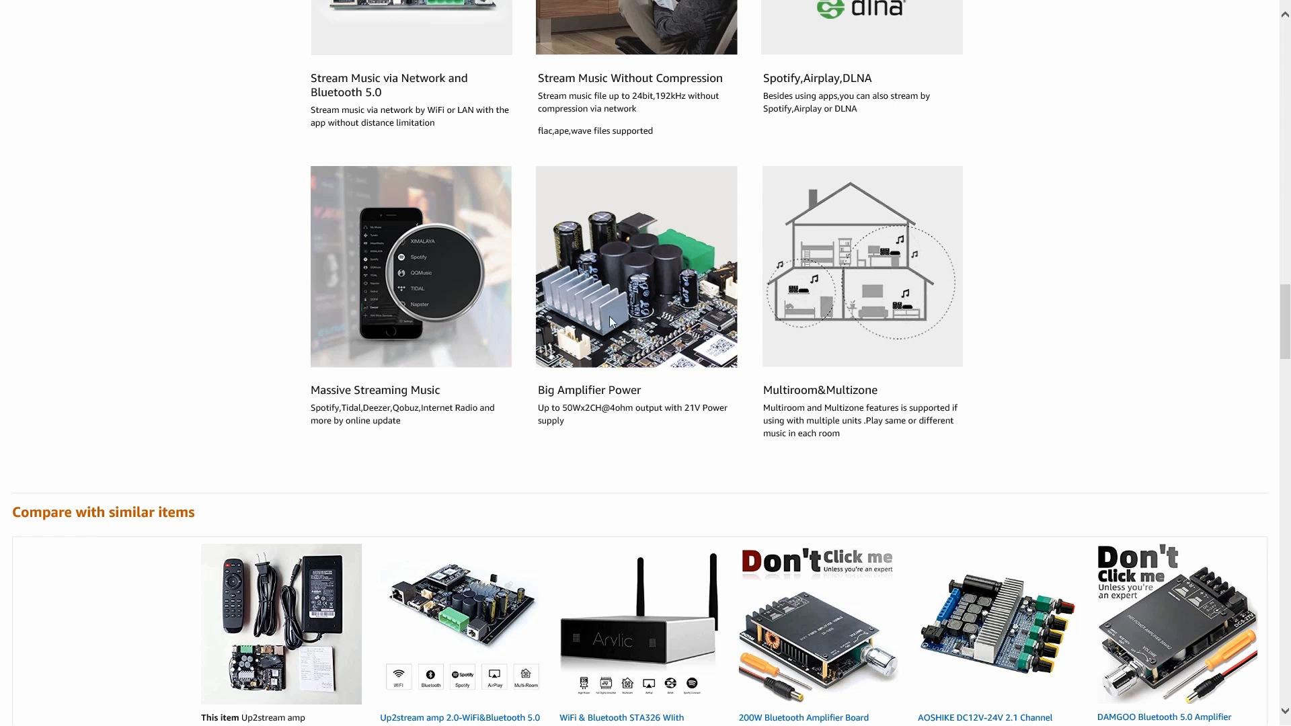
mouse_move(602, 335)
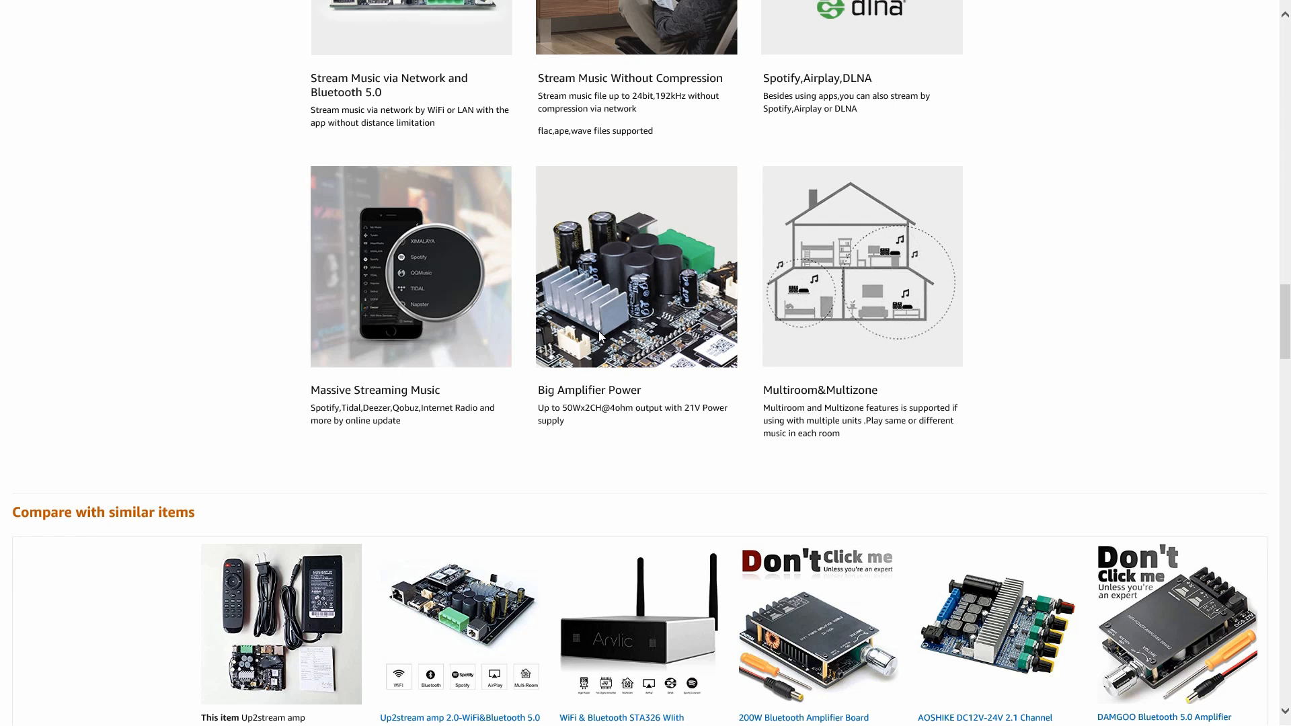
mouse_move(848, 384)
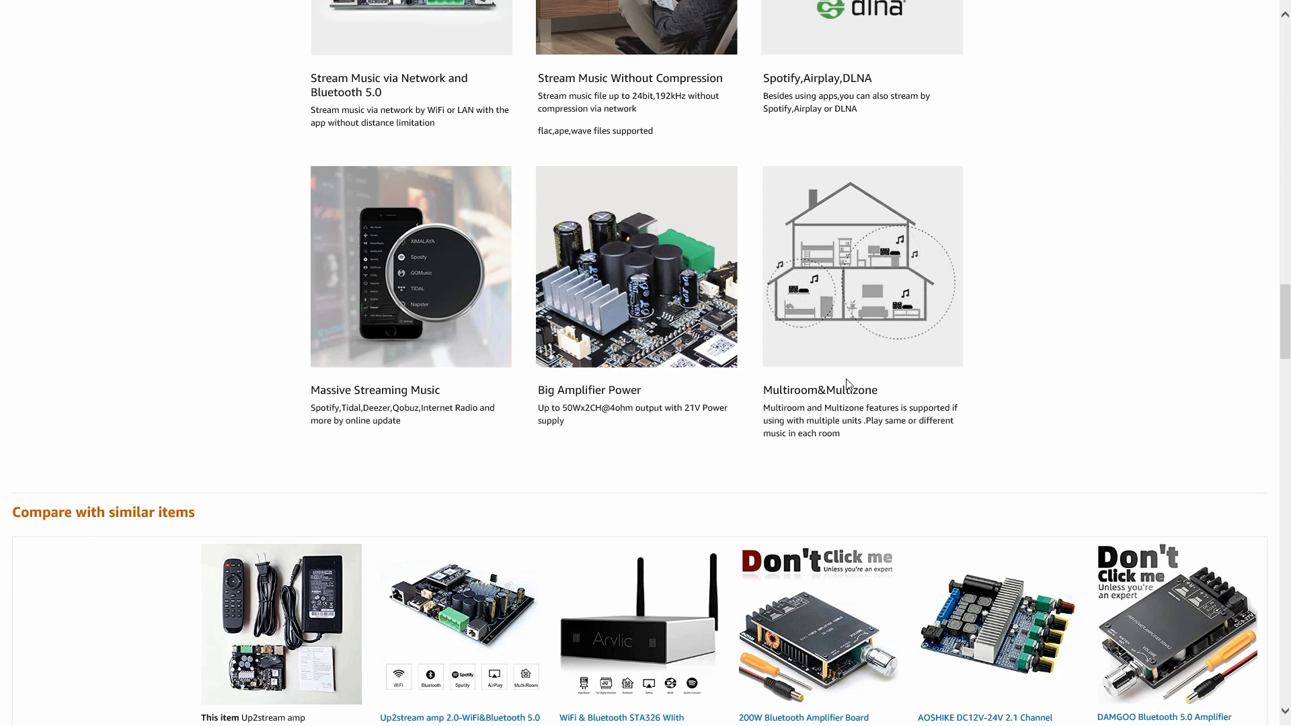
mouse_move(828, 242)
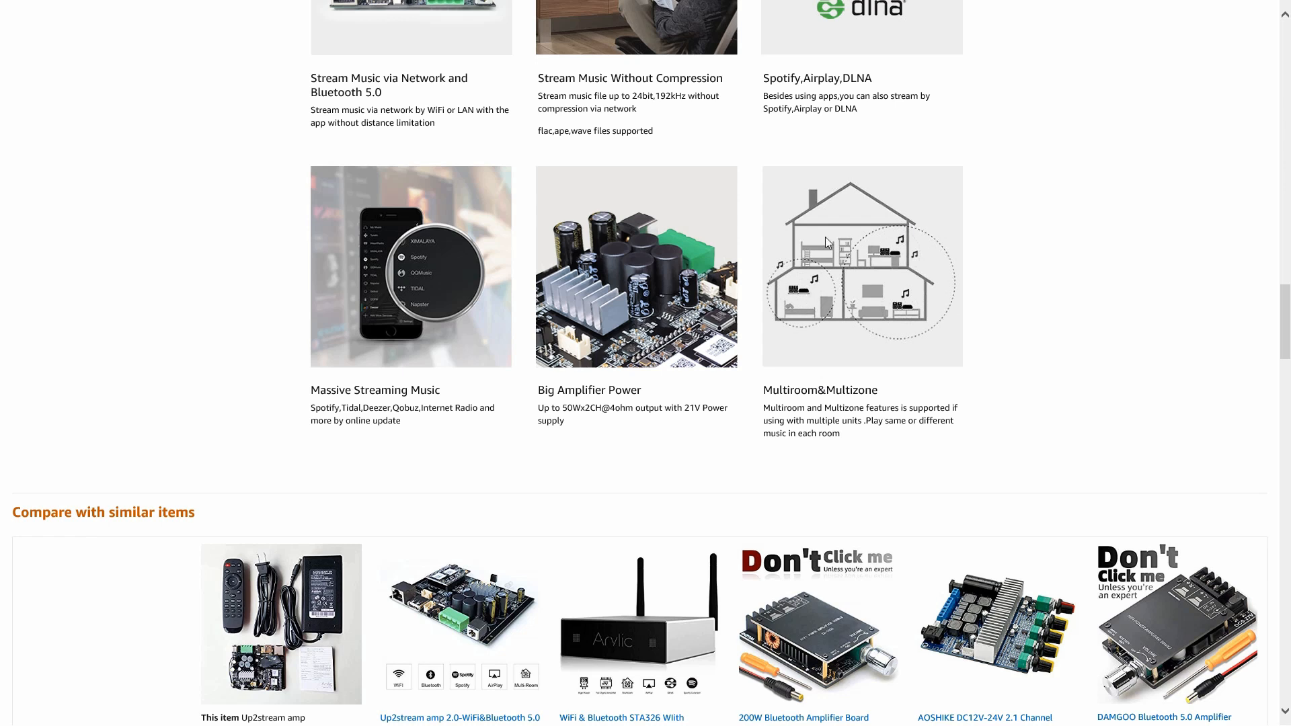
mouse_move(893, 293)
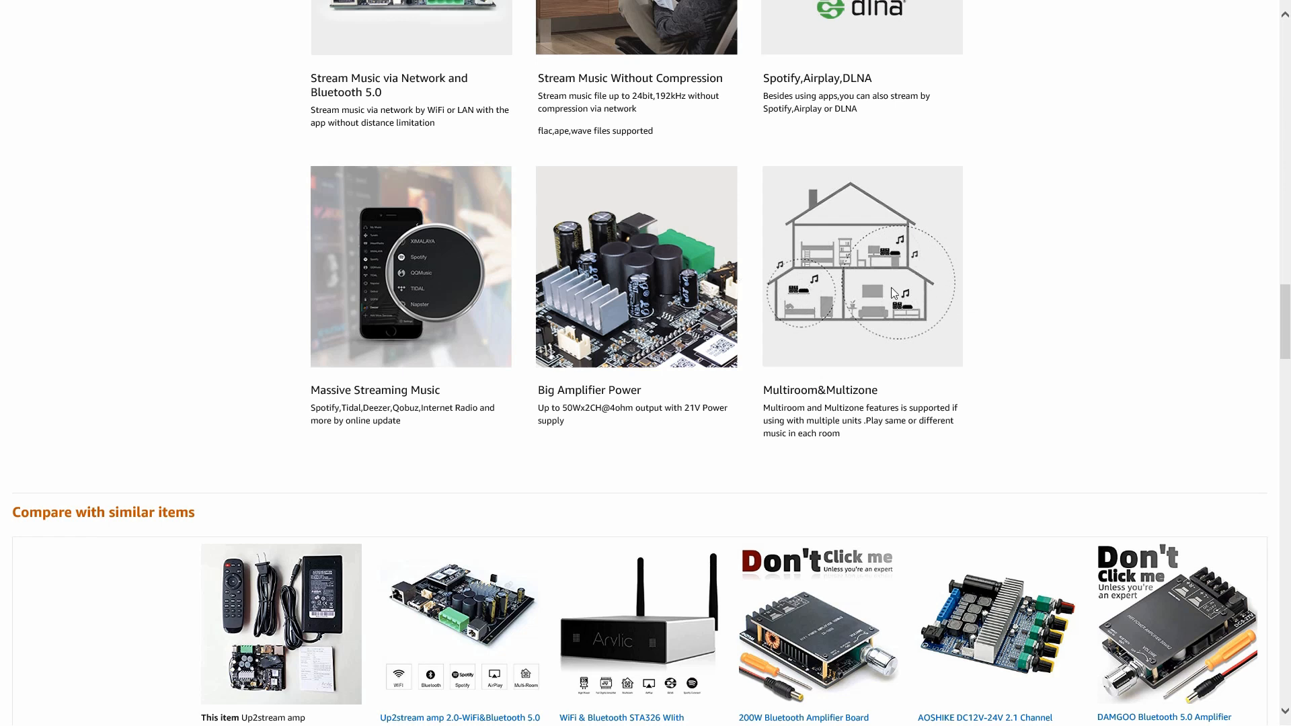
mouse_move(895, 294)
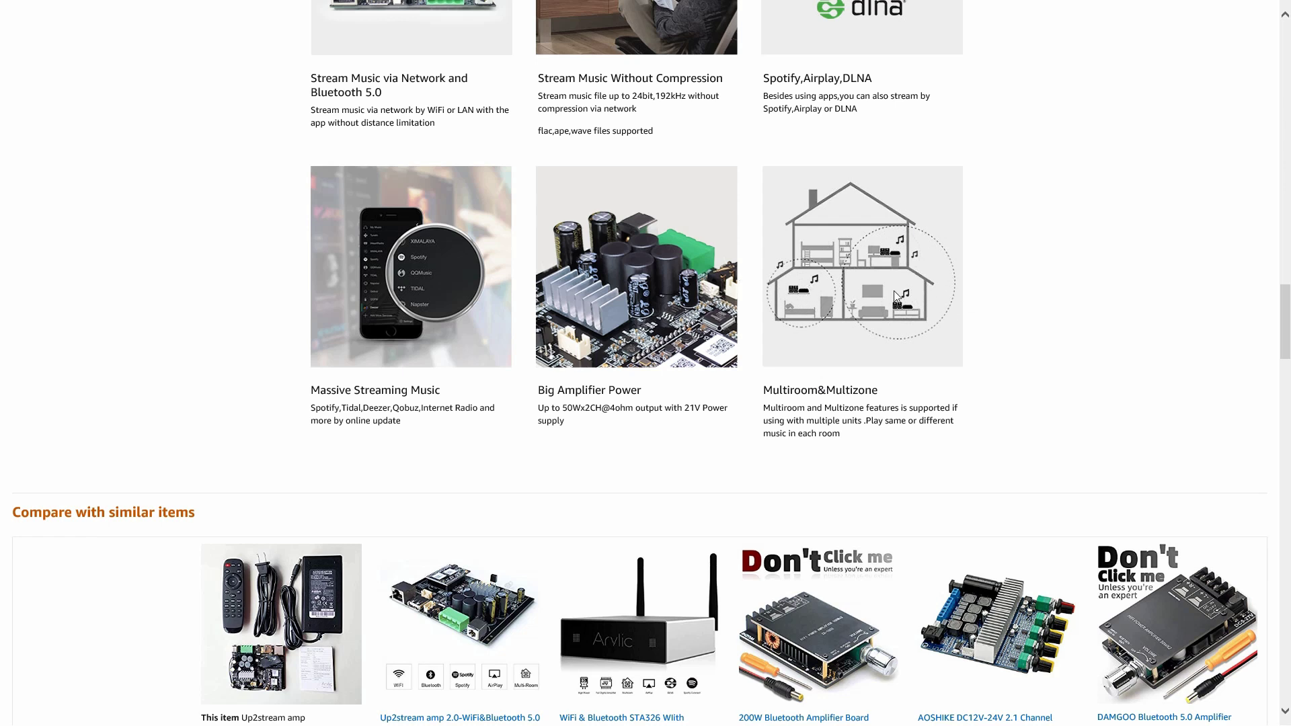
scroll(down, 3)
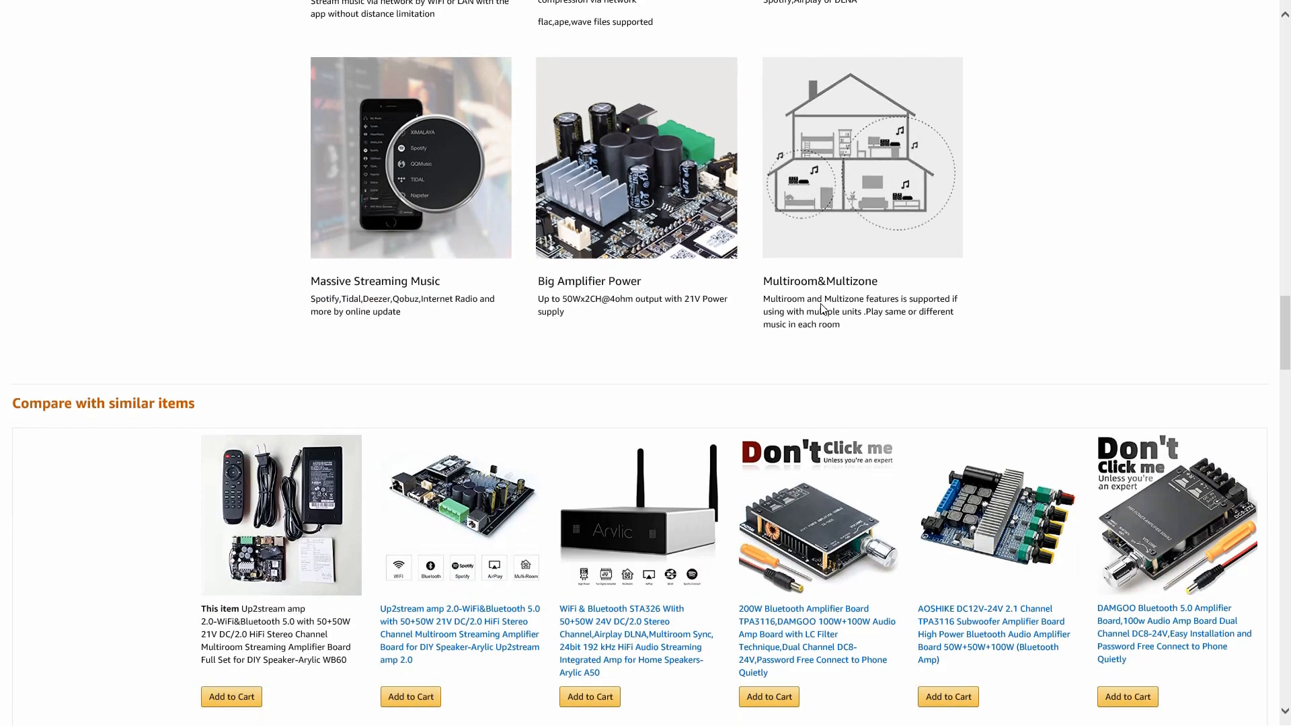
scroll(down, 3)
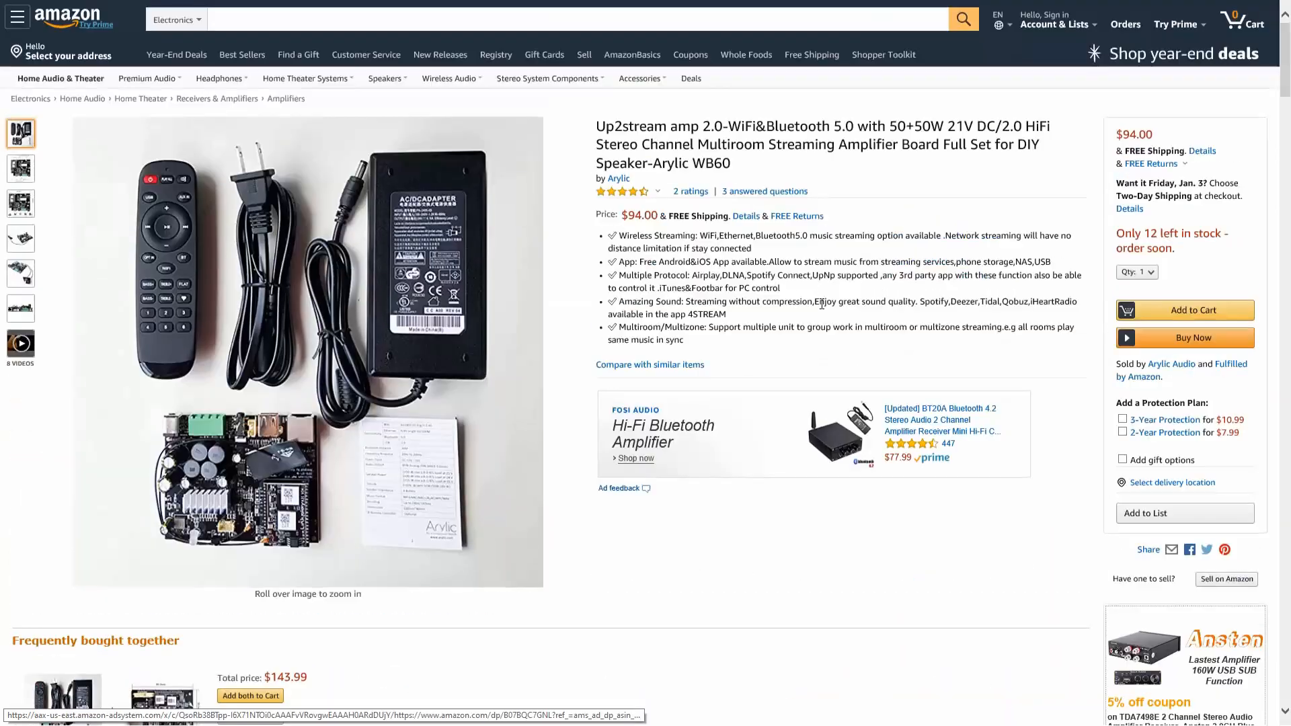
Follow the 'by Arylic' link and browse the store's Up2Stream boards and amplifiers.
click(619, 179)
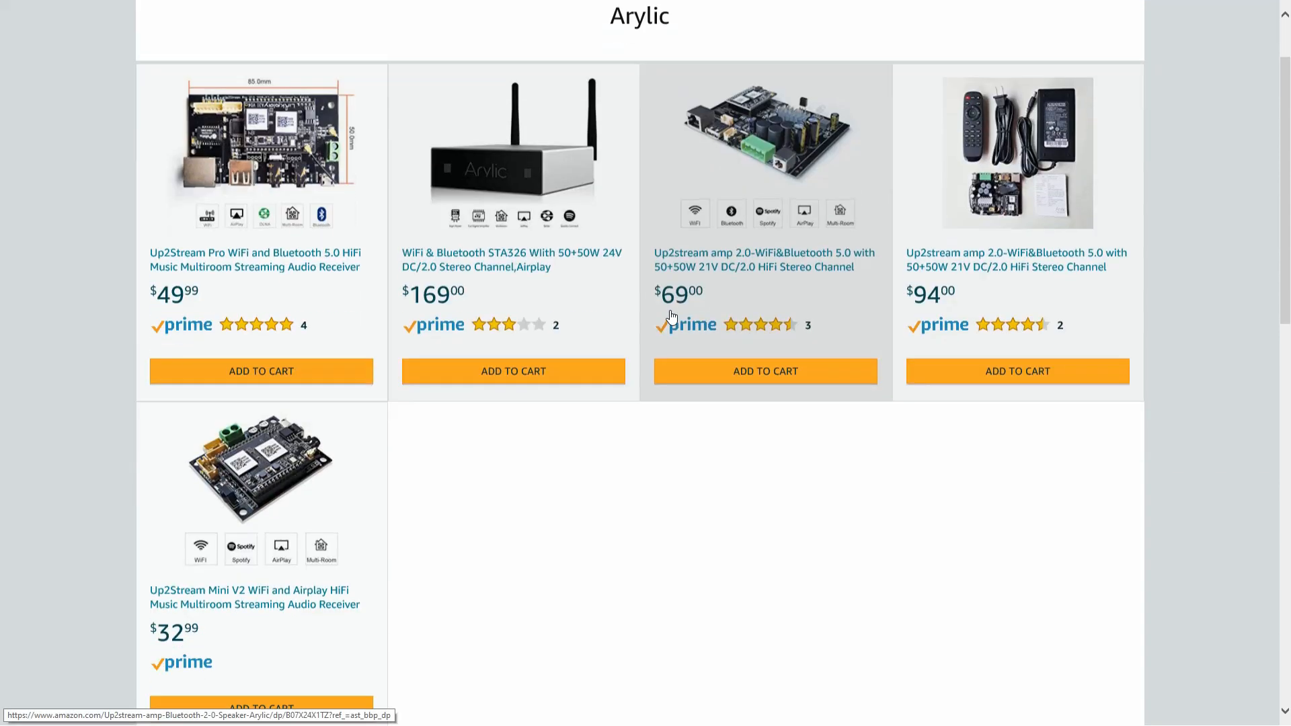
scroll(up, 3)
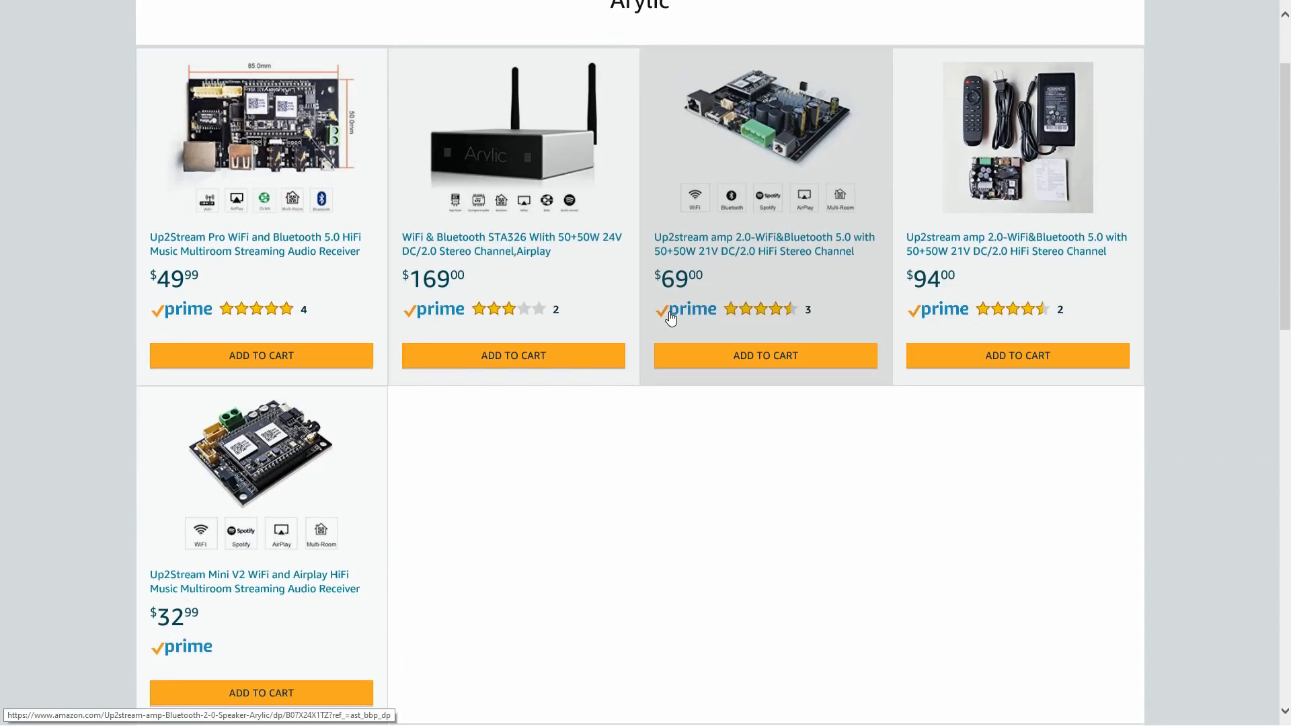
mouse_move(264, 576)
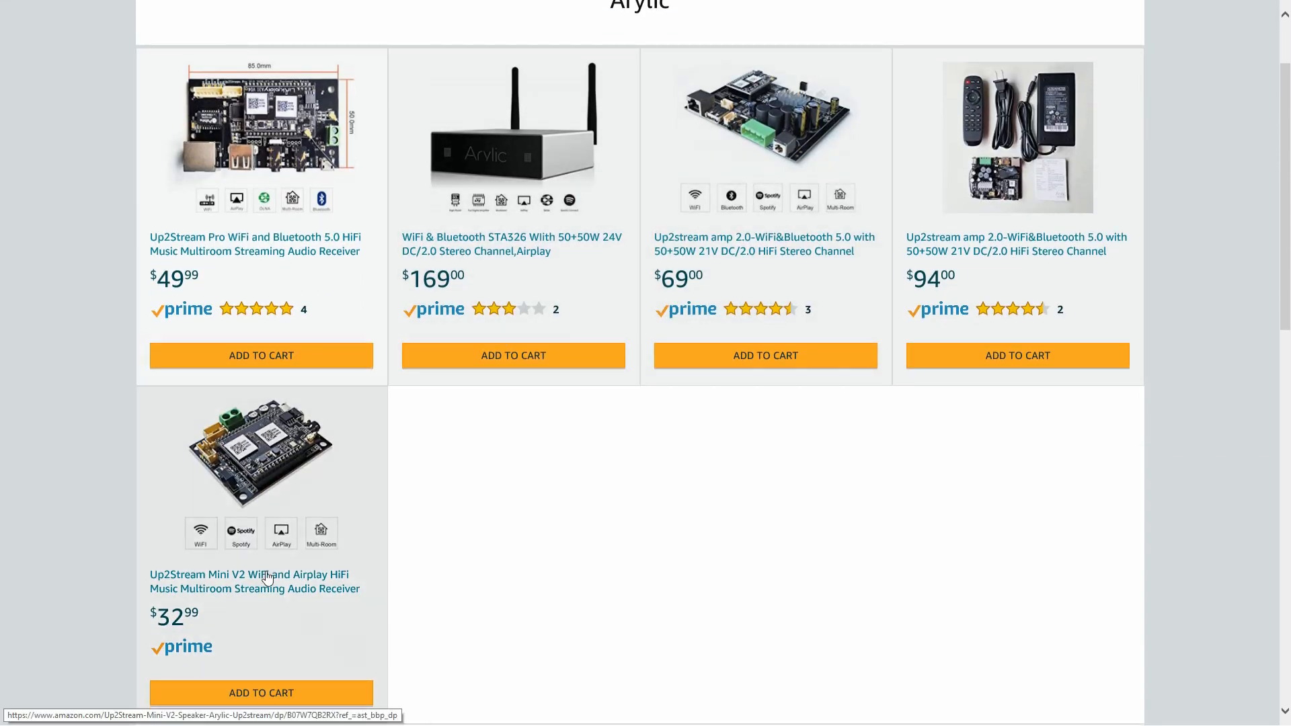
scroll(down, 3)
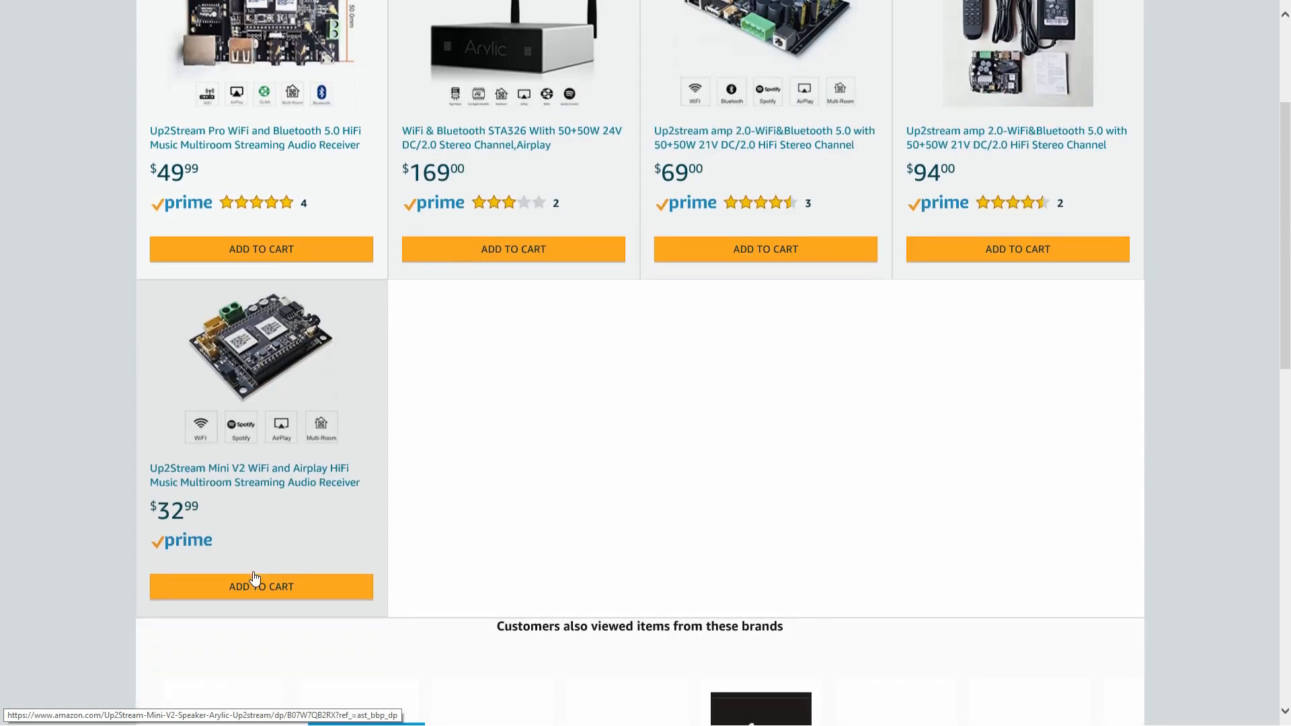
Open the Up2Stream Mini V2 listing from the Arylic store grid.
click(254, 476)
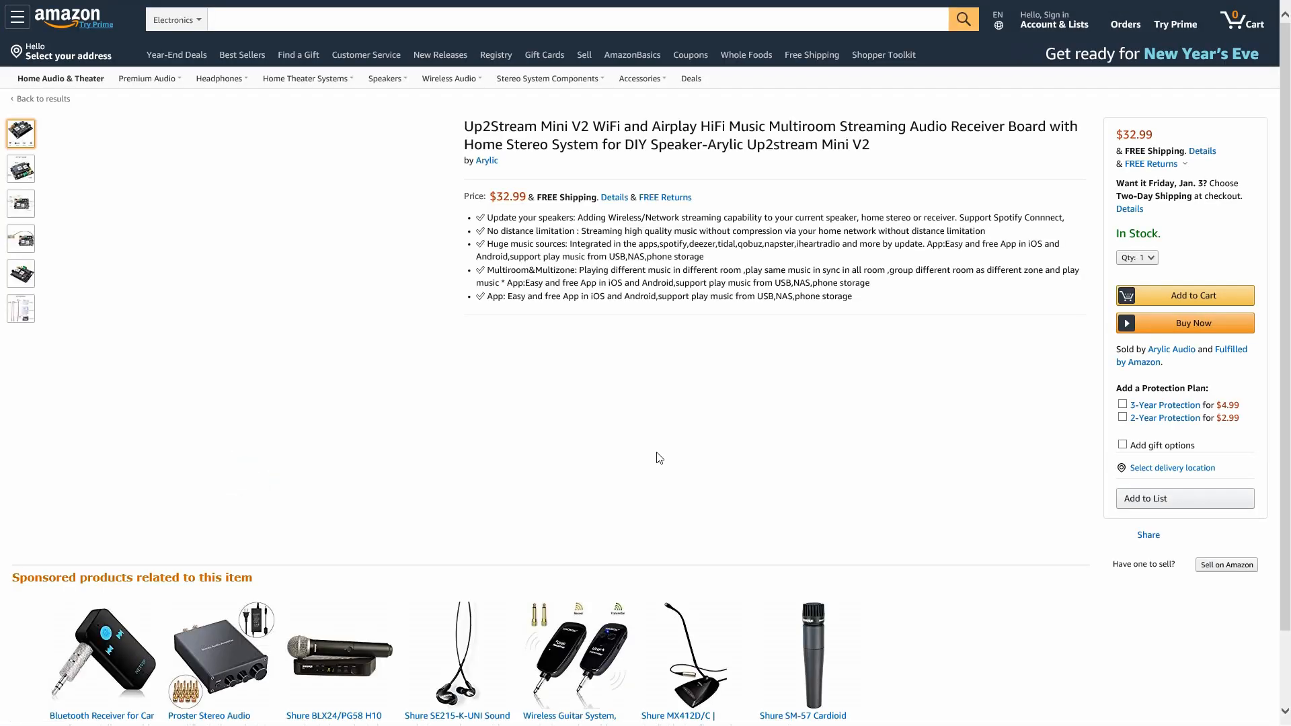
click(20, 133)
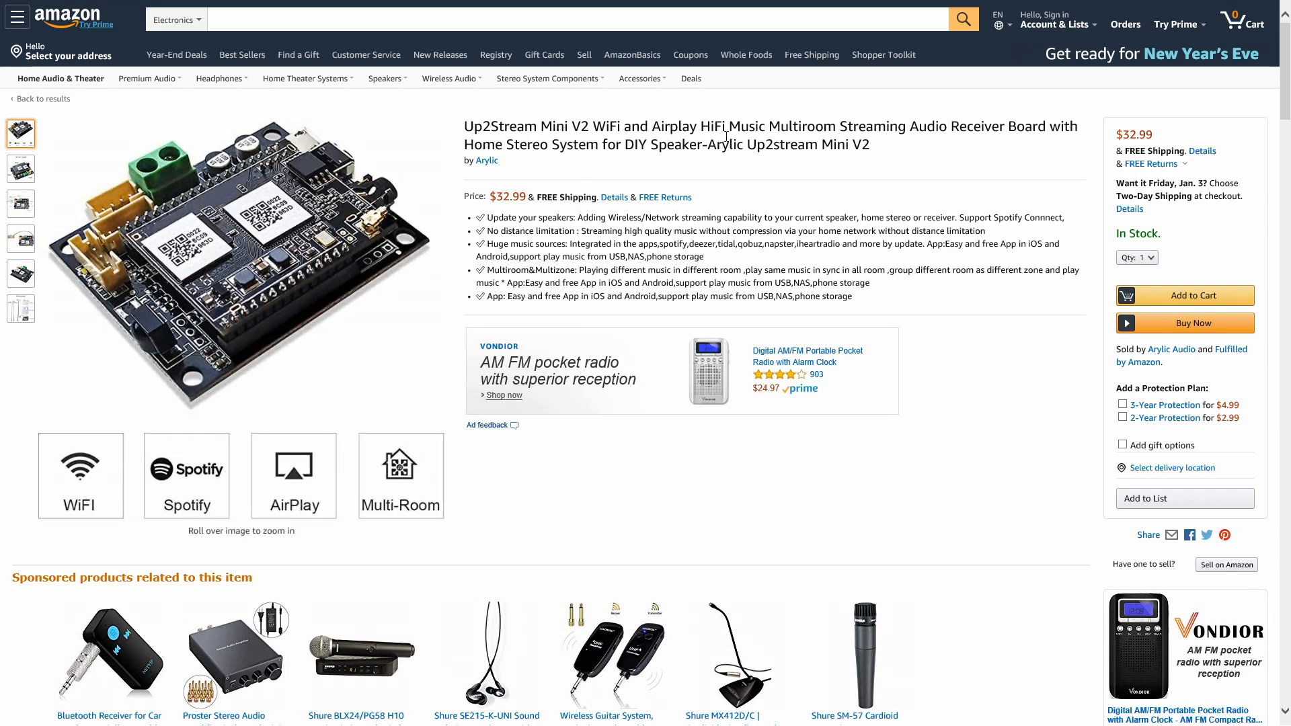
mouse_move(1040, 146)
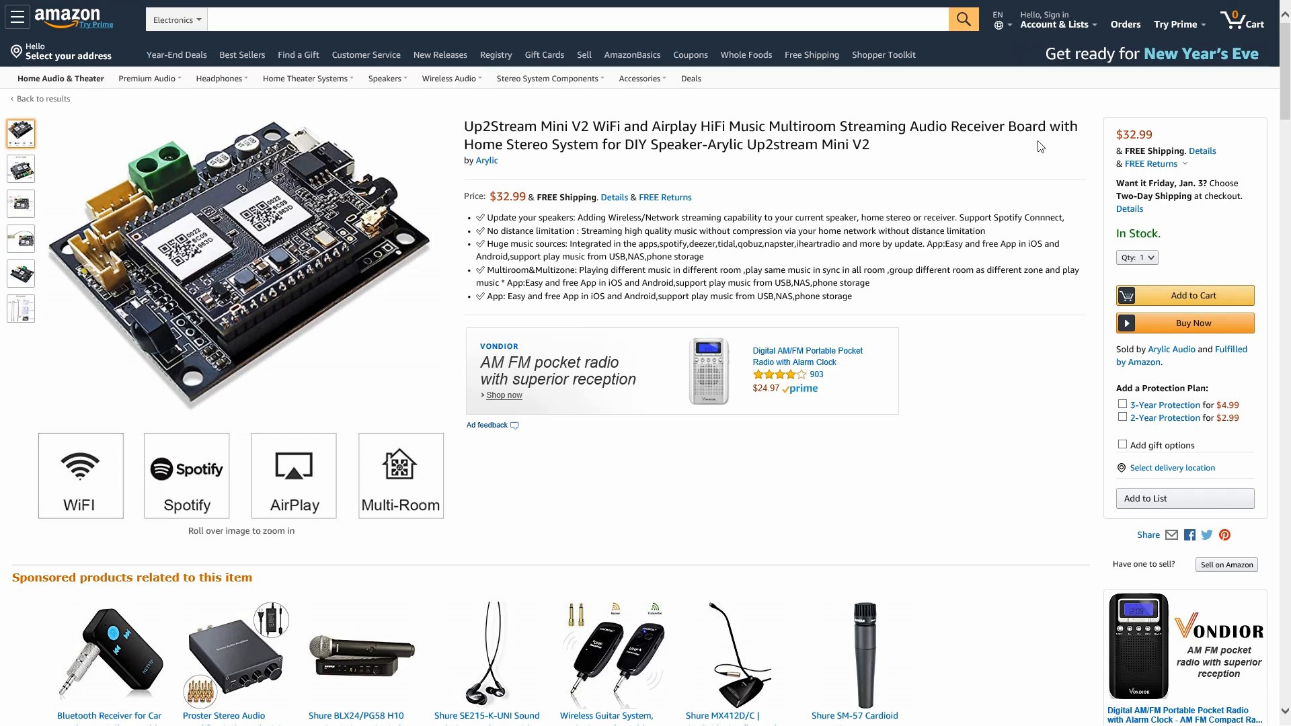
mouse_move(672, 149)
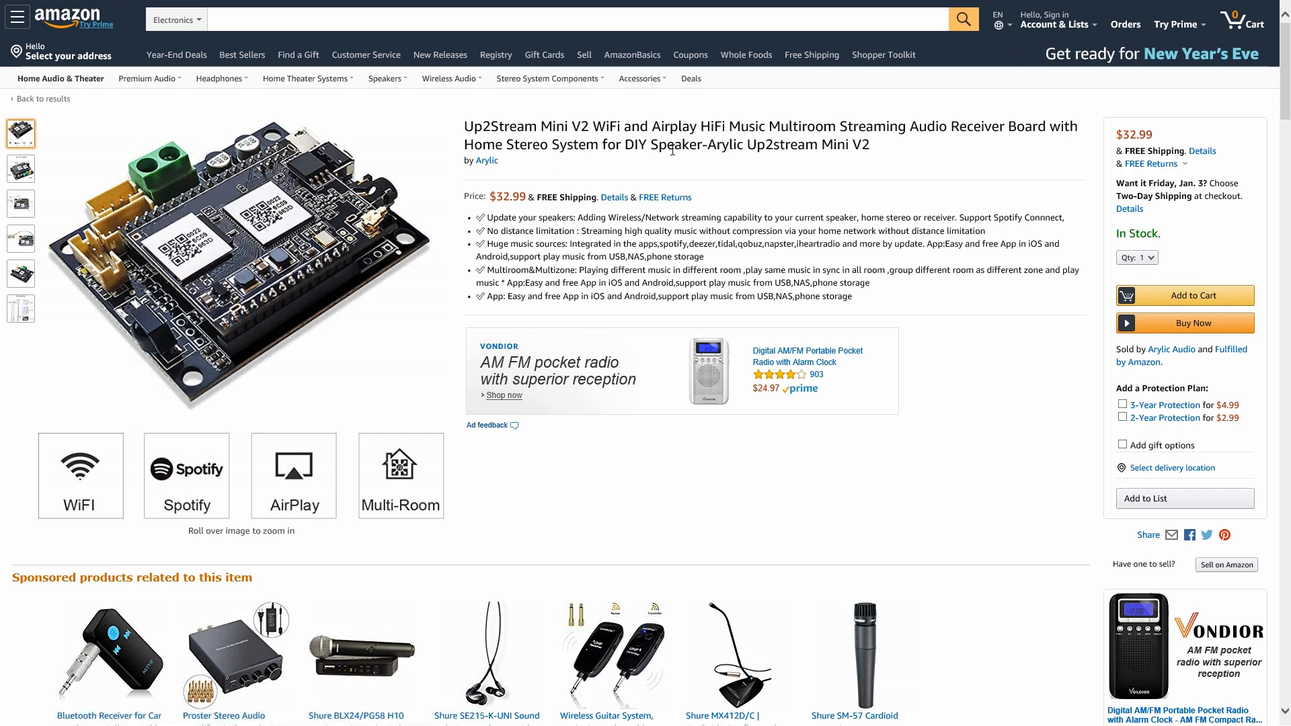